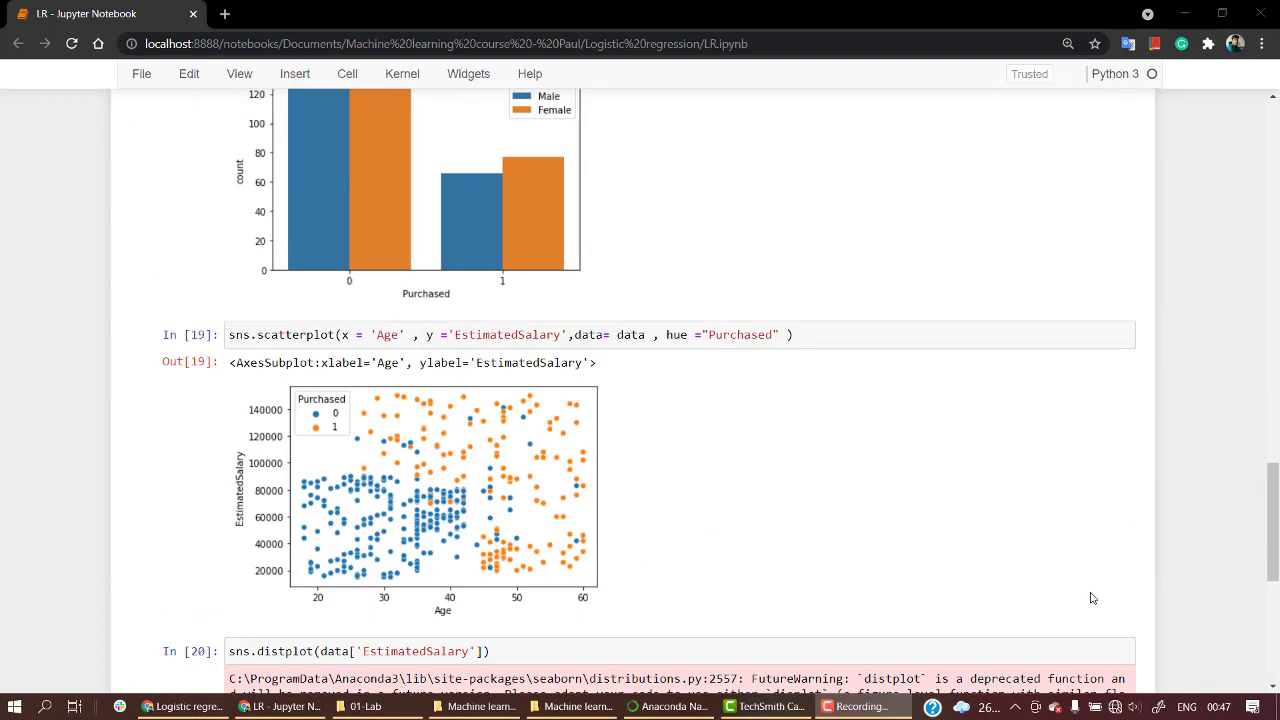
mouse_move(828, 528)
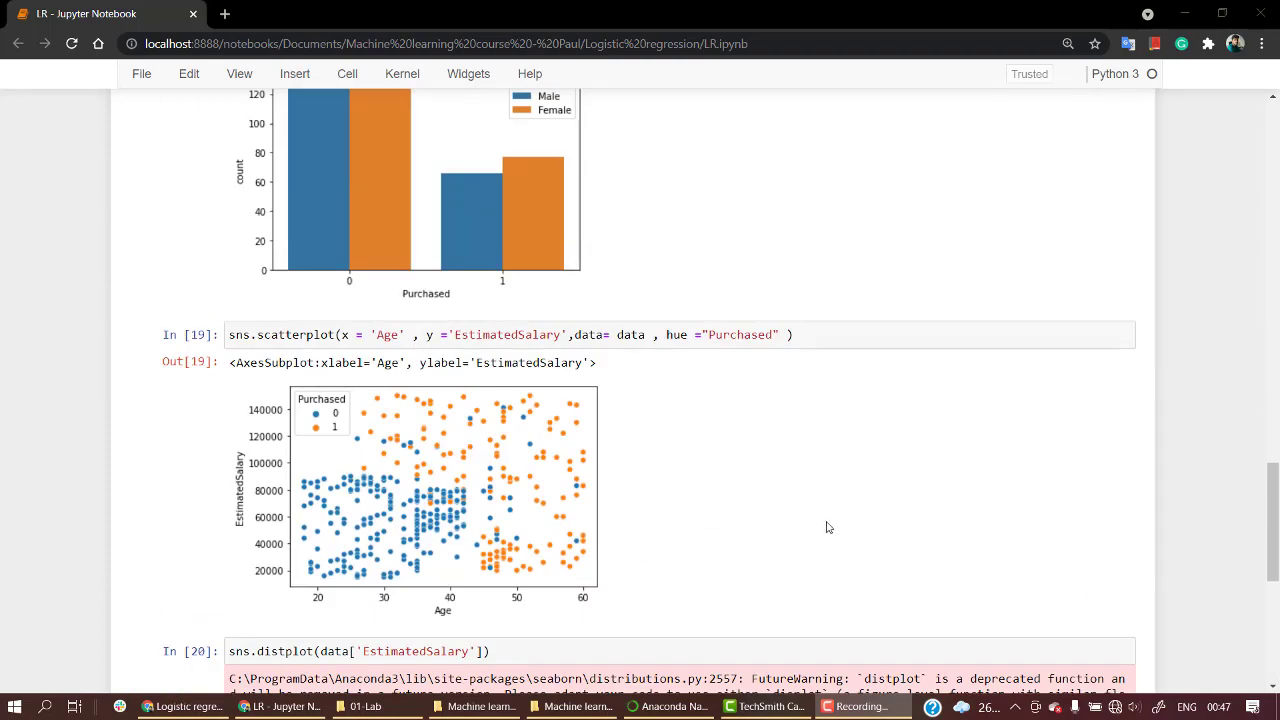
- Run data.head() in the empty cell to preview the first five rows
scroll(down, 3)
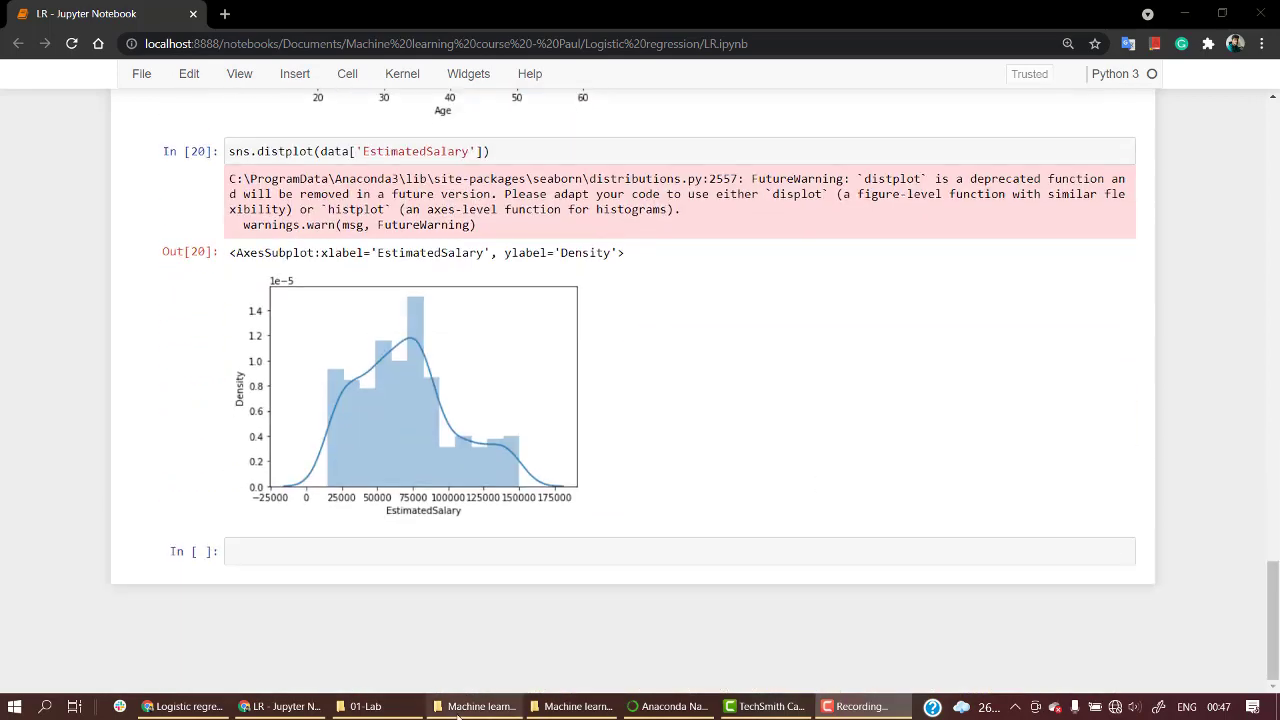
click(444, 552)
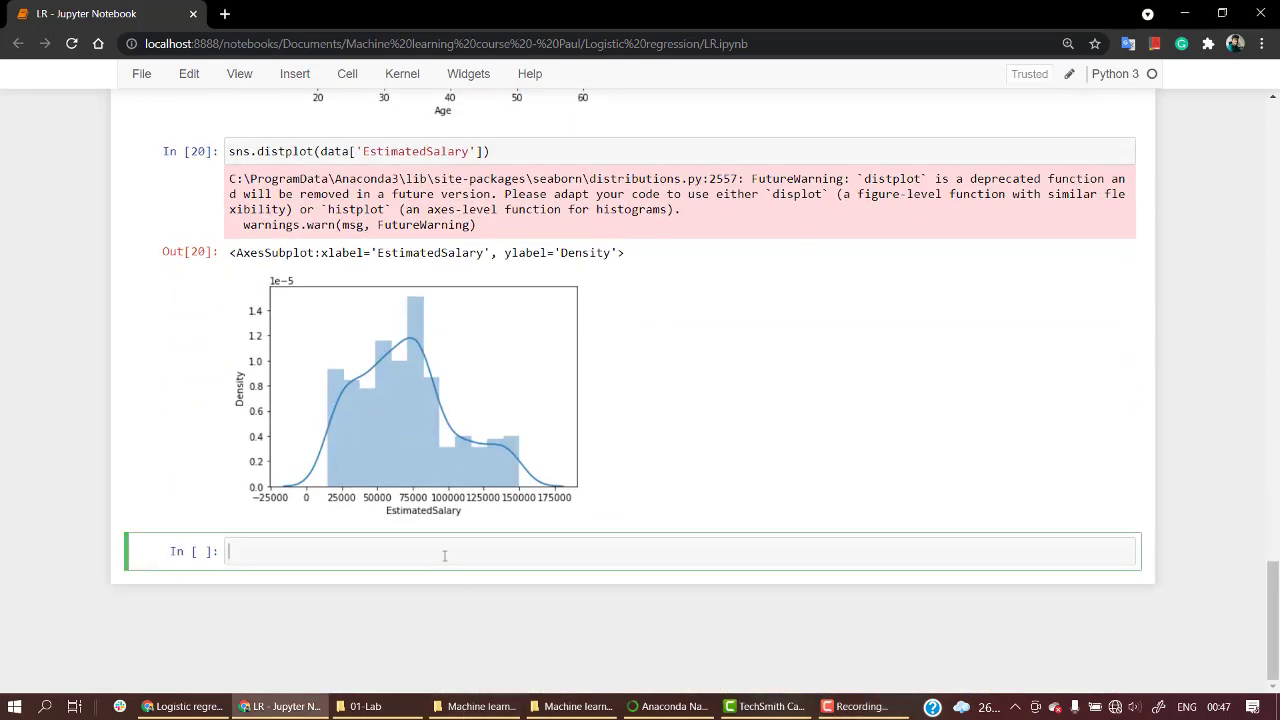
text(data.head()
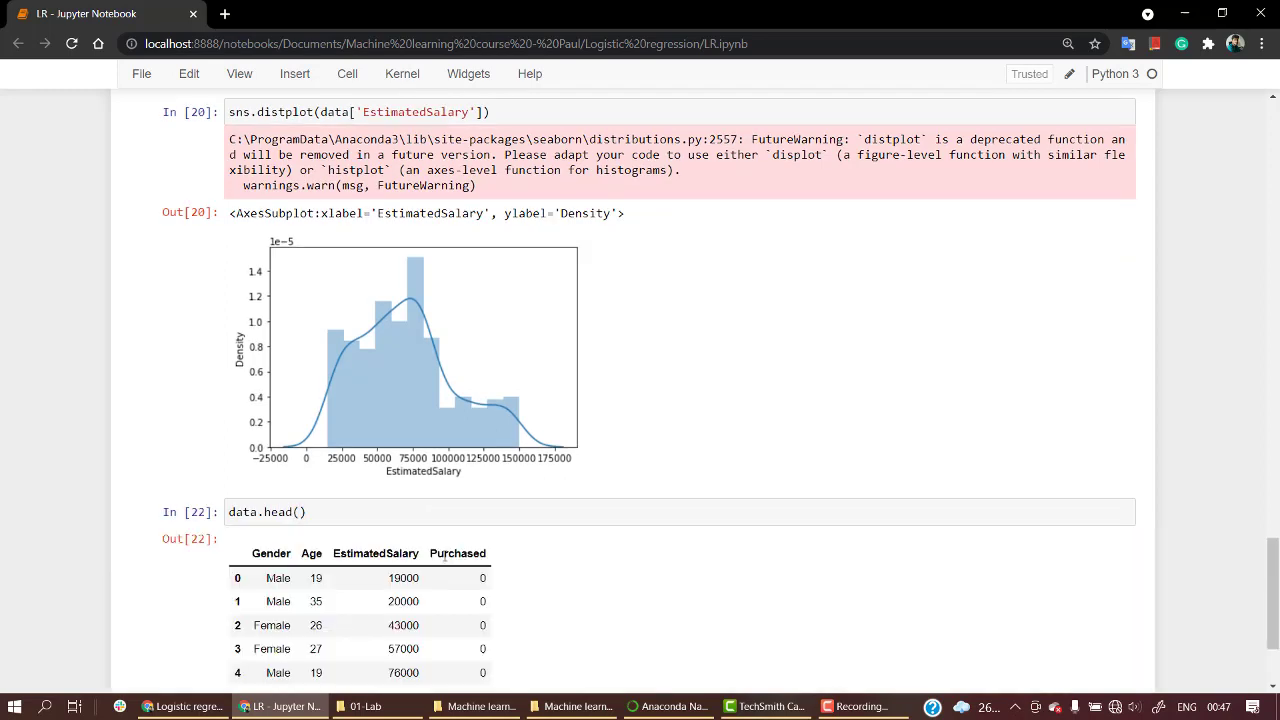
scroll(down, 3)
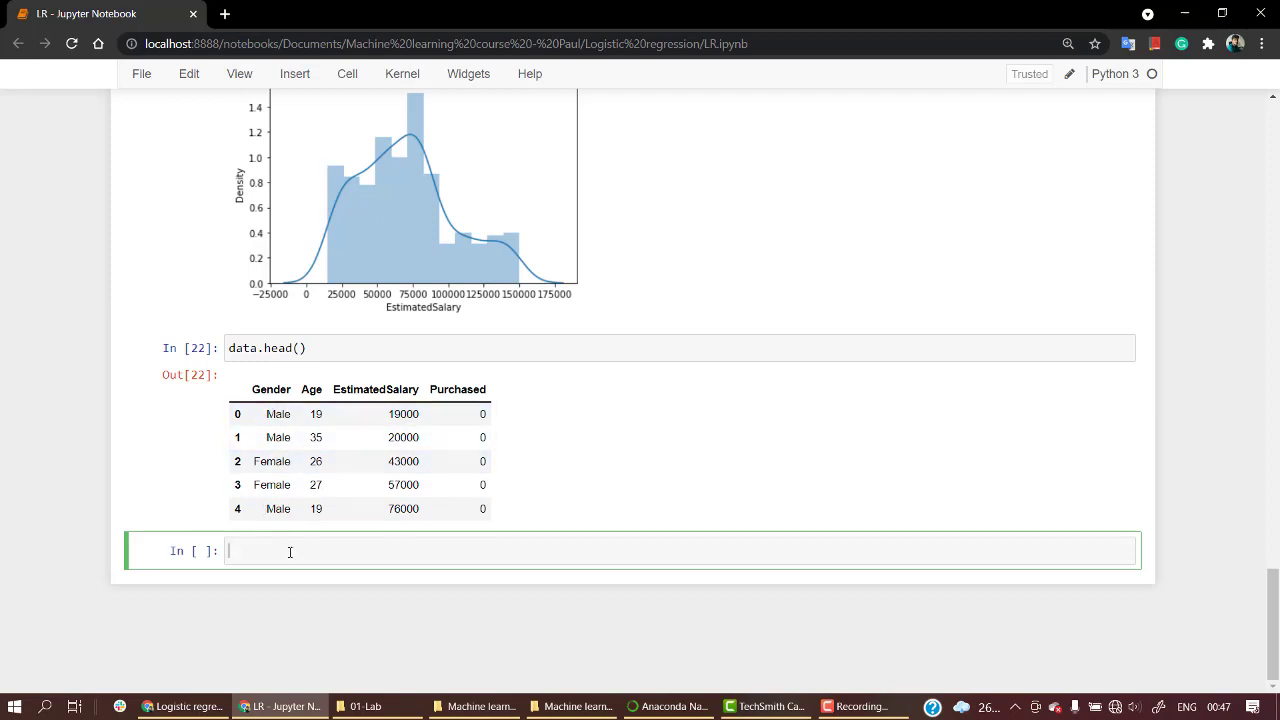
- Encode Gender with df = pd.get_dummies(data['Gender']) and display df as Female/Male columns
text(df)
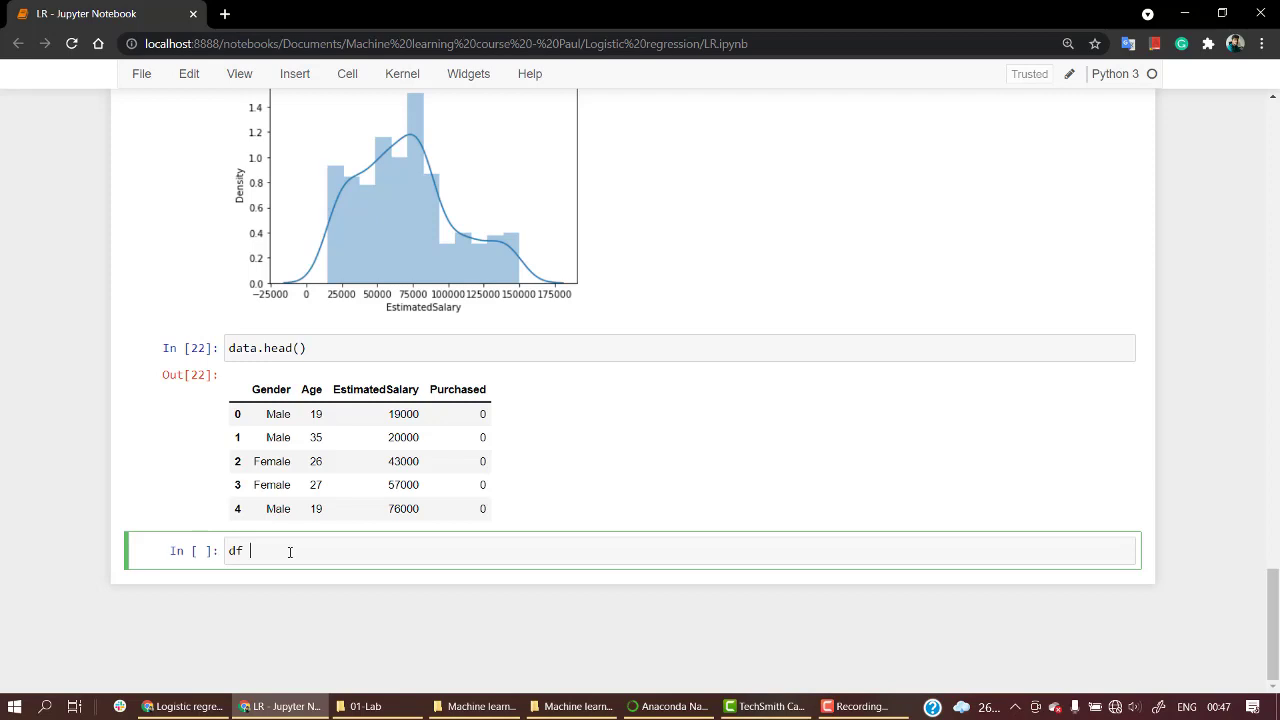
text(=)
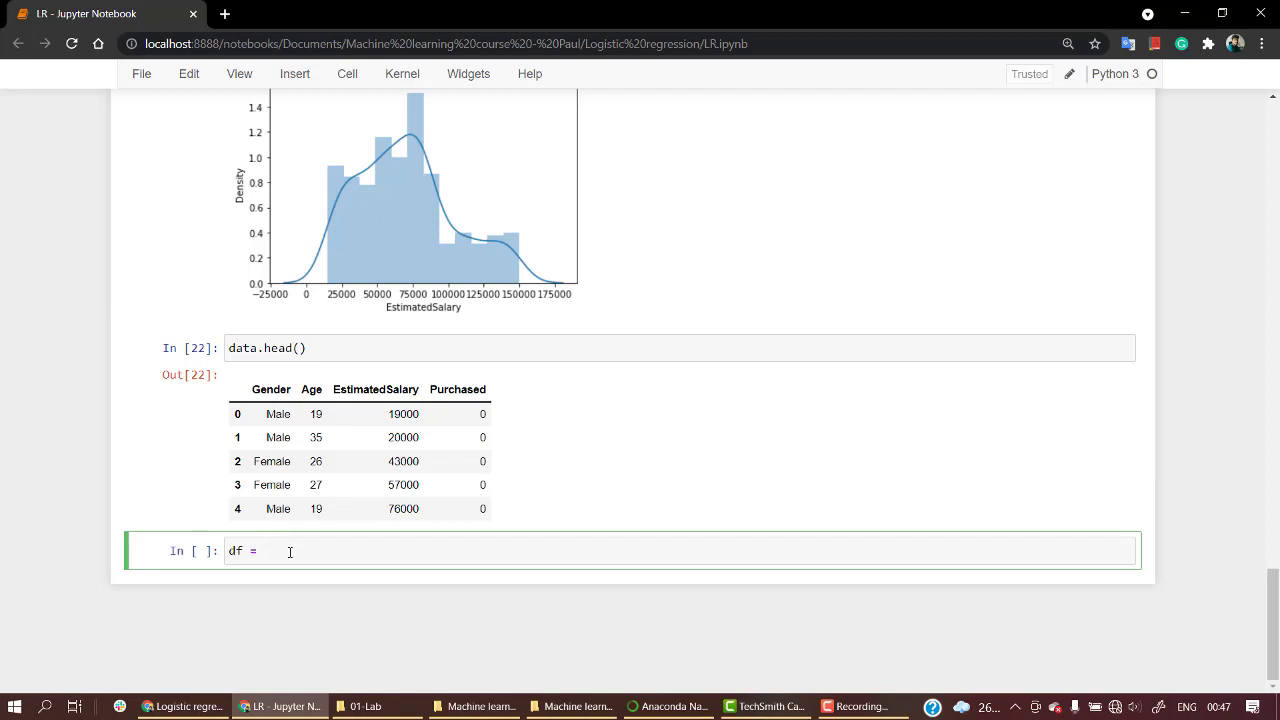
text(pd.get)
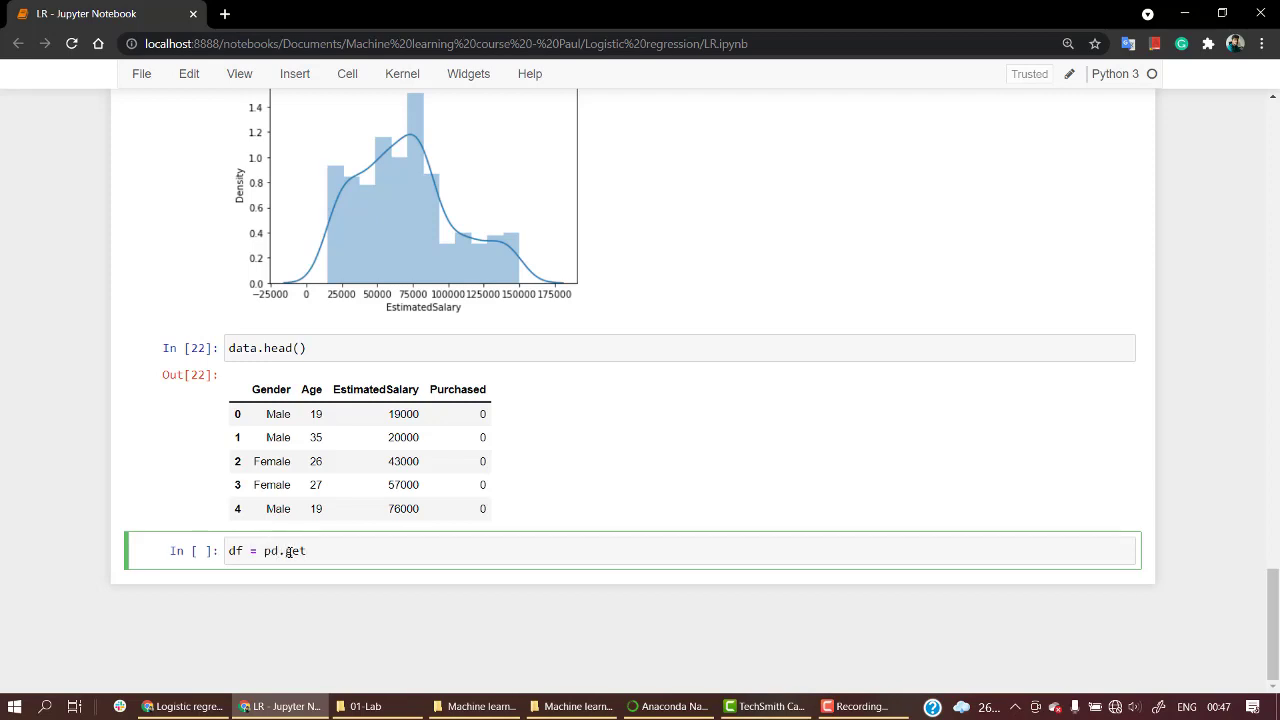
text(_dummi)
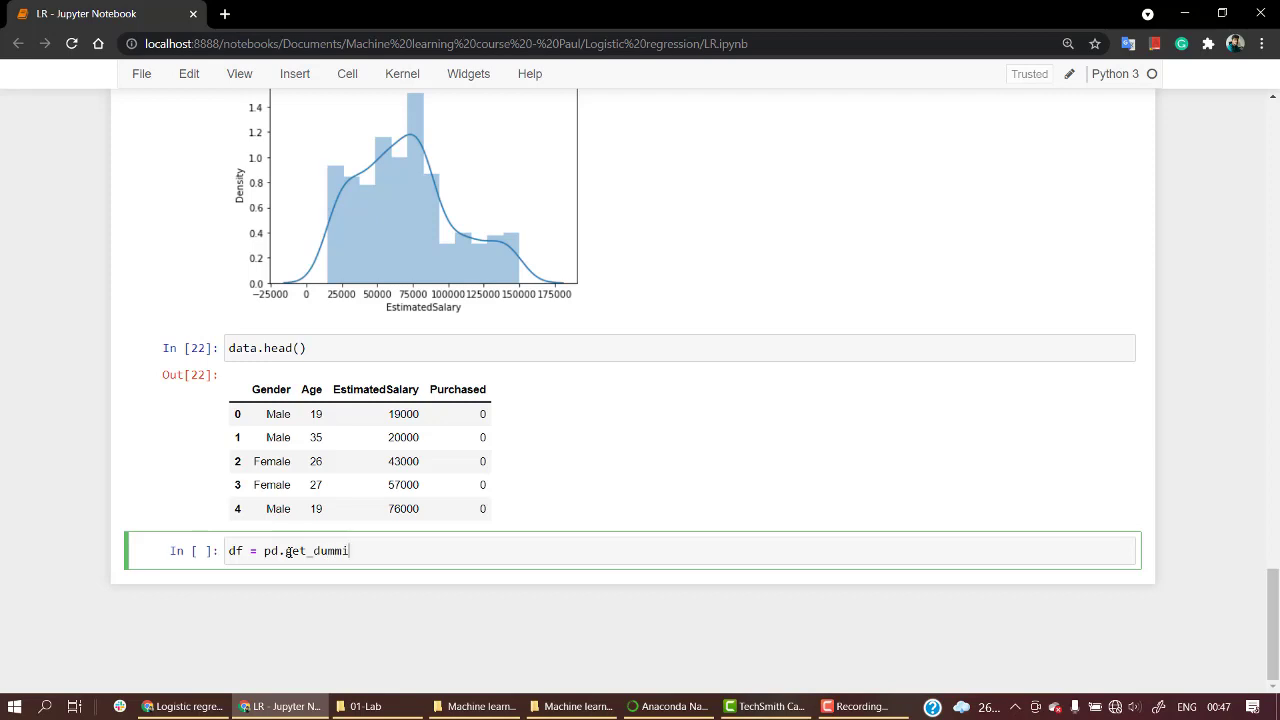
text(es)
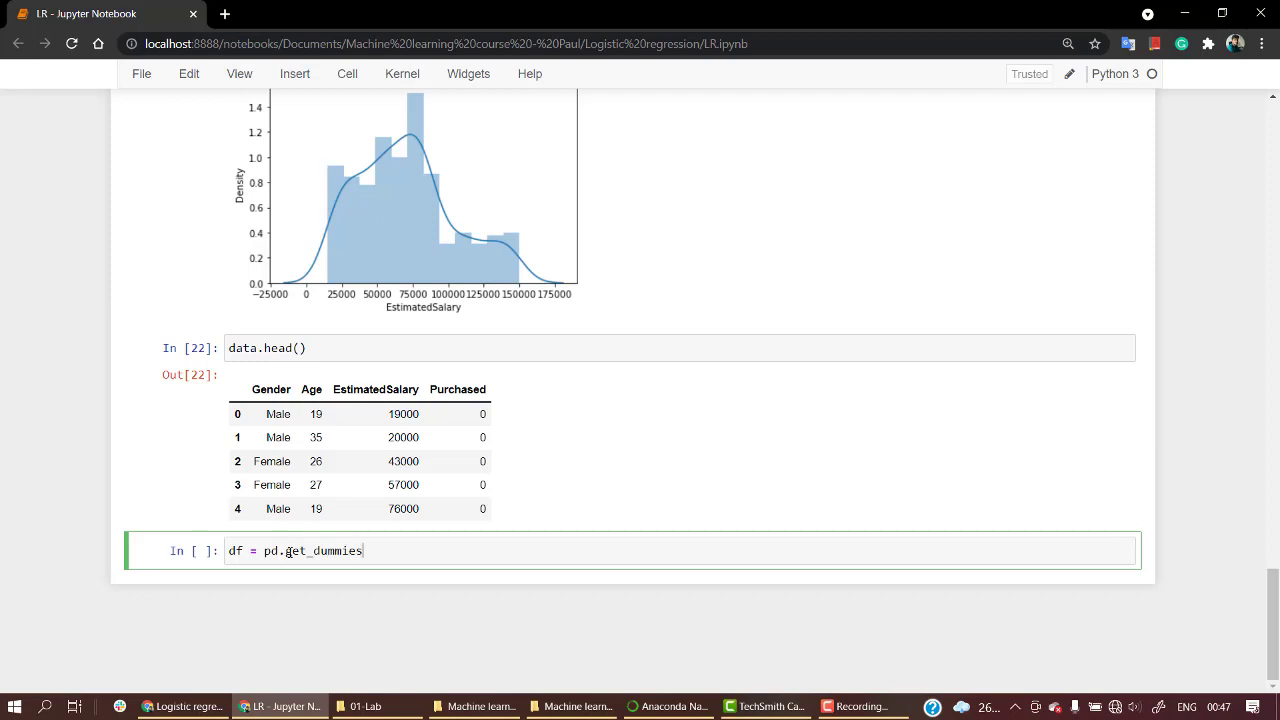
text((data[]))
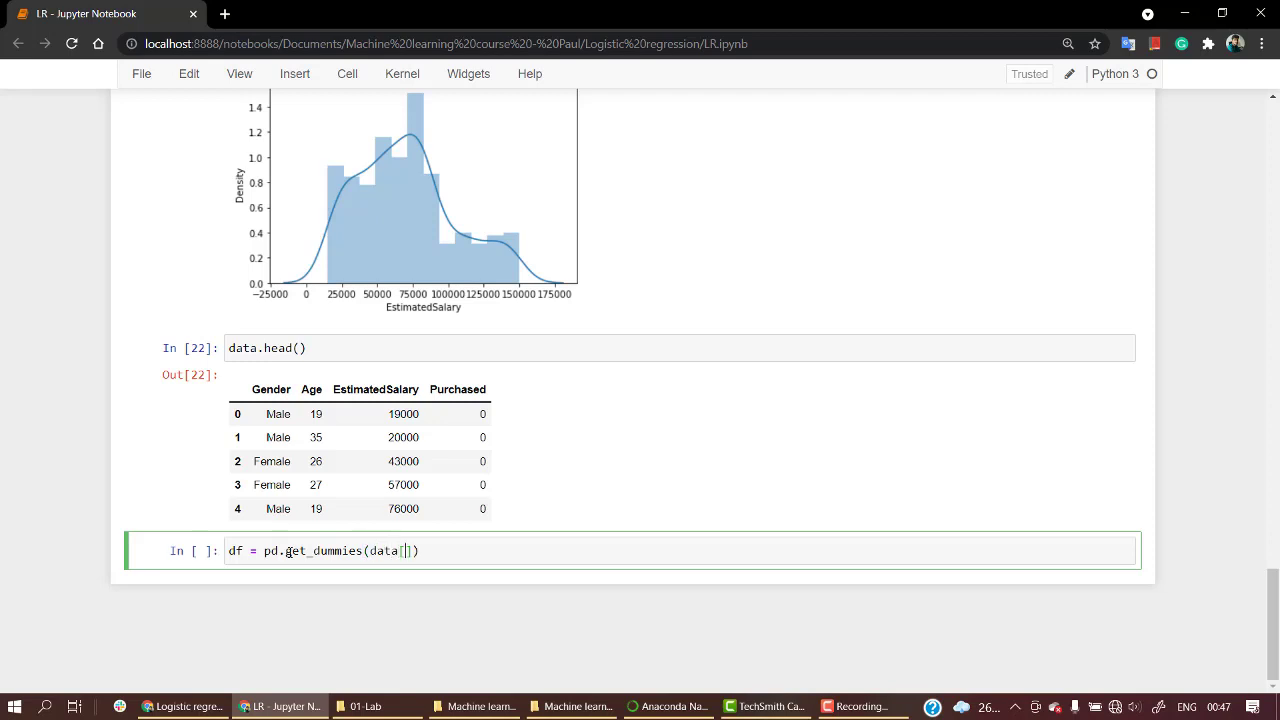
text('Gend')
text(df)
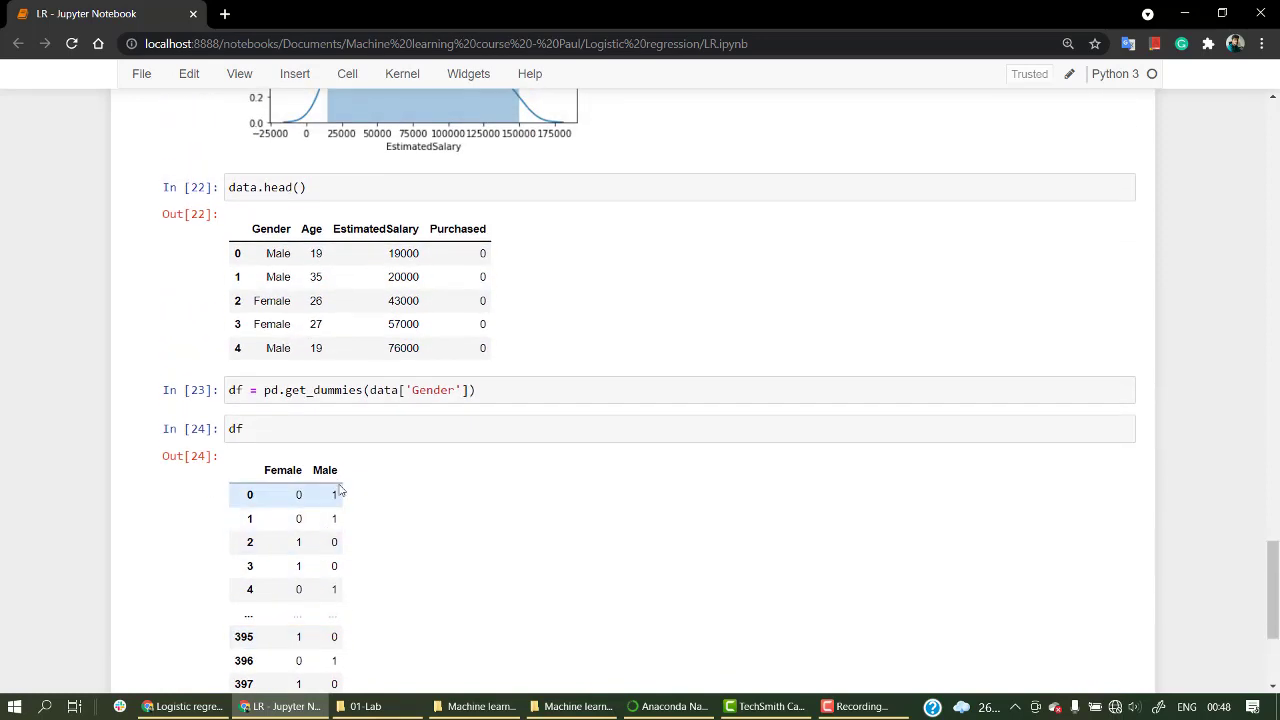
mouse_move(306, 500)
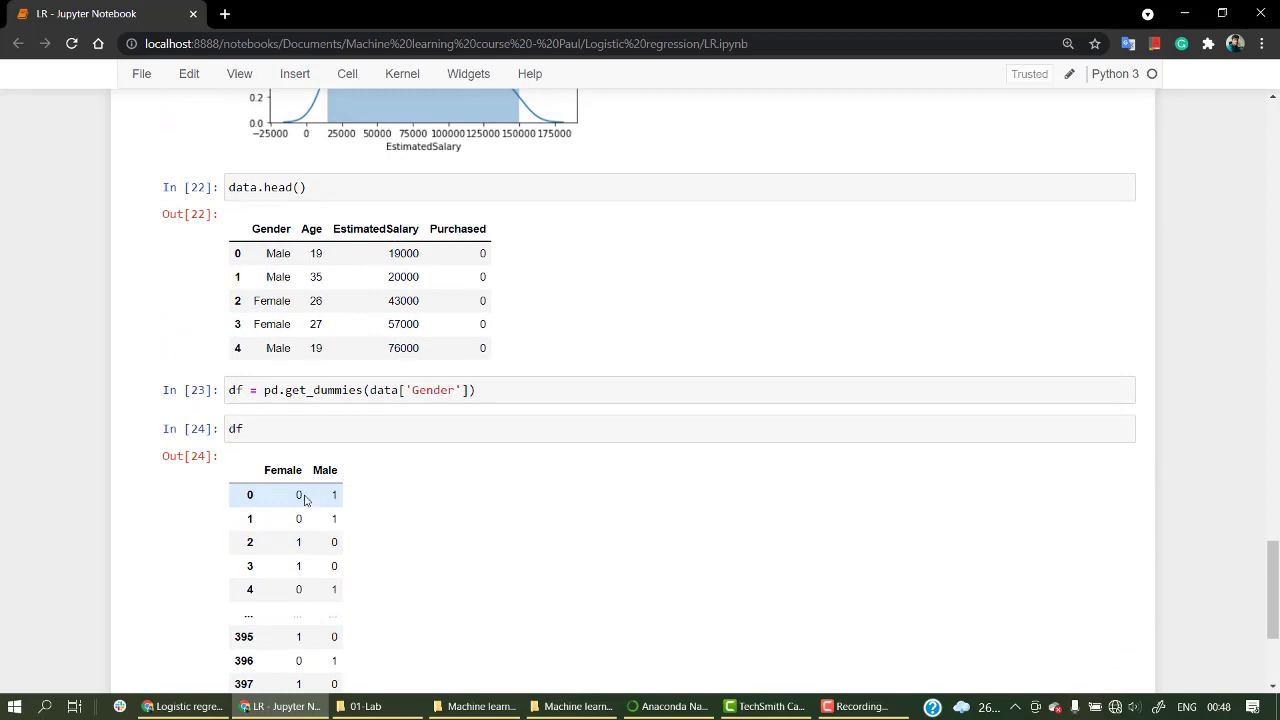
scroll(down, 3)
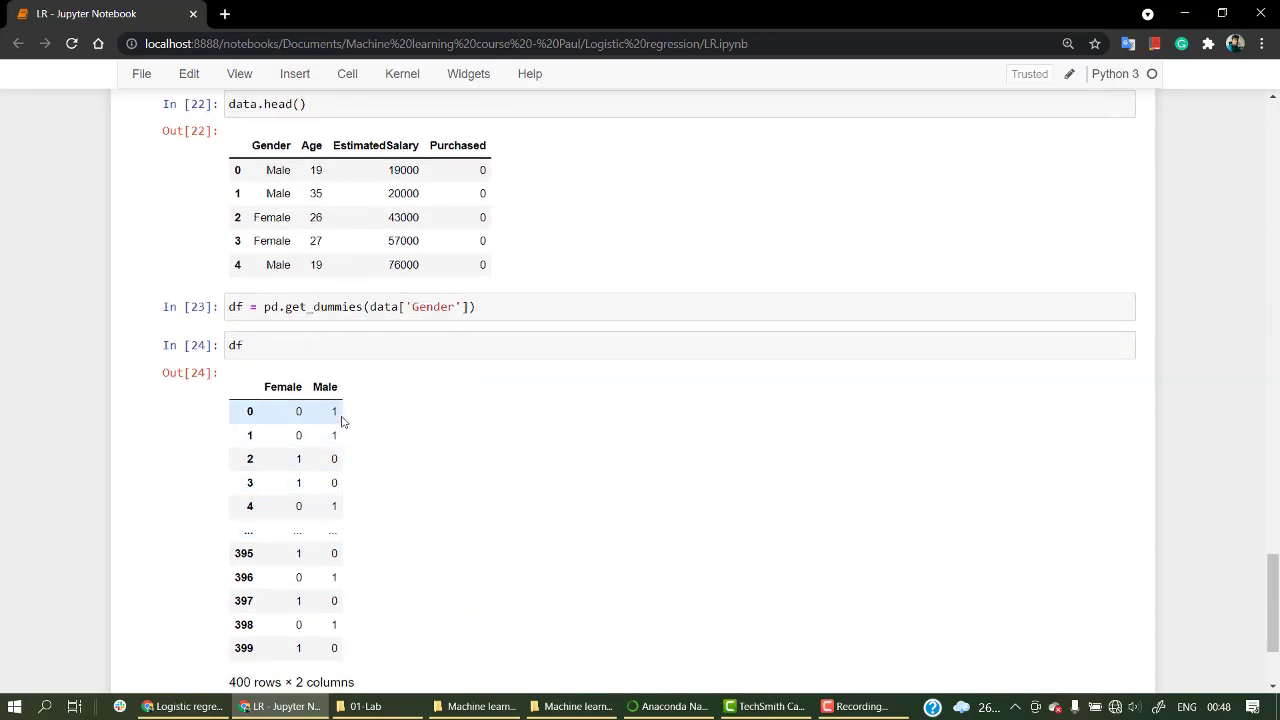
mouse_move(332, 412)
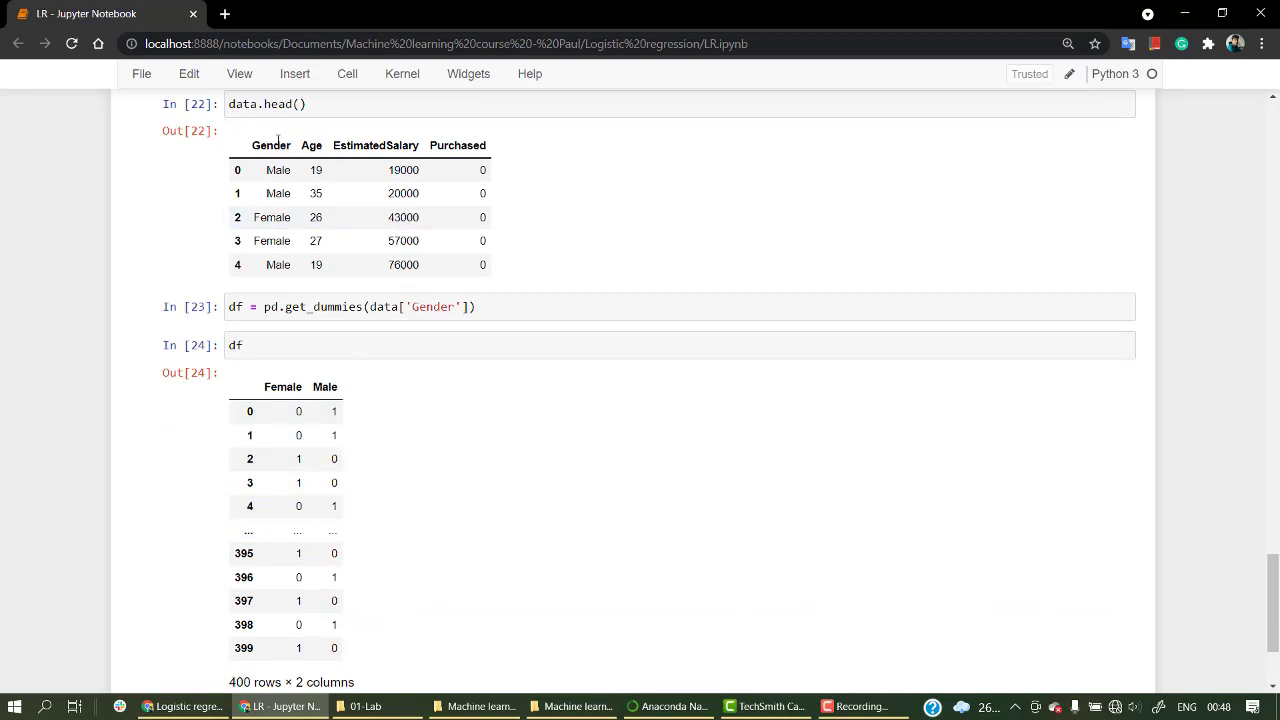
mouse_move(268, 172)
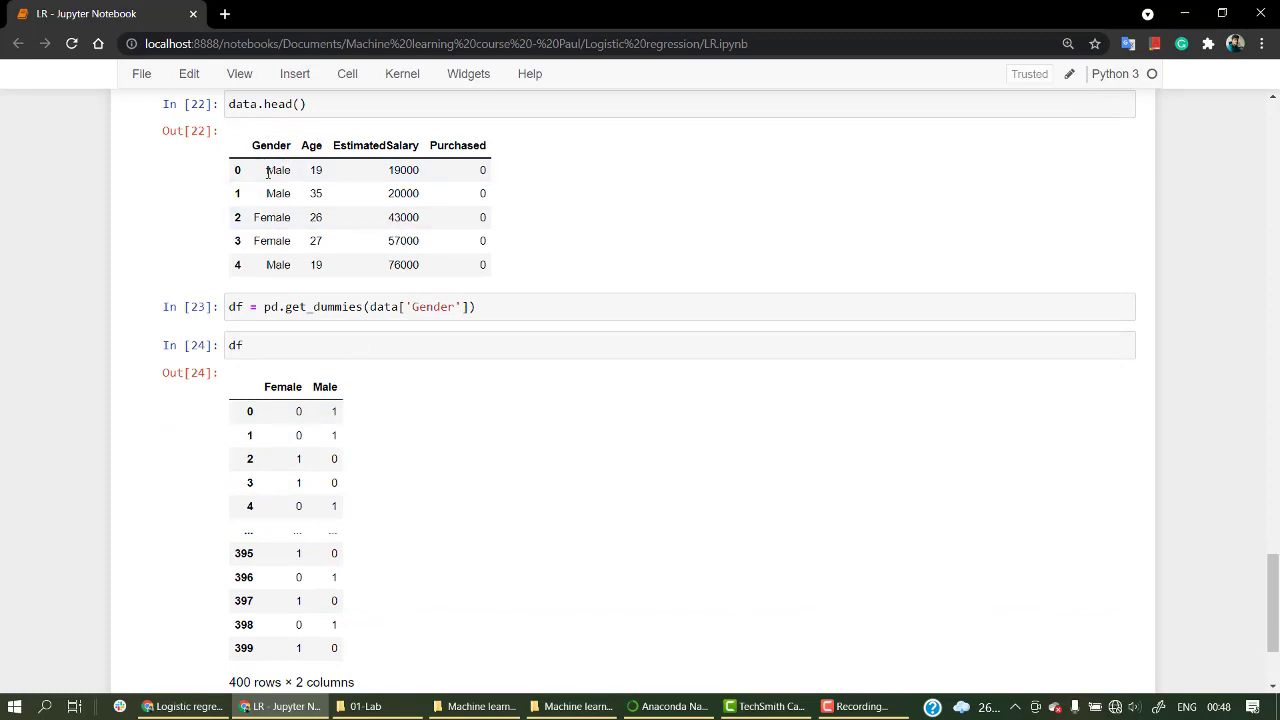
mouse_move(324, 386)
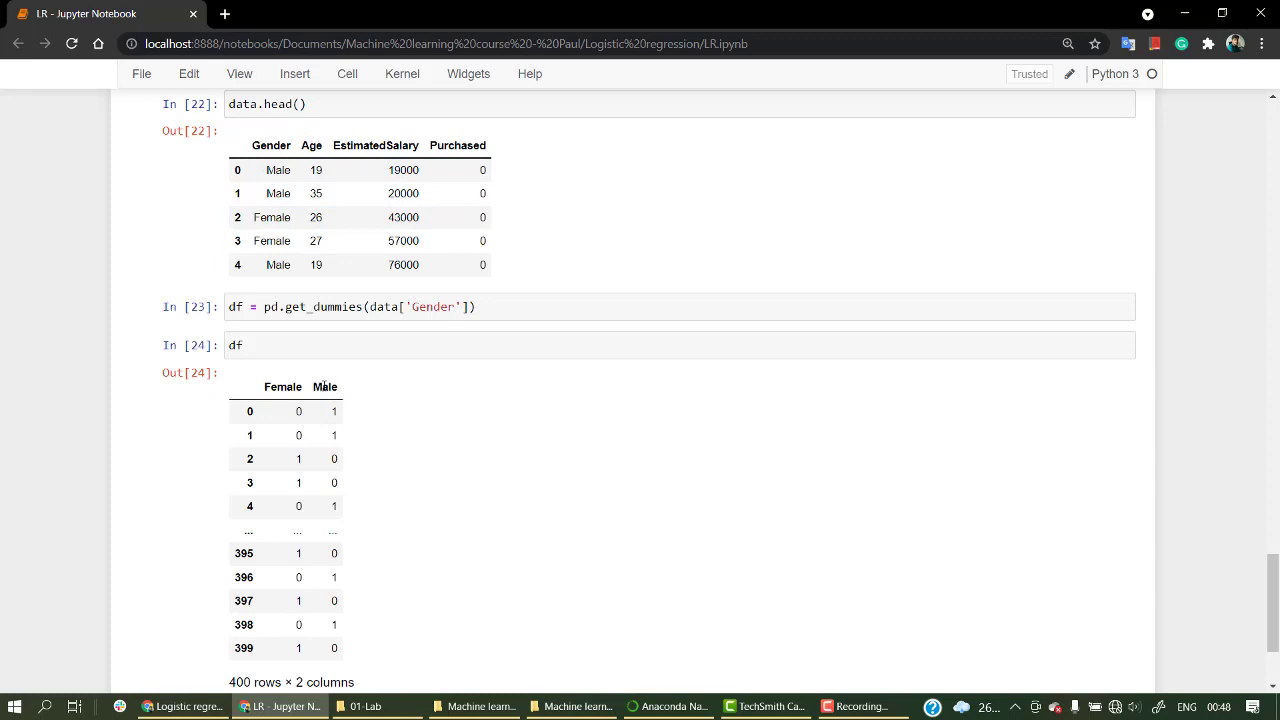
mouse_move(320, 380)
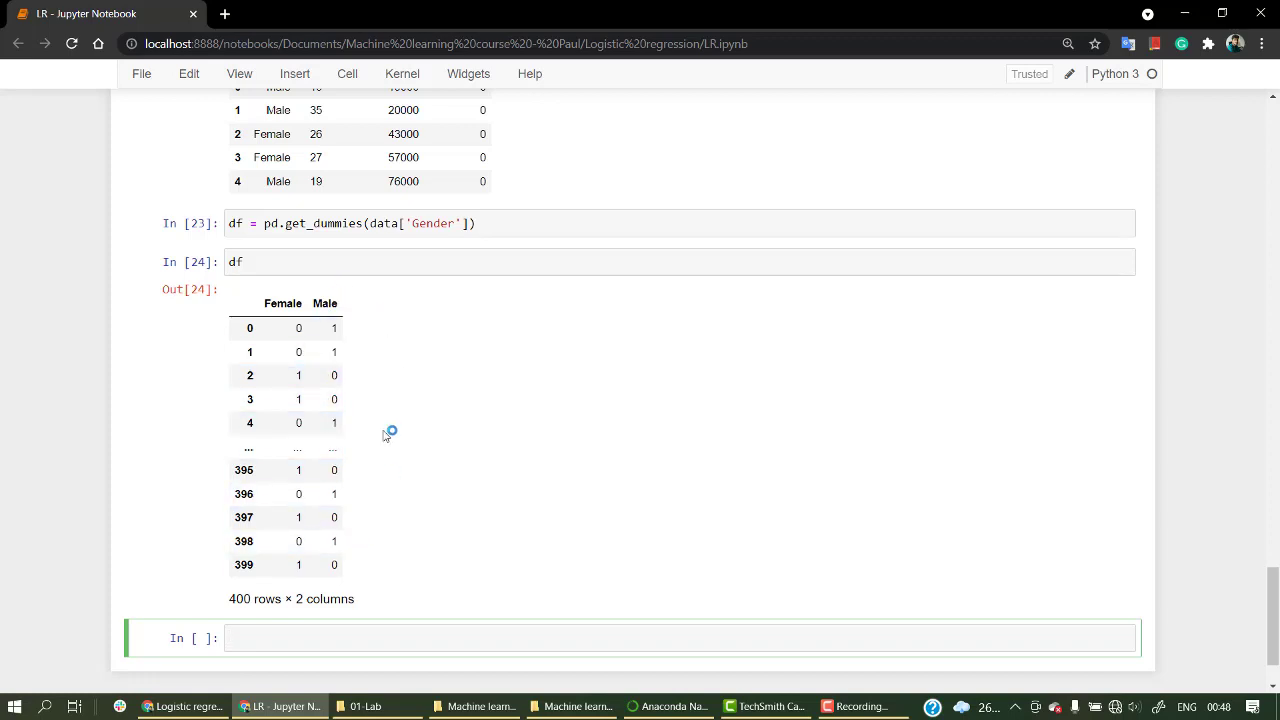
scroll(up, 3)
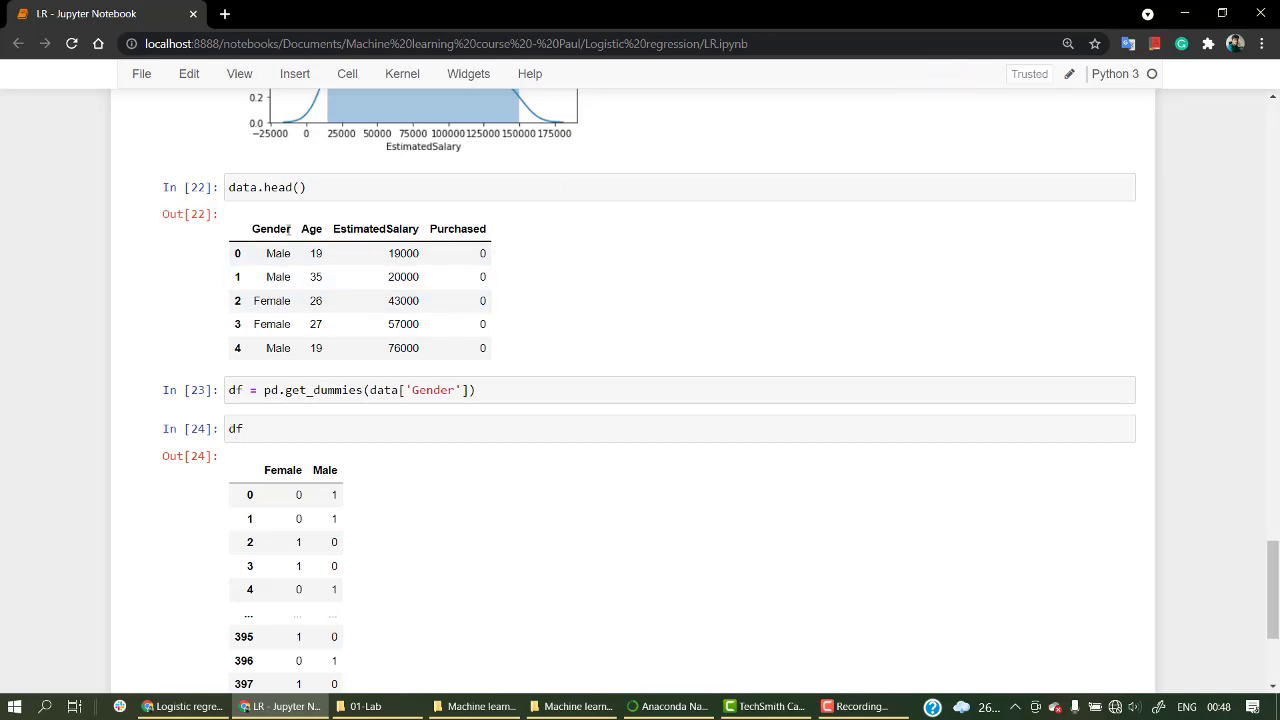
scroll(down, 3)
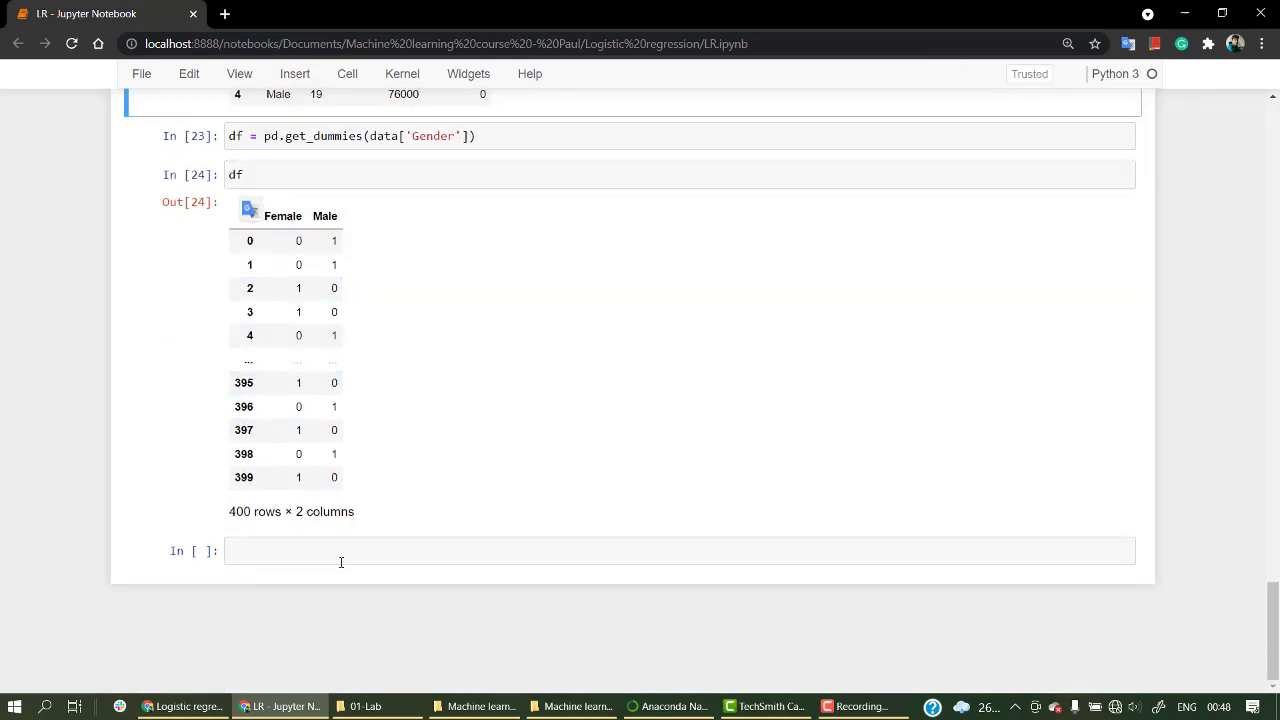
- Begin data = pd.concat([df.iloc in a new cell below the encoded output
click(340, 552)
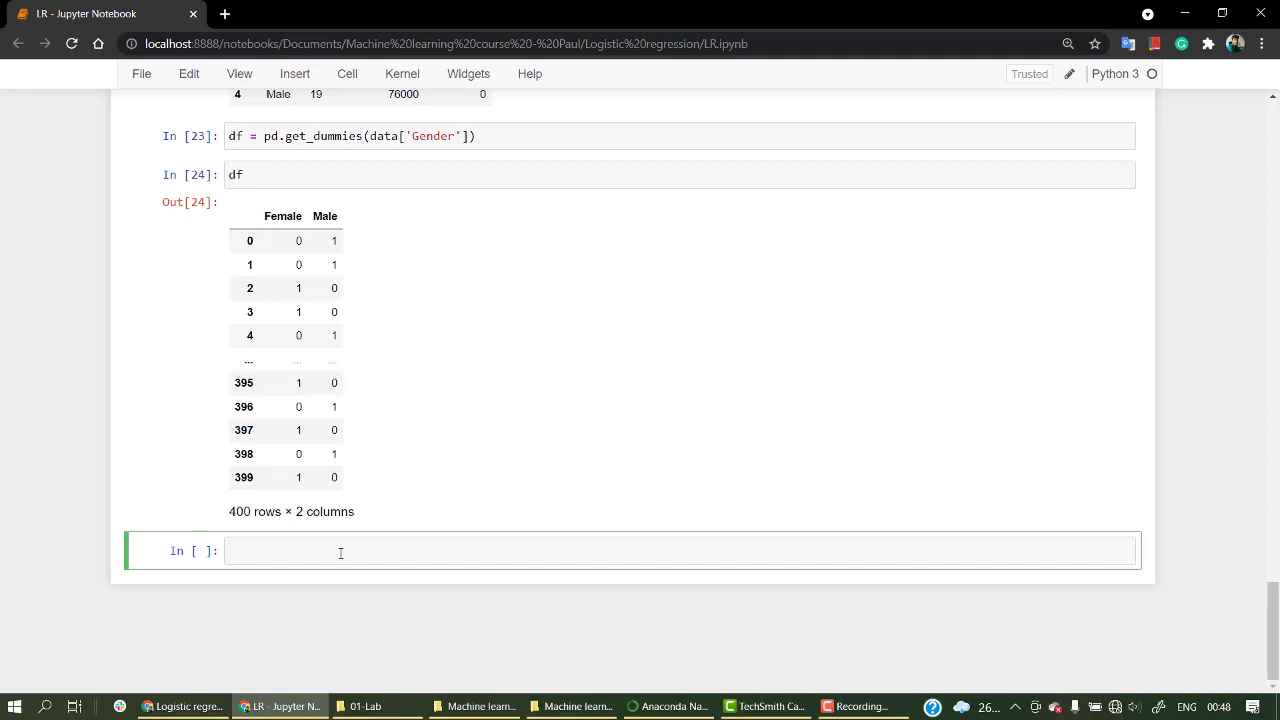
text(data =)
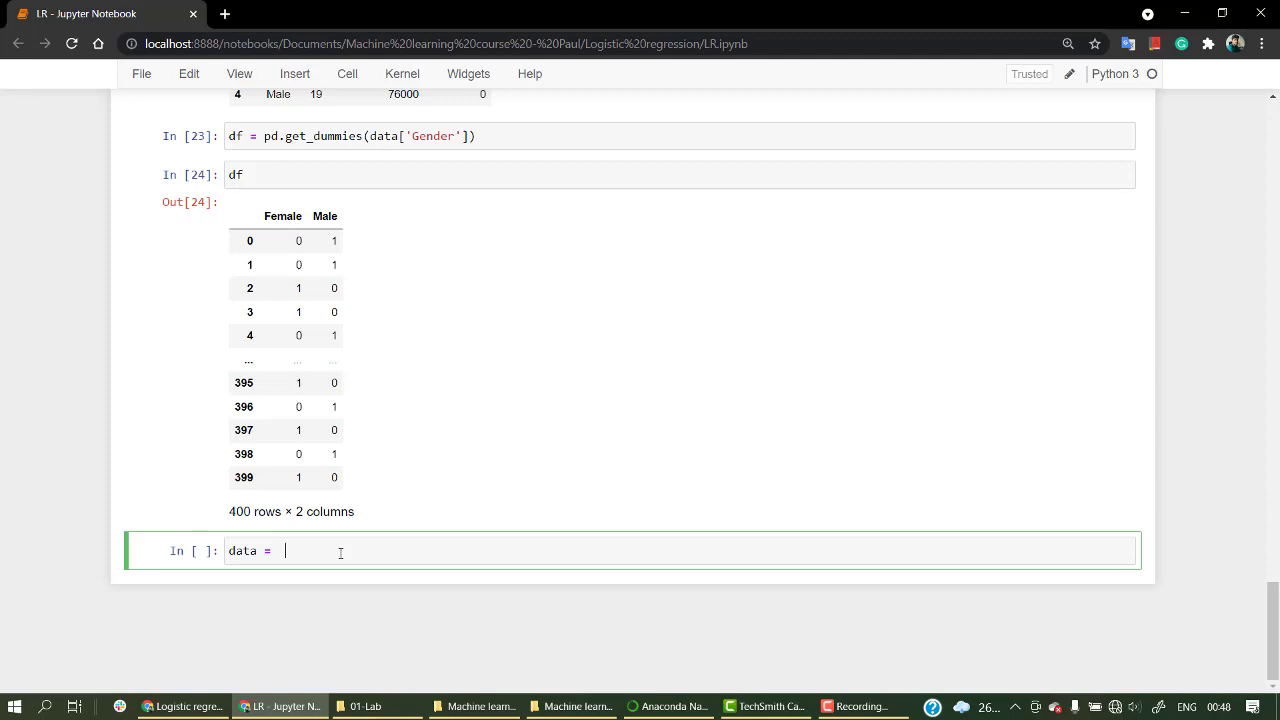
text(pd.c)
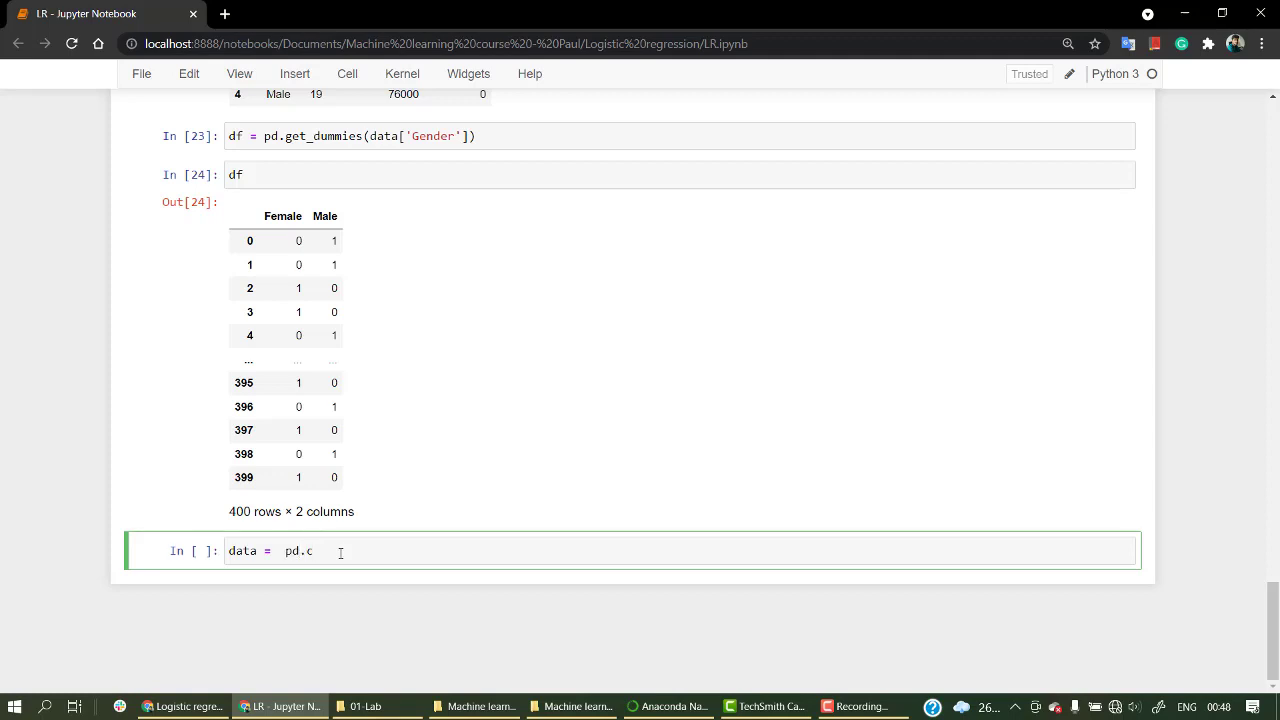
text(oncat([)
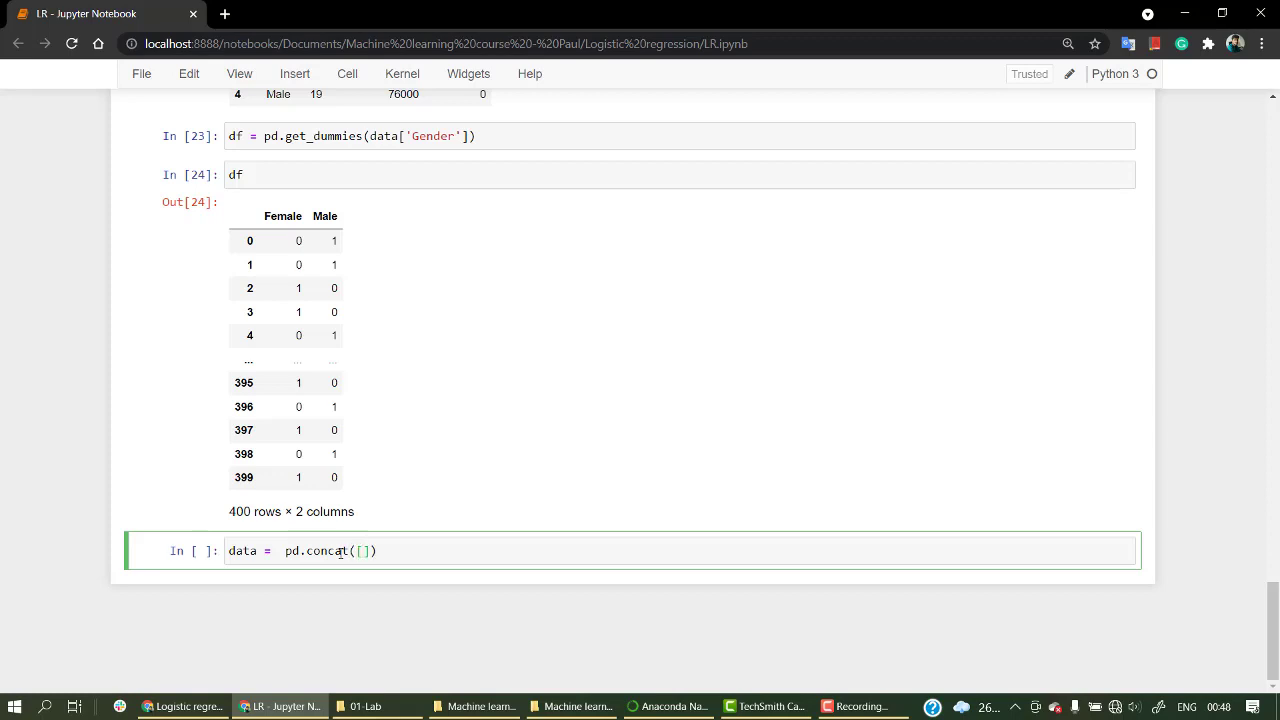
text(df.)
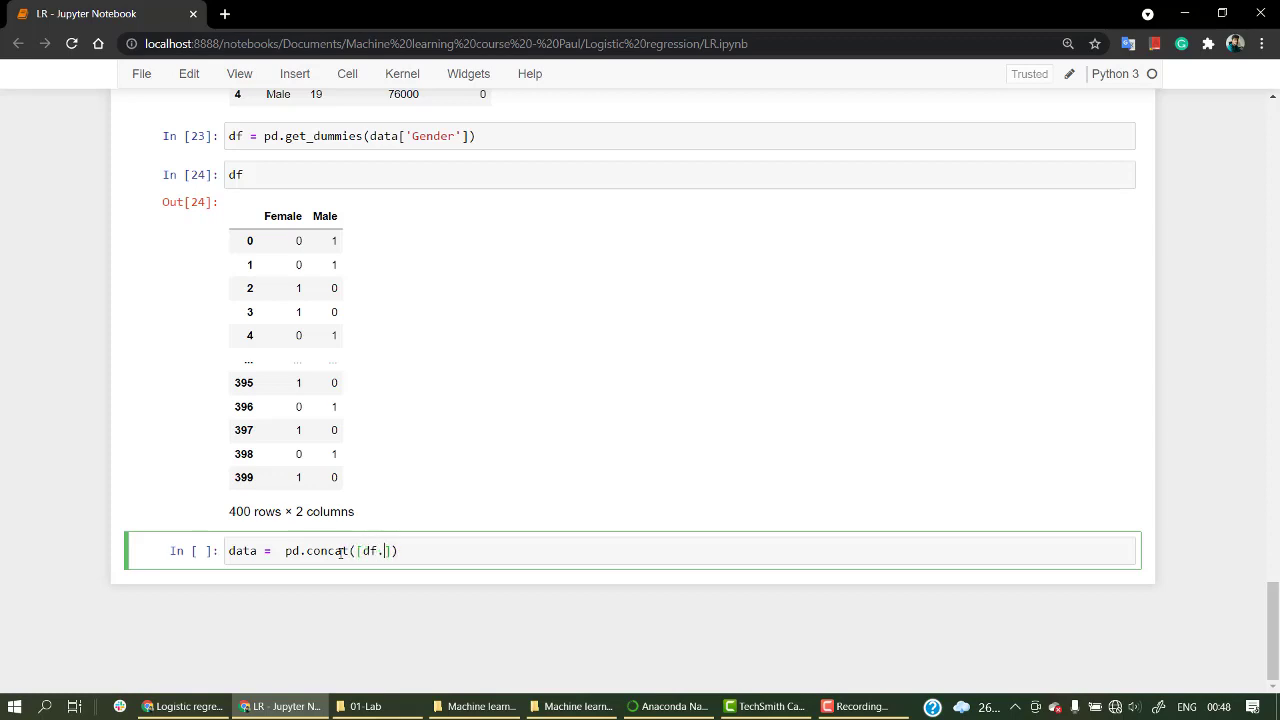
text(ilo)
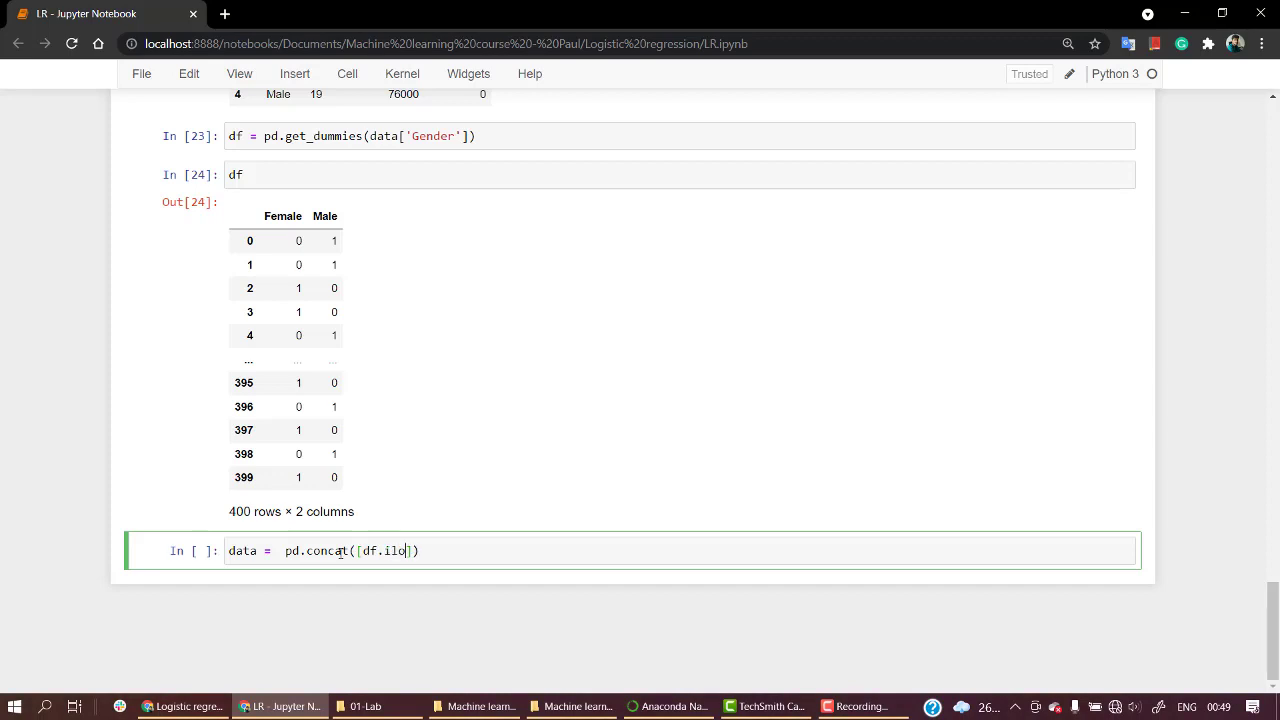
text(c)
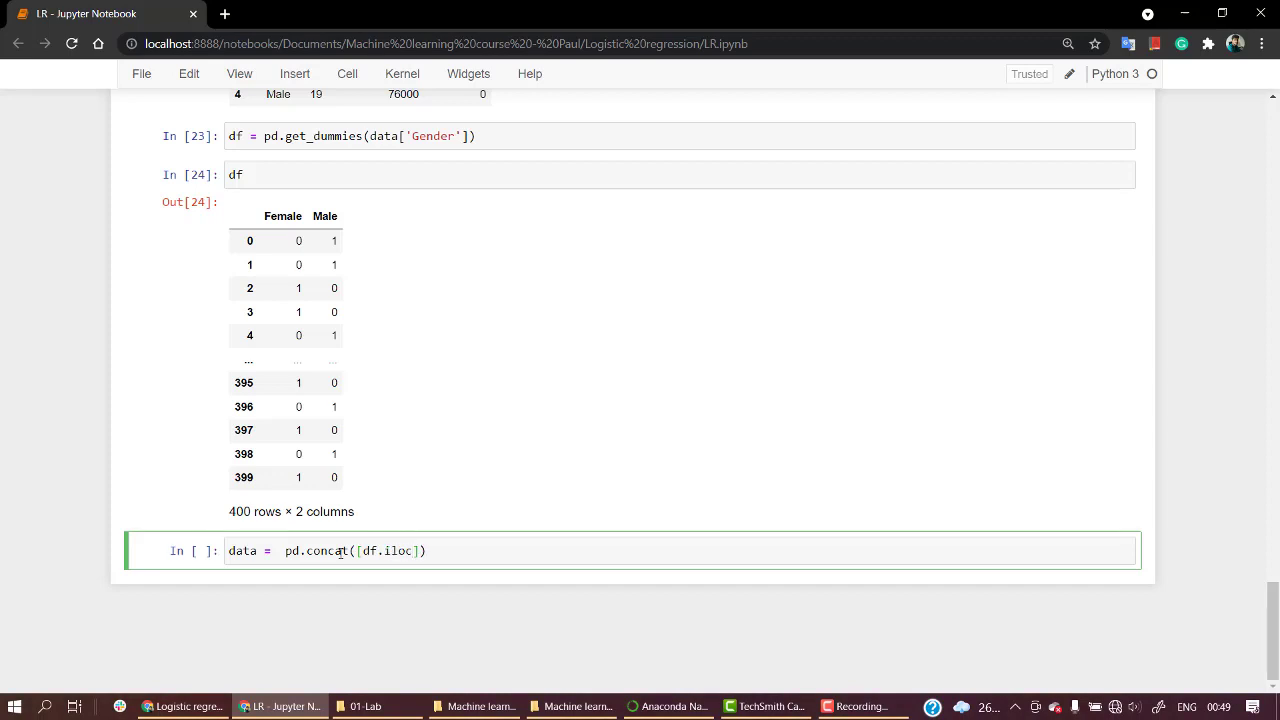
scroll(up, 3)
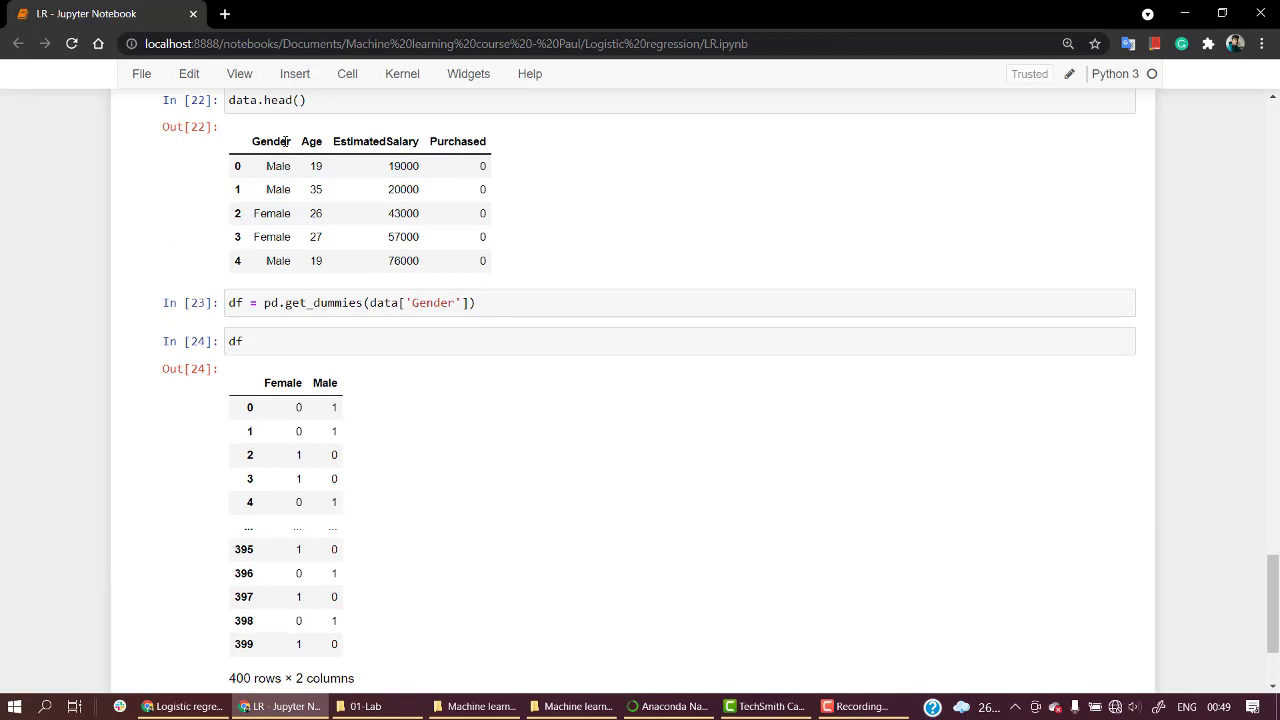
mouse_move(432, 152)
text(data =  pd.concat([df.iloc[)
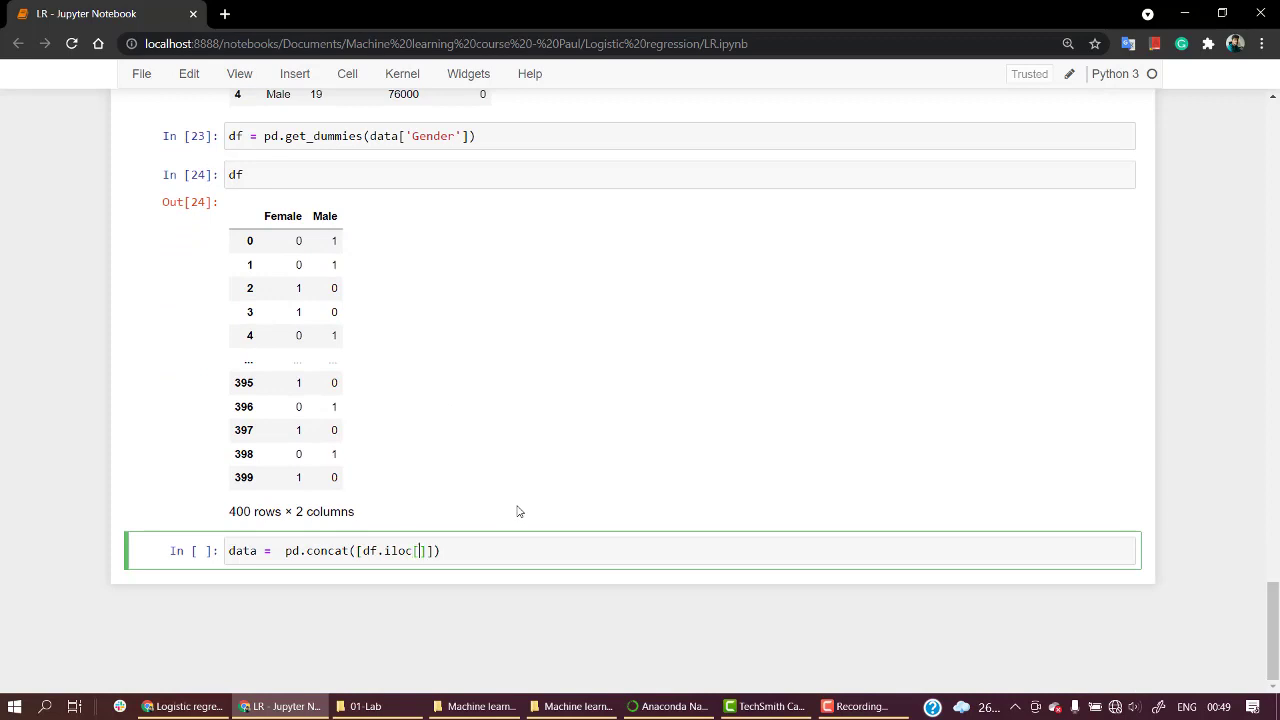
- Complete the line as pd.concat([df.iloc[:,[1]],data], axis = 1), not yet run
text(:)
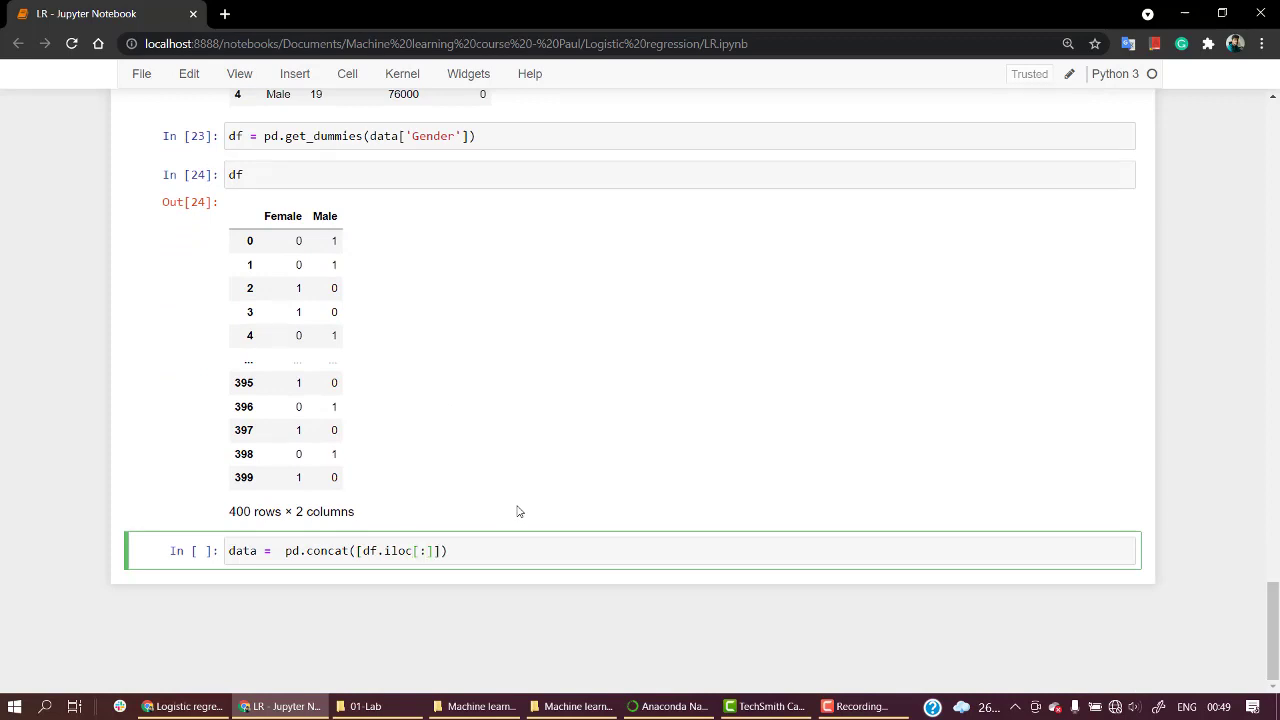
text([1])
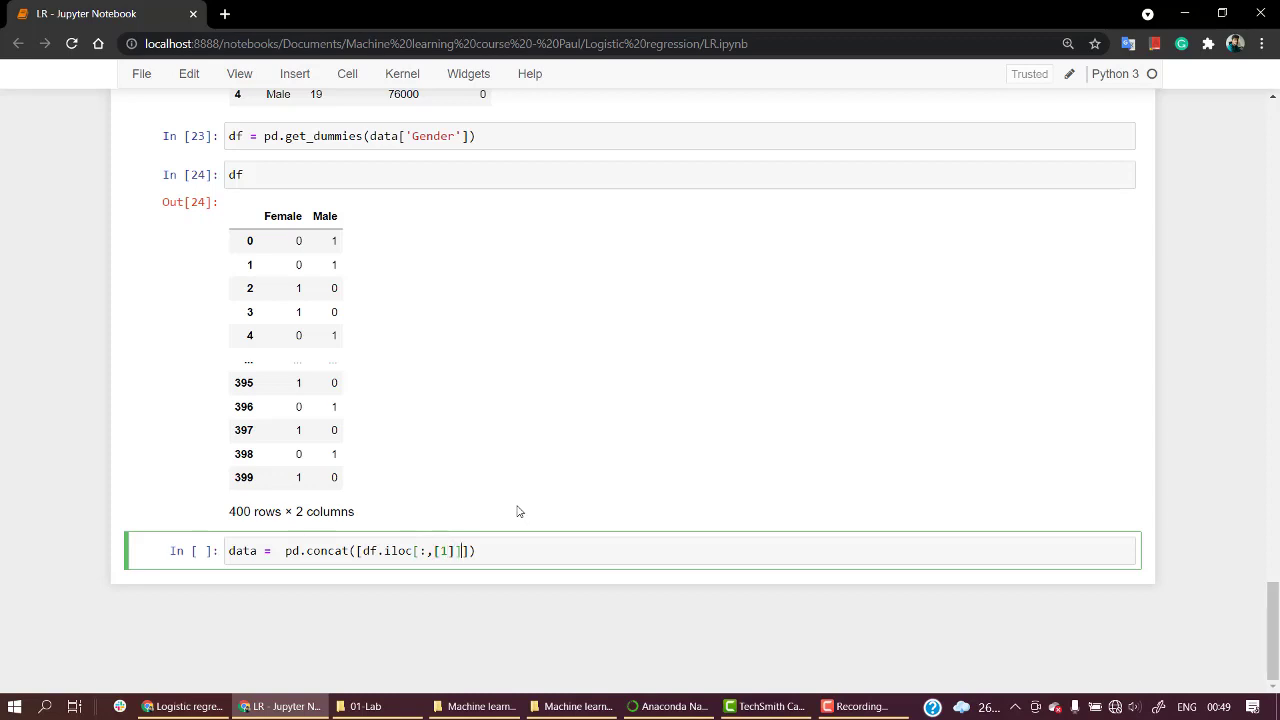
text(,d)
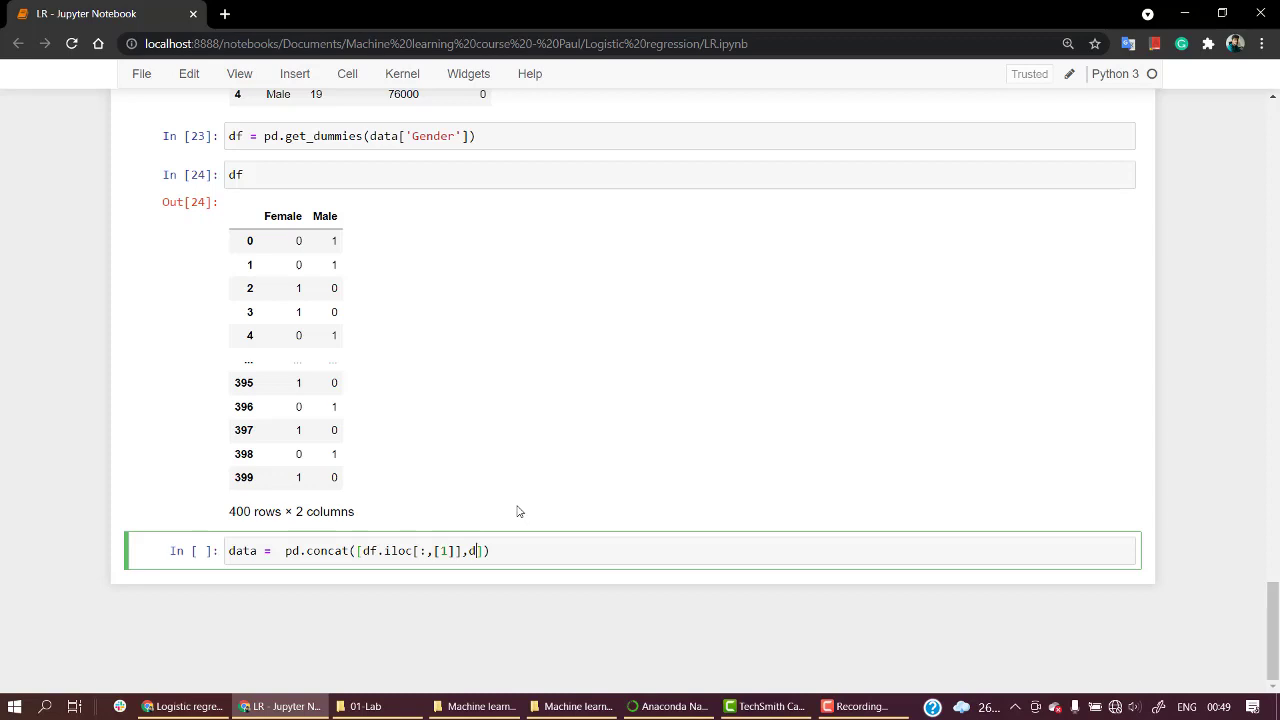
text(ata)
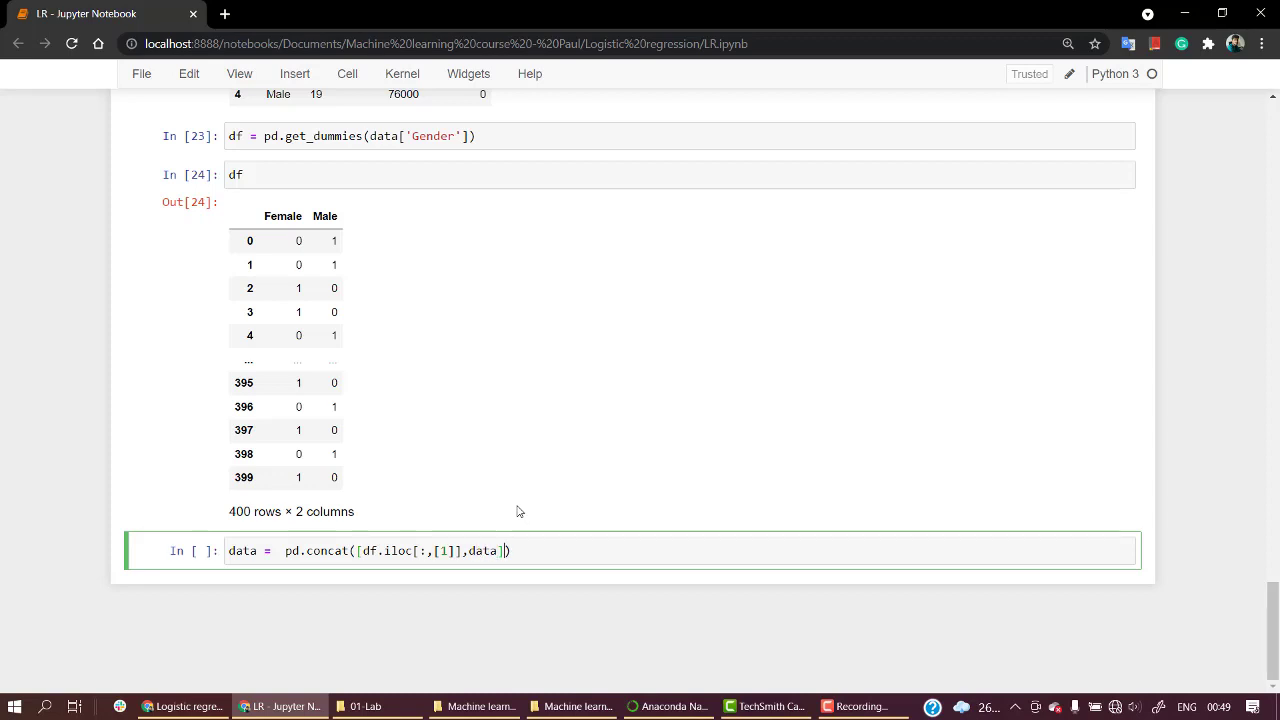
text(,ax)
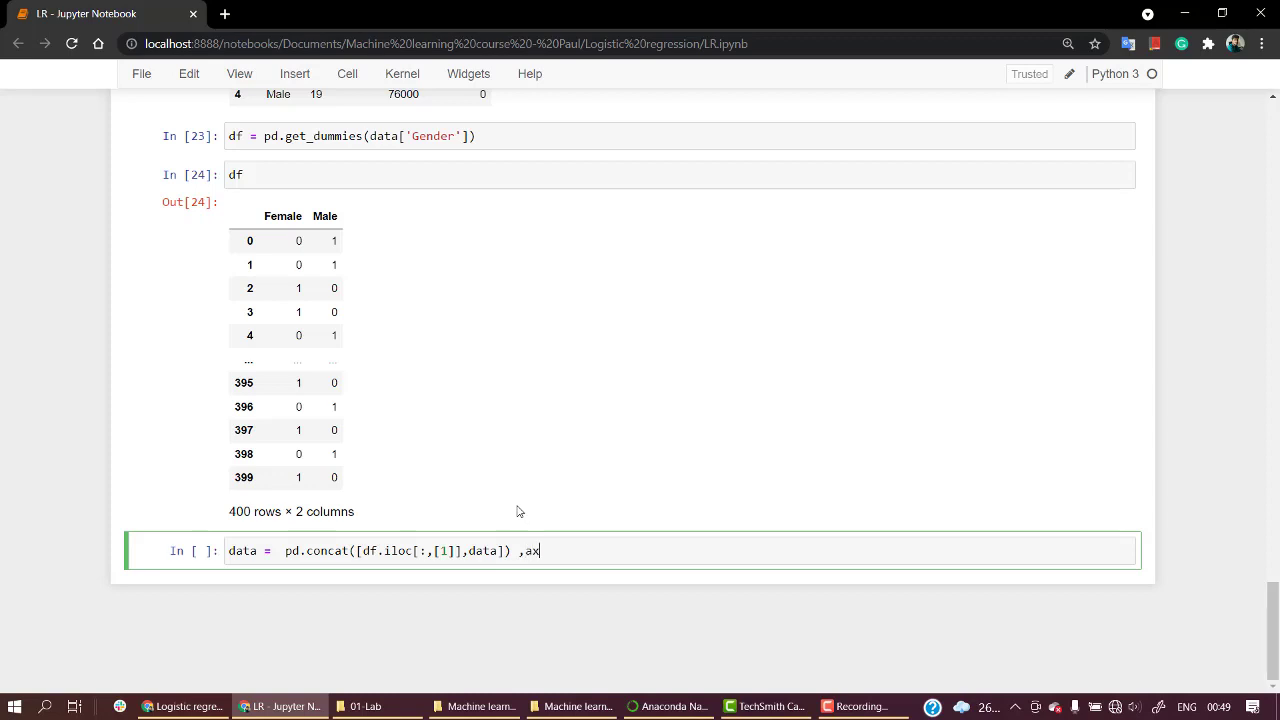
text(is)
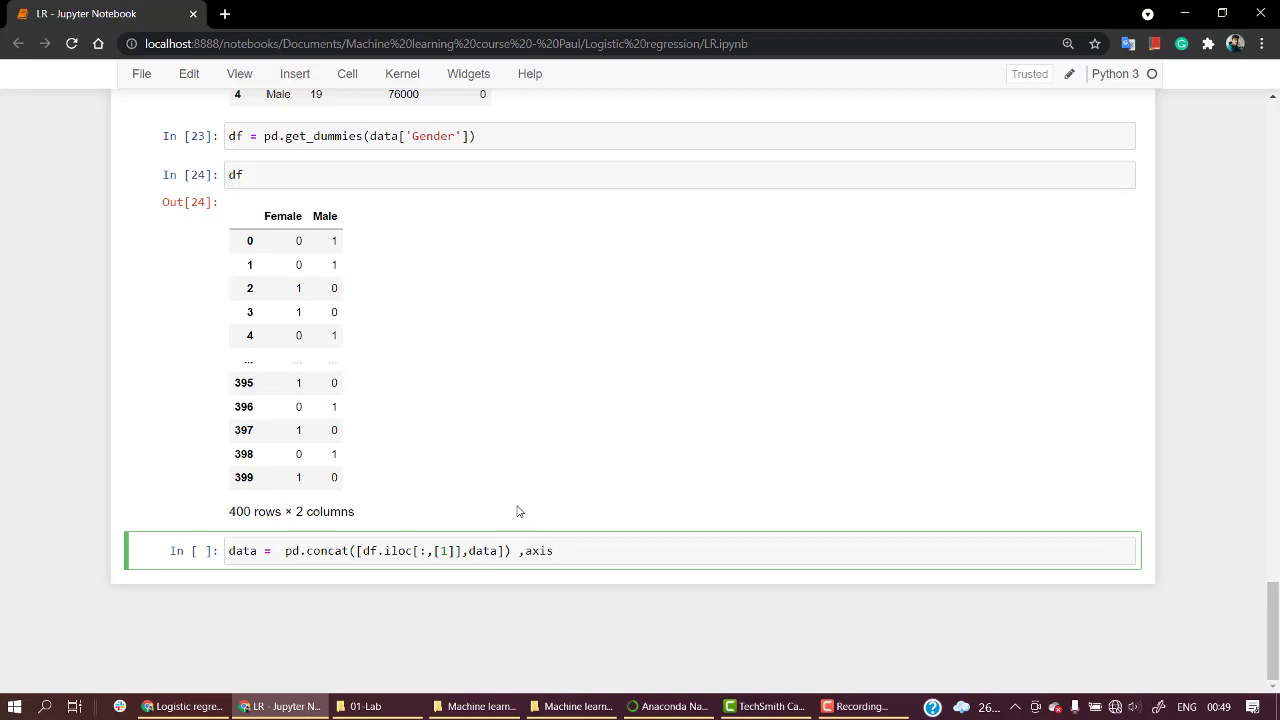
text(= 1))
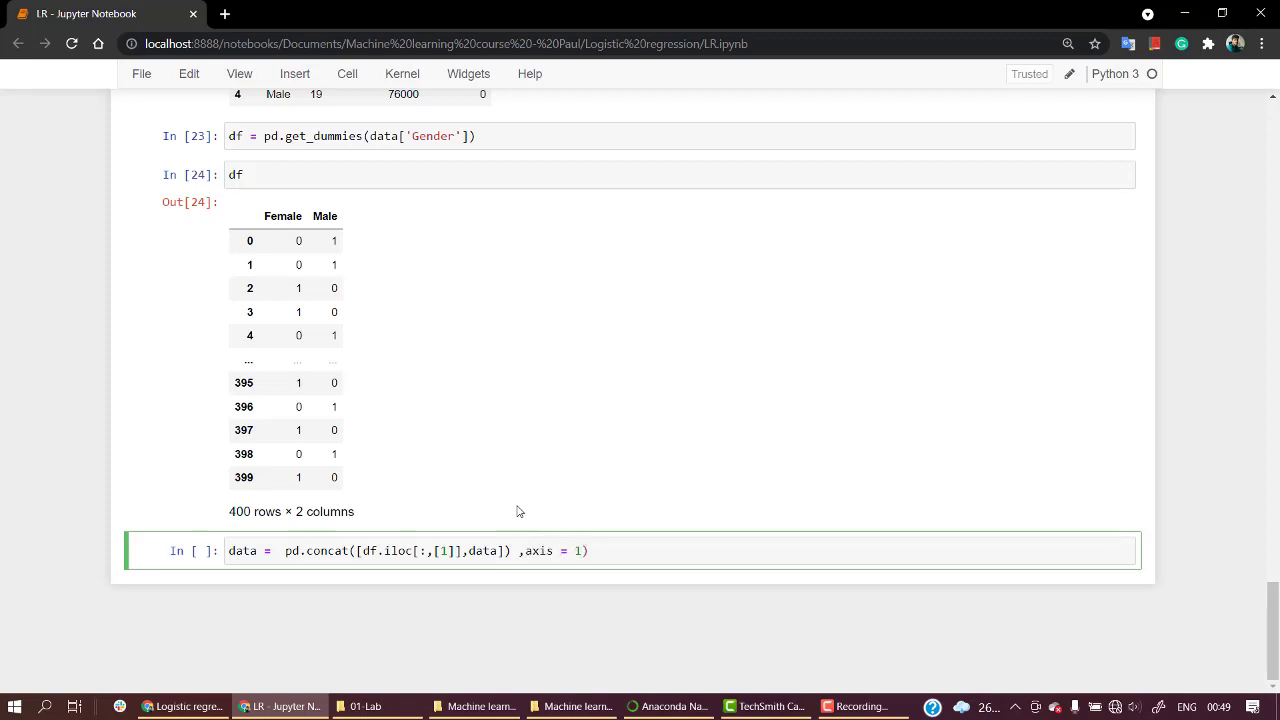
mouse_move(632, 586)
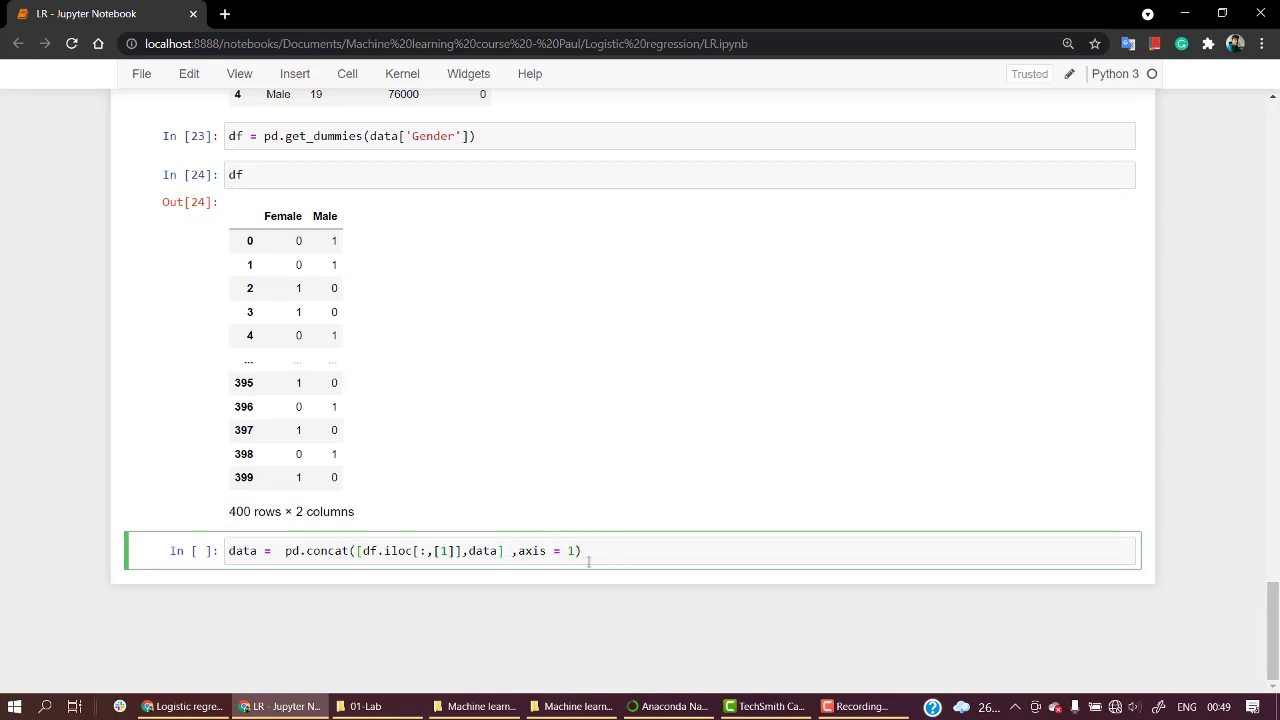
- Write data.head() below the concat cell to check the combined table
text(da)
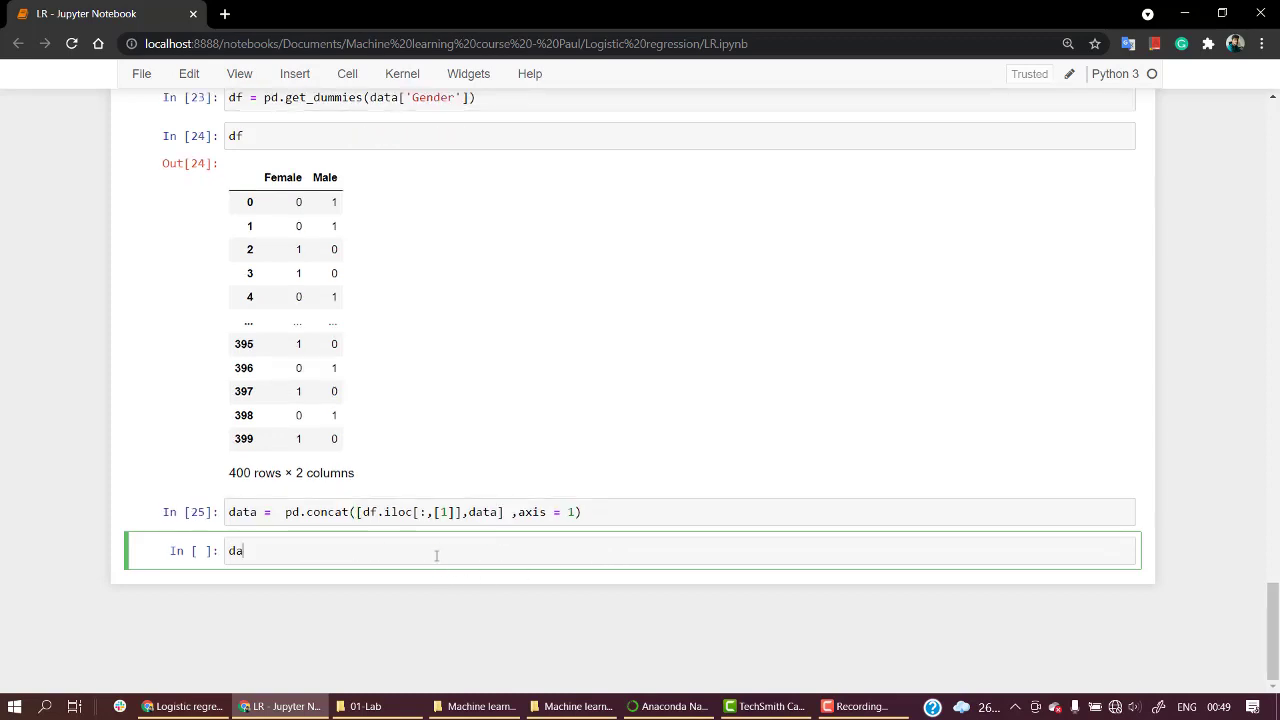
text(ta.he)
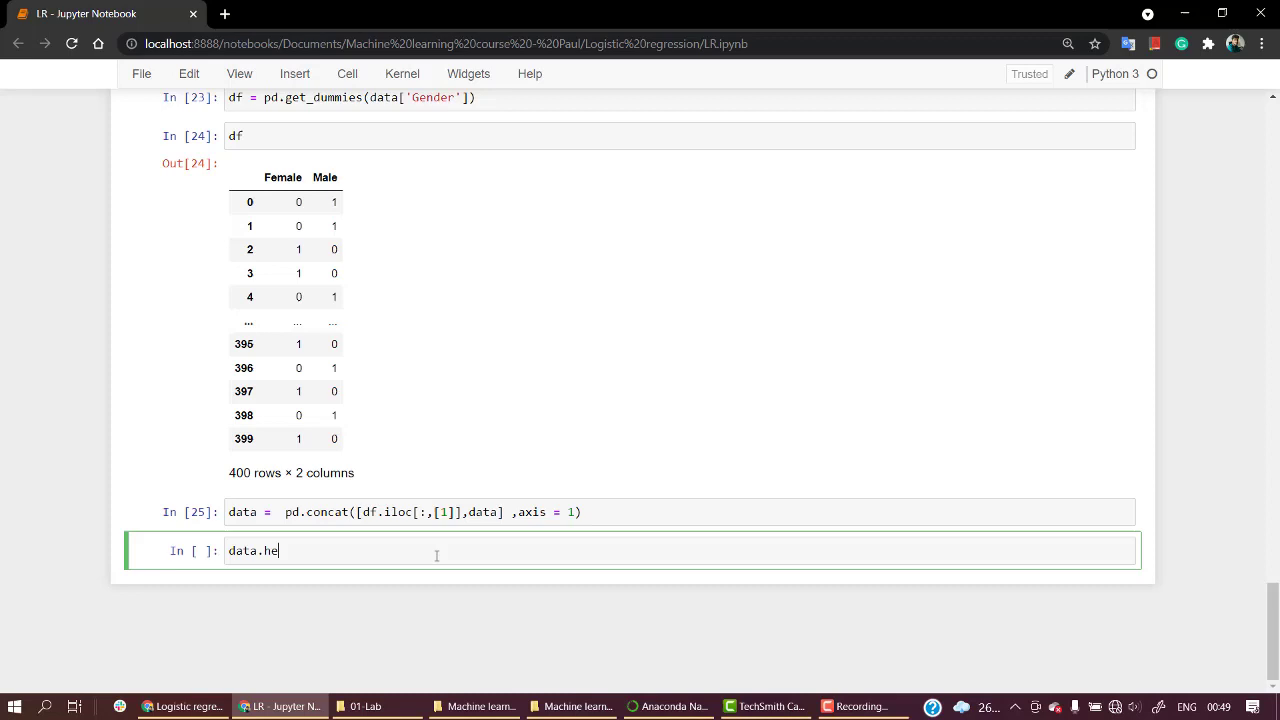
text(ad())
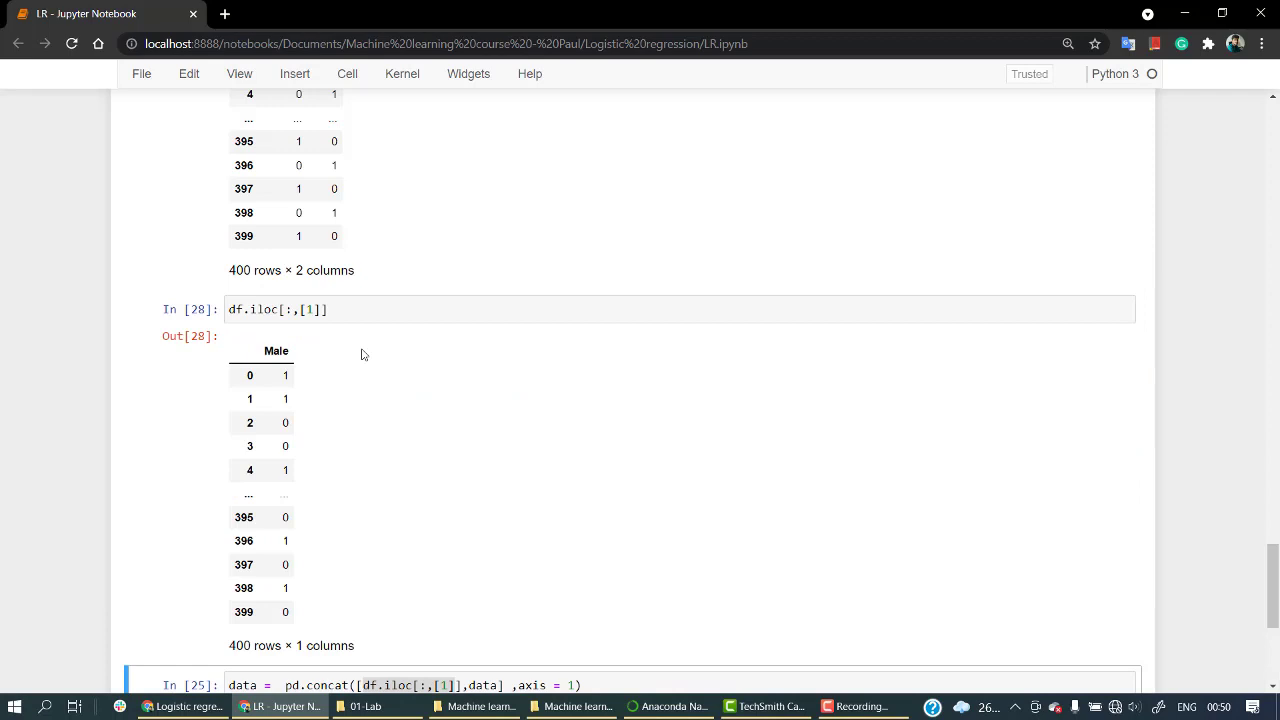
scroll(down, 3)
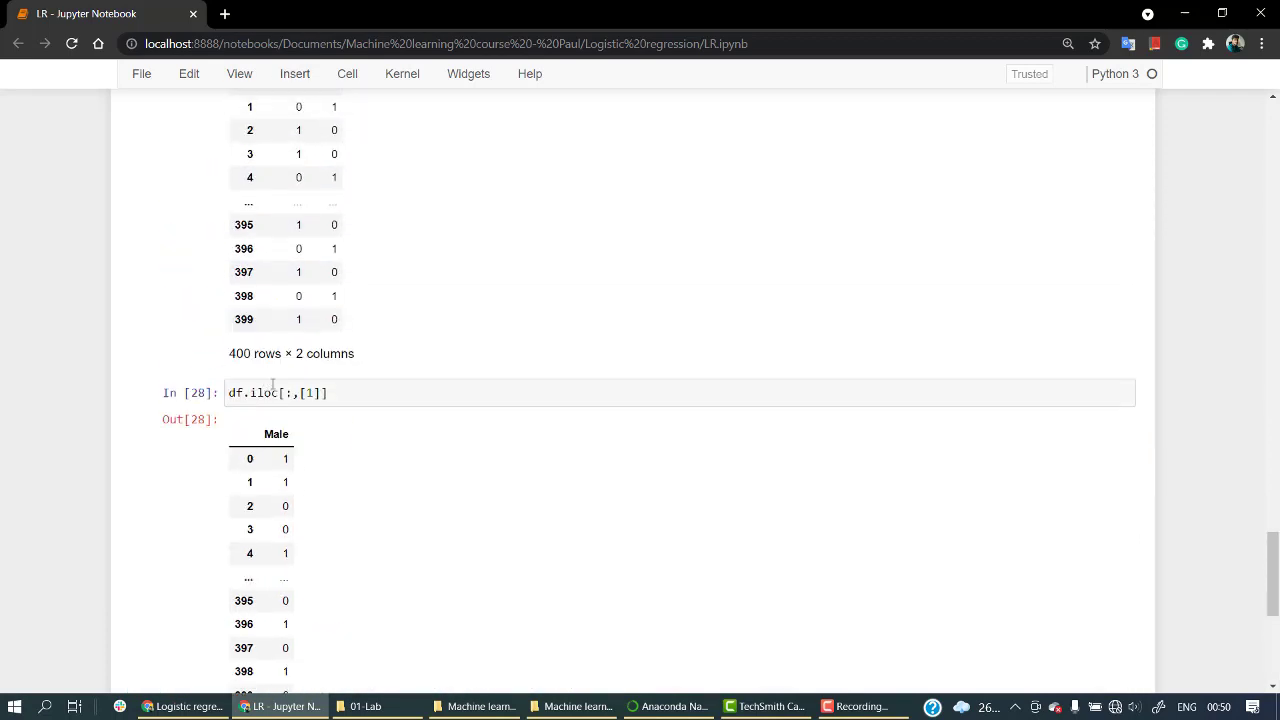
scroll(down, 3)
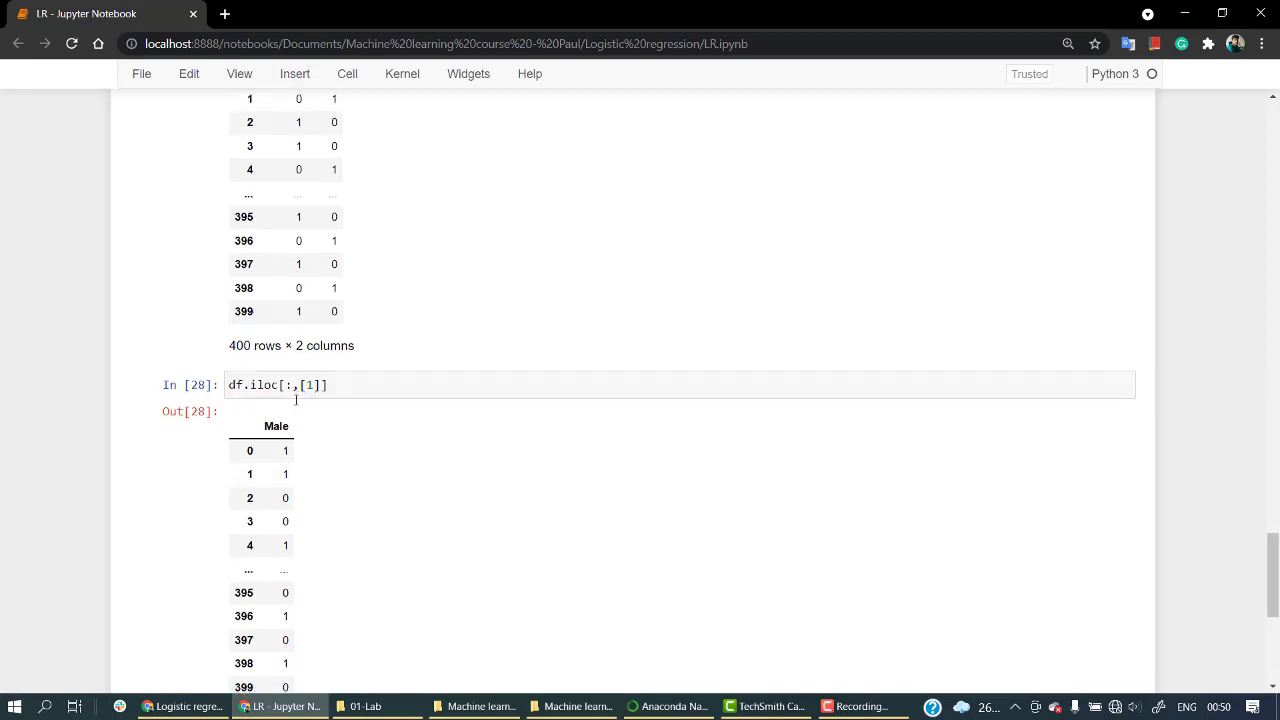
scroll(down, 3)
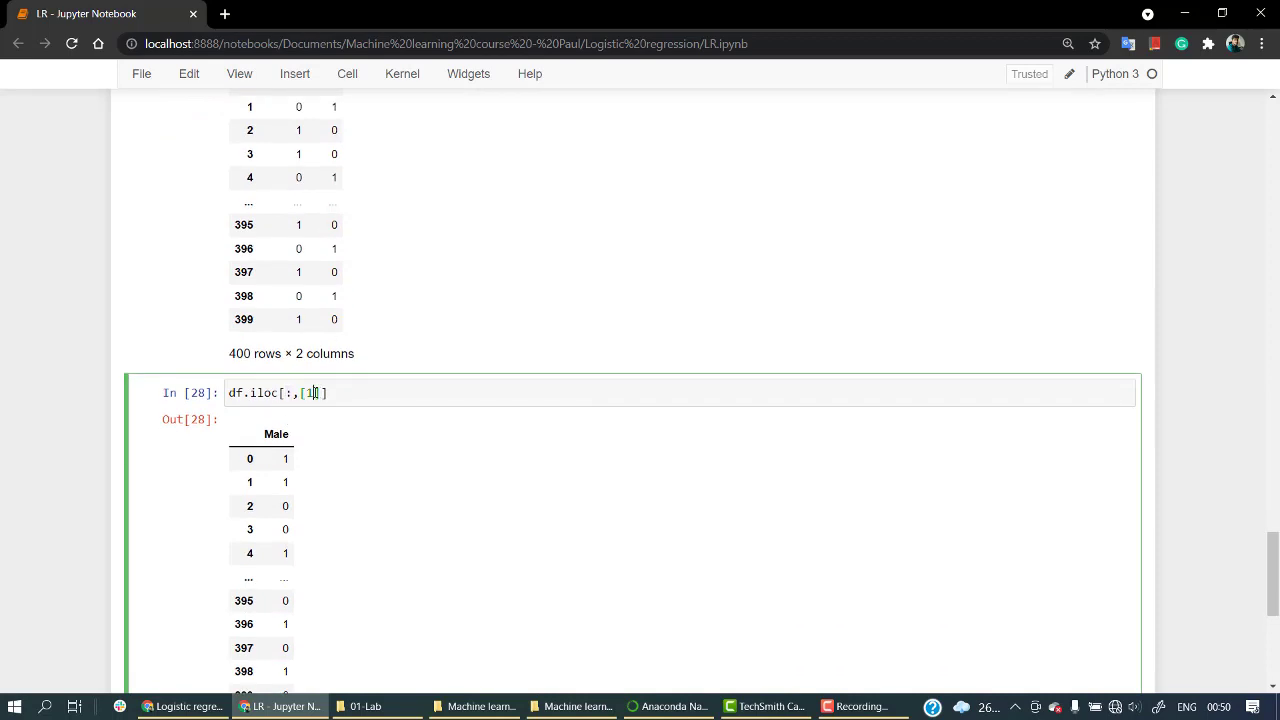
text(0)
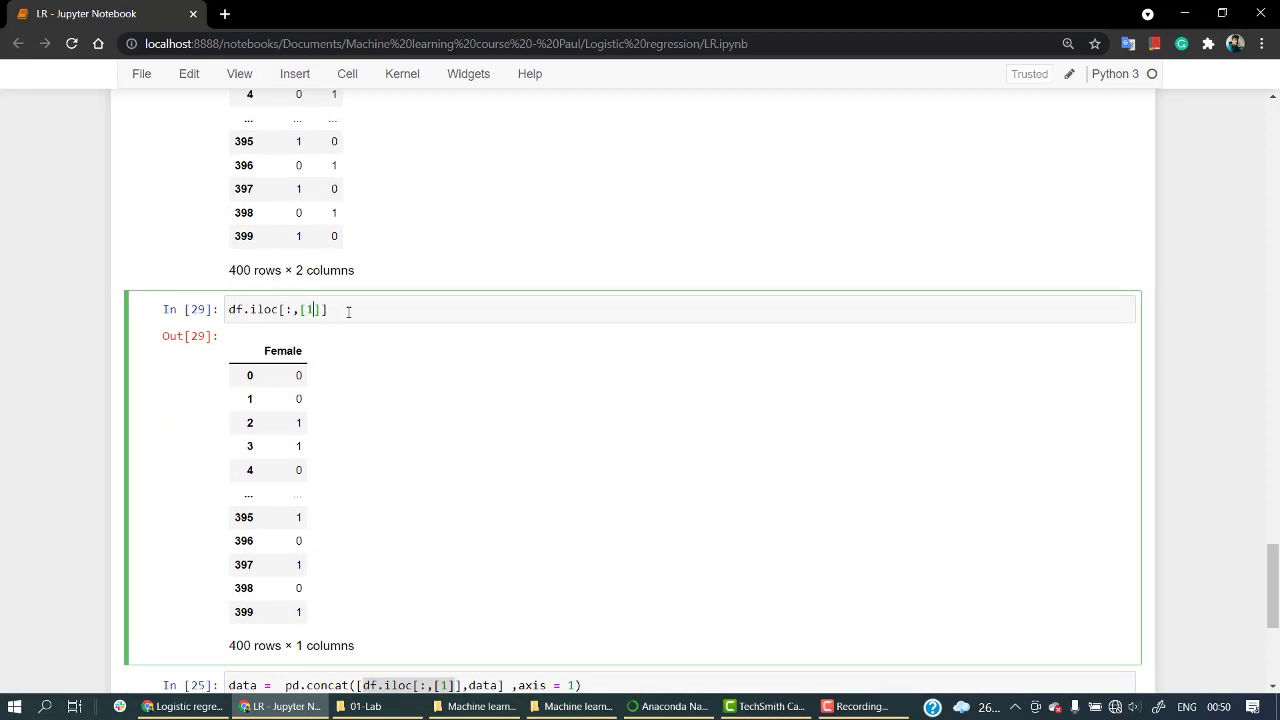
scroll(down, 3)
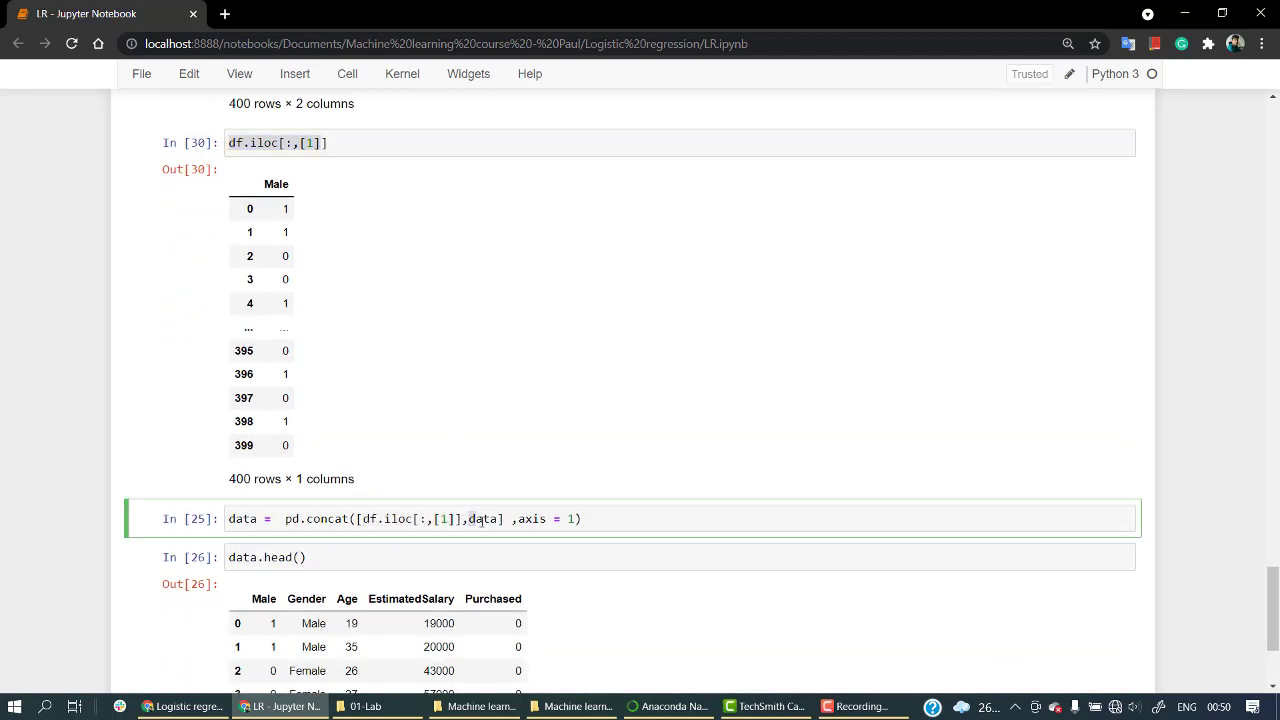
- Review the pd.concat docstring and re-run the notebook from the imports at the top
scroll(down, 3)
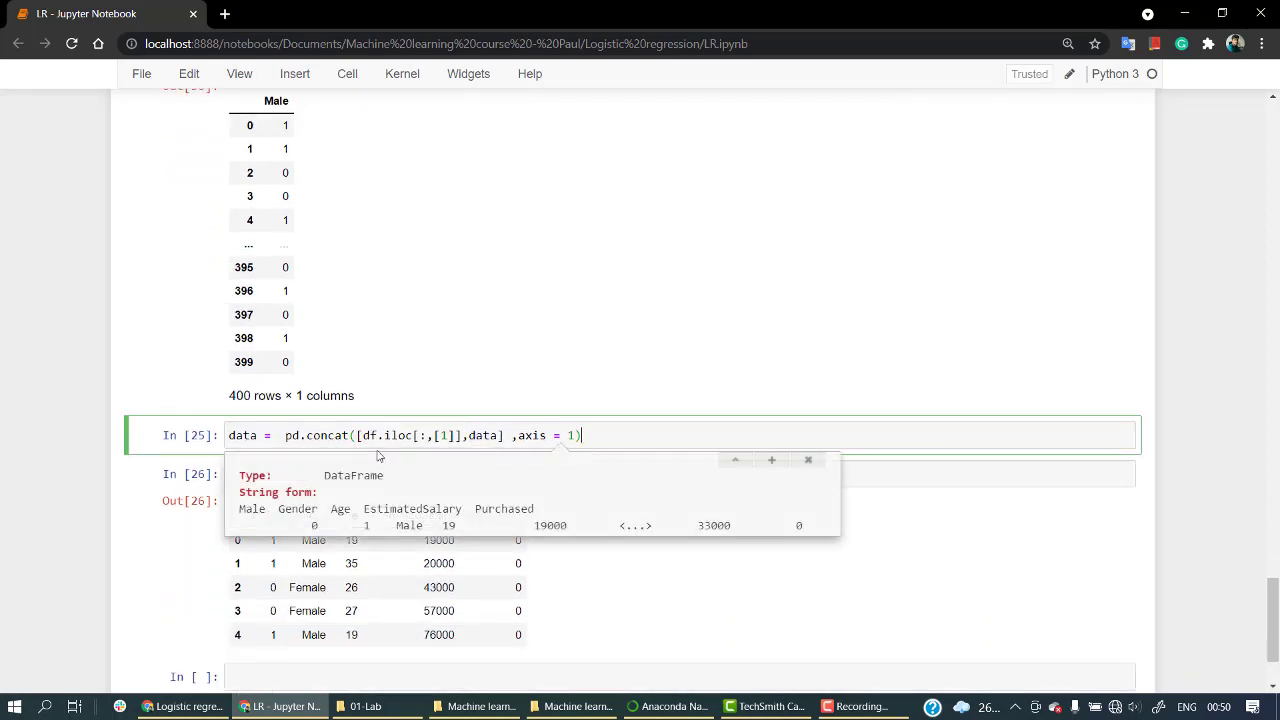
scroll(down, 3)
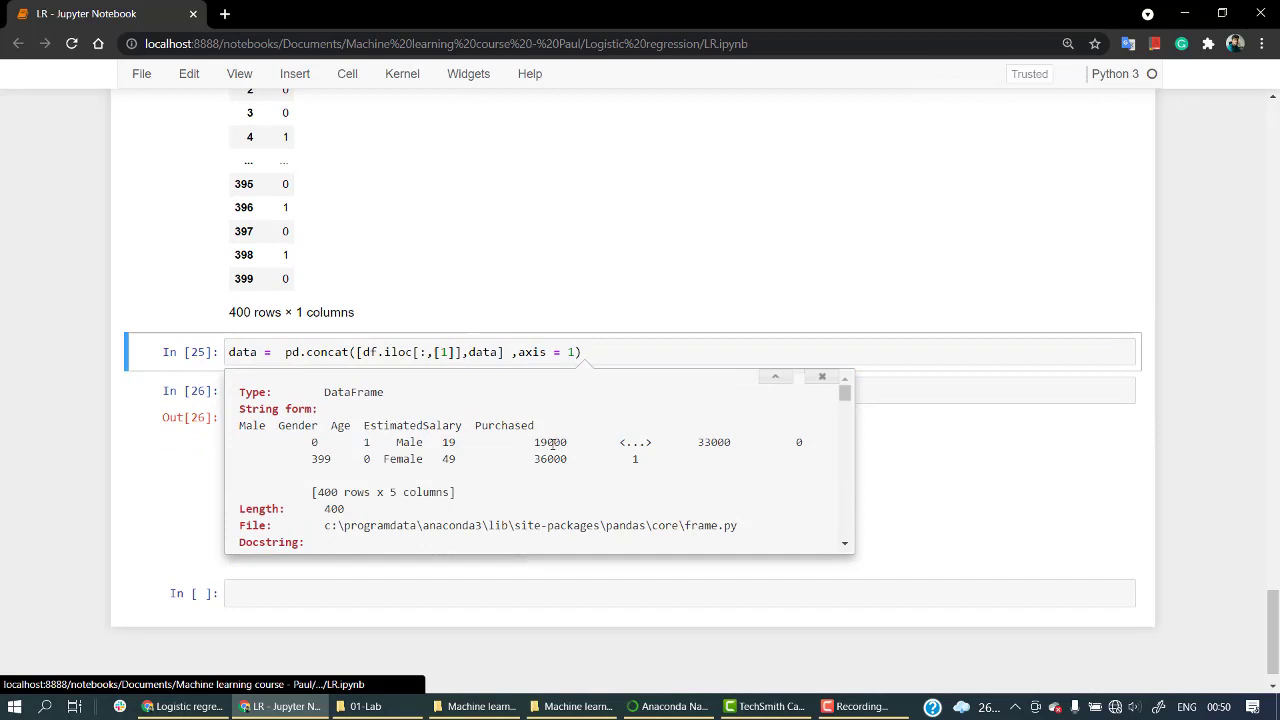
scroll(down, 3)
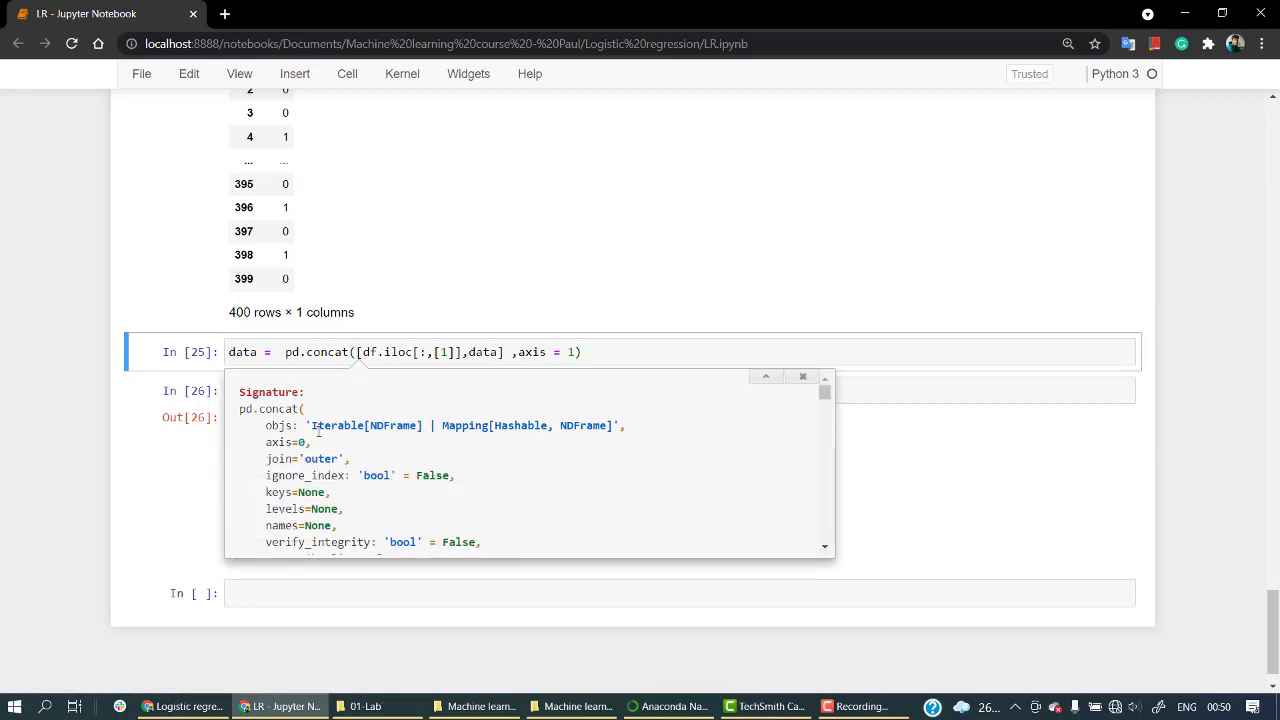
mouse_move(508, 428)
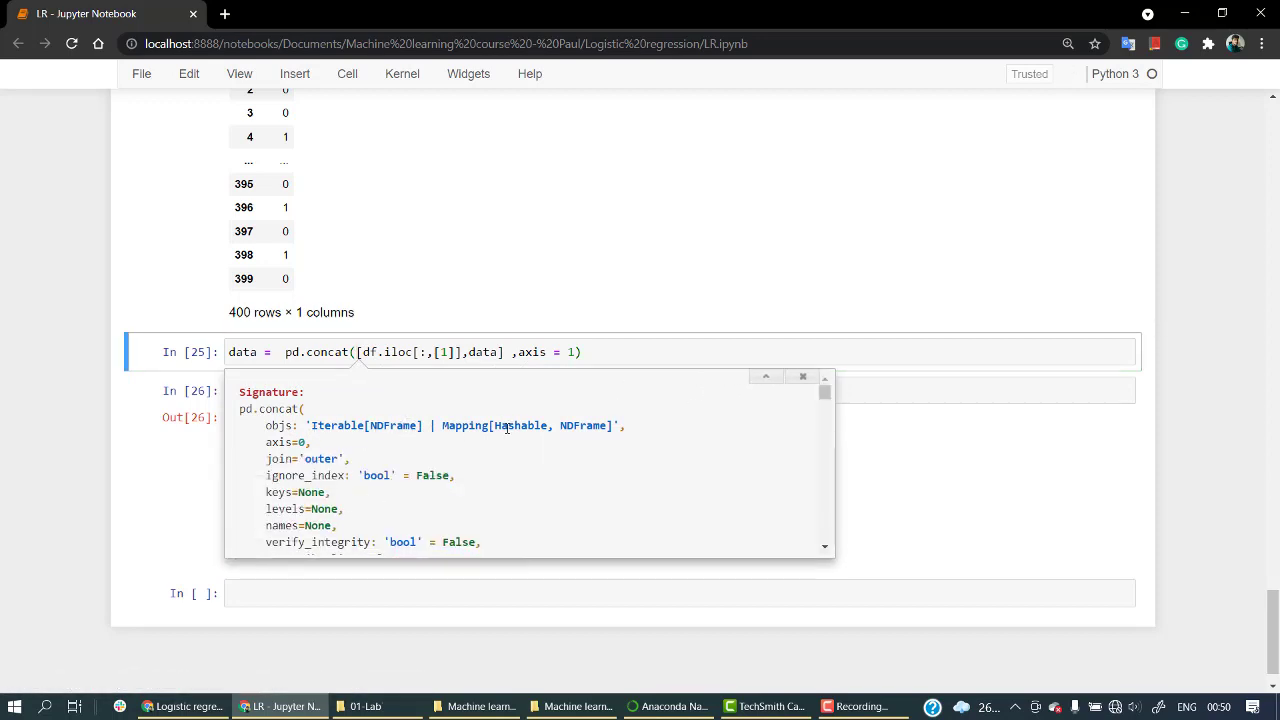
mouse_move(452, 444)
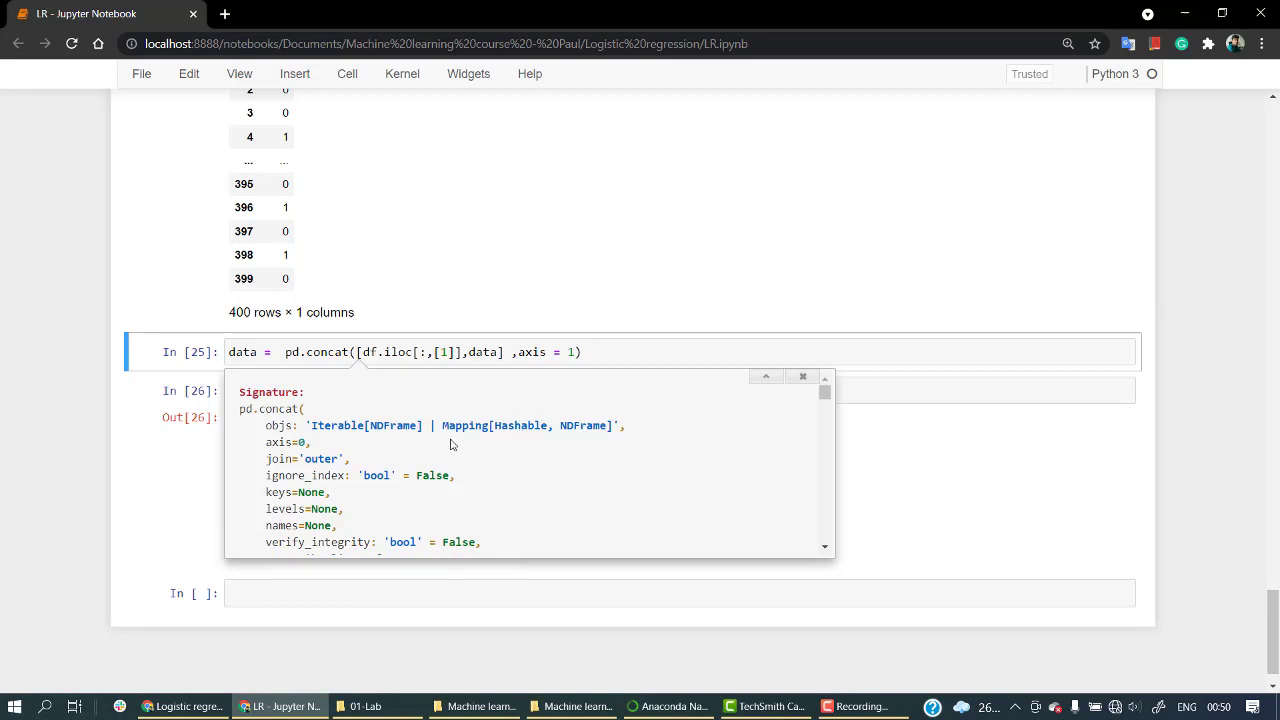
mouse_move(400, 426)
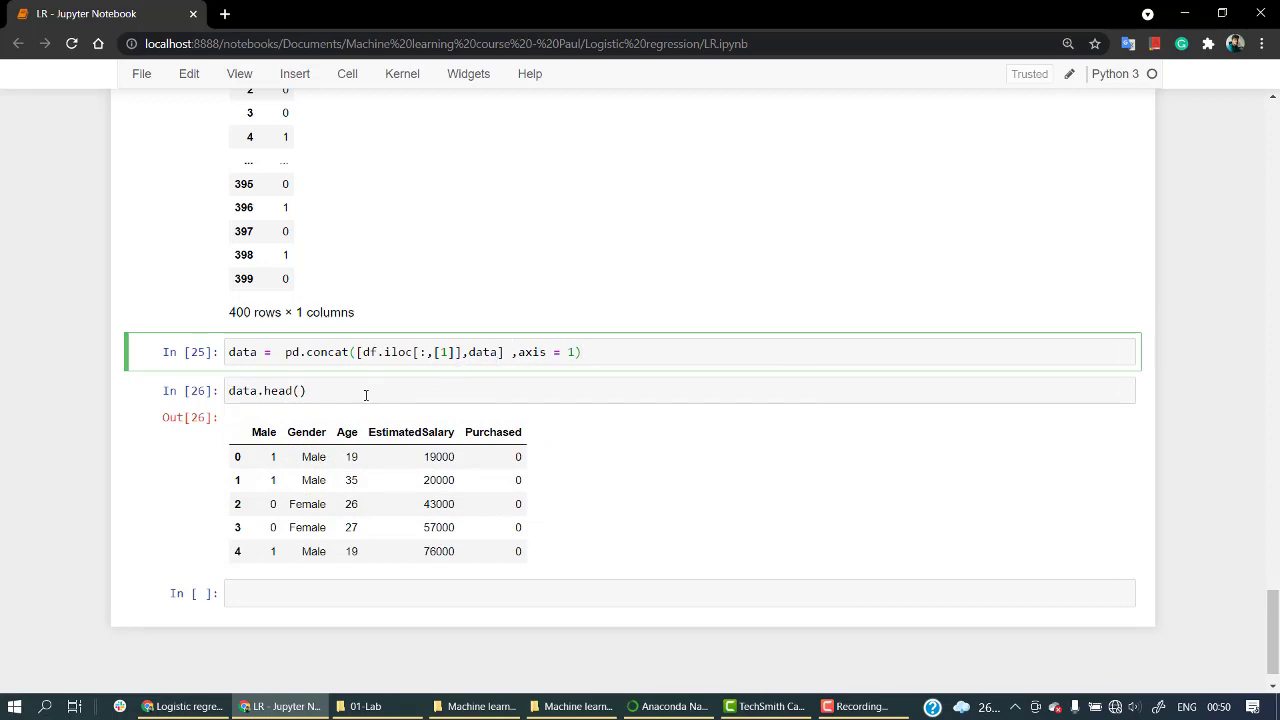
text(0)
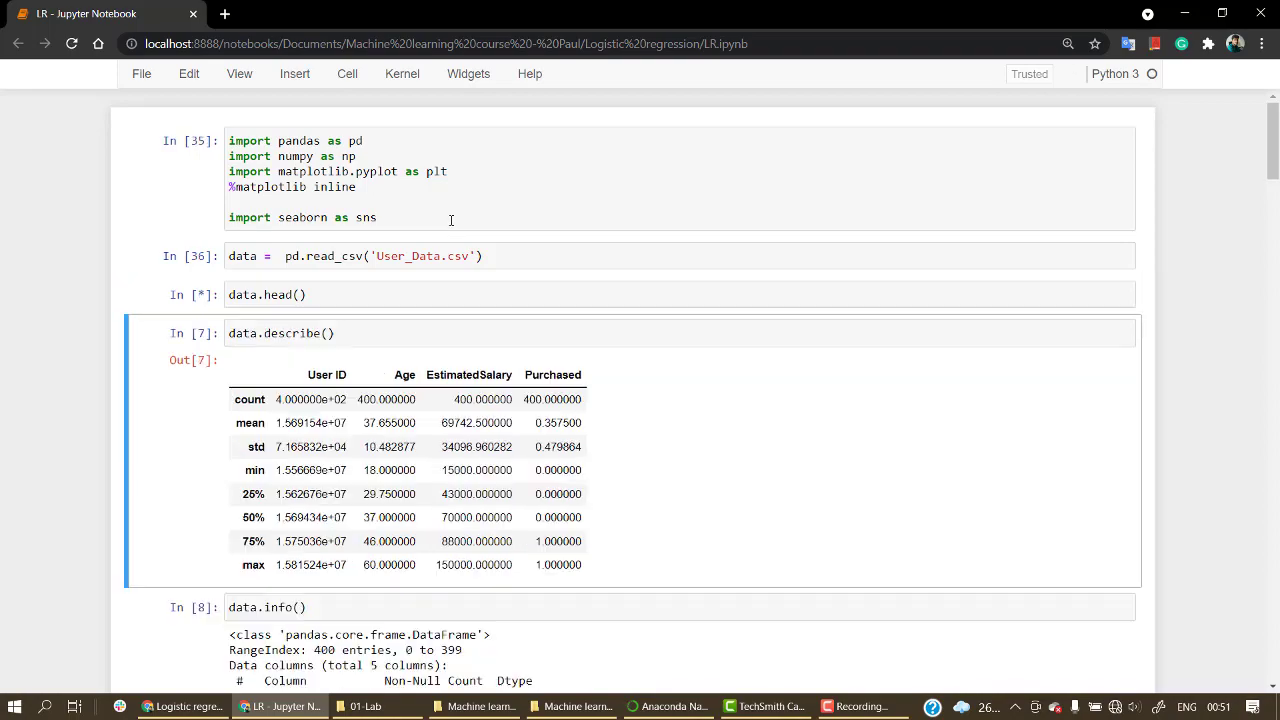
- Scroll through the re-run to the concat and data.head() output showing the Male column added
scroll(down, 3)
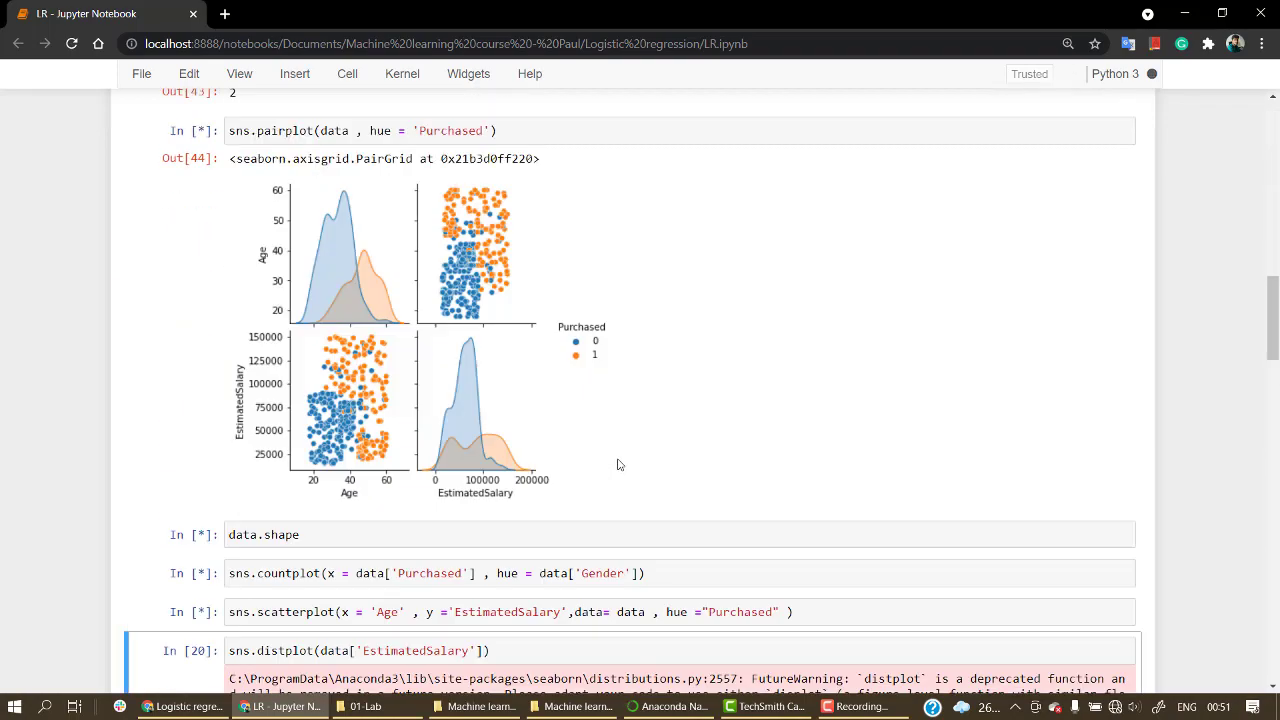
scroll(down, 3)
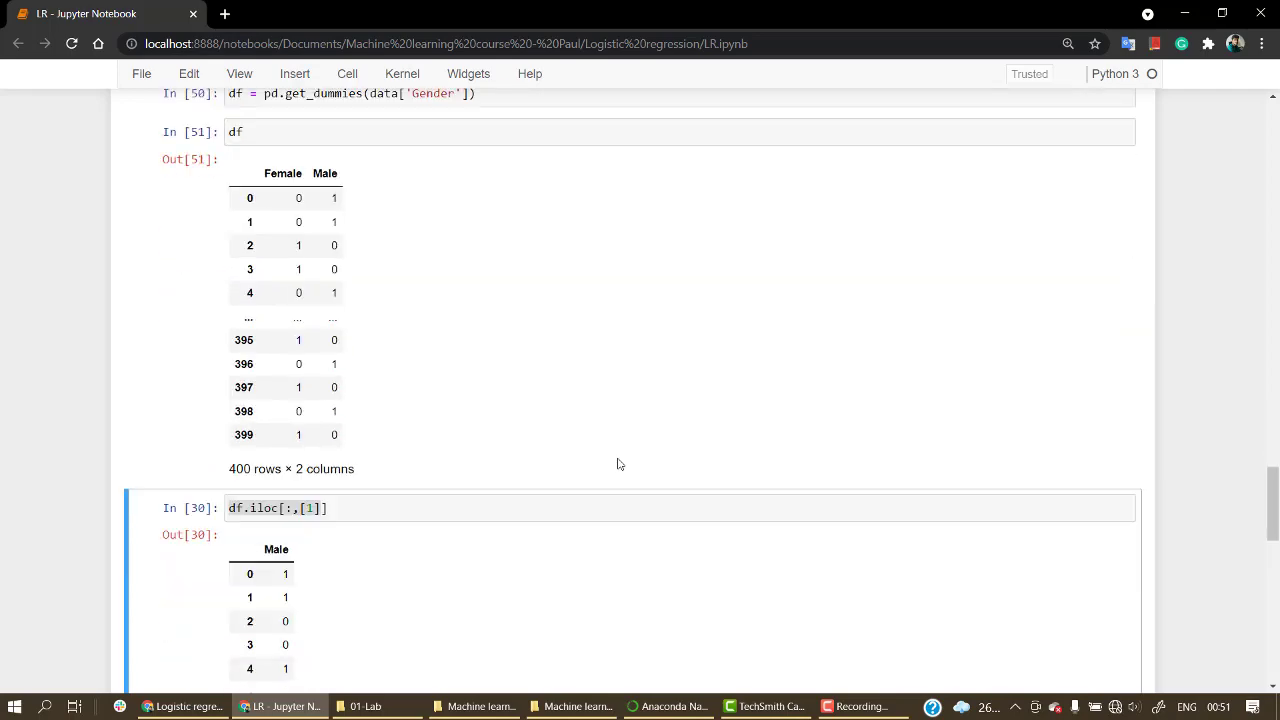
scroll(down, 3)
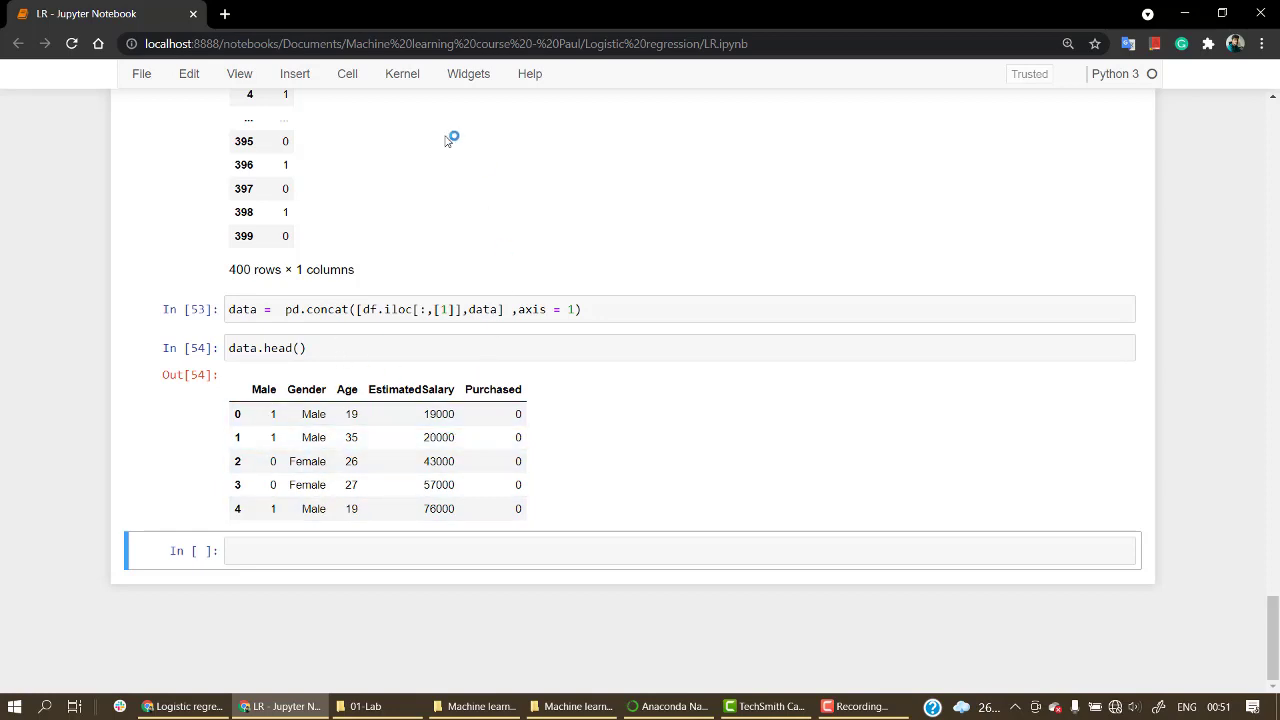
click(402, 72)
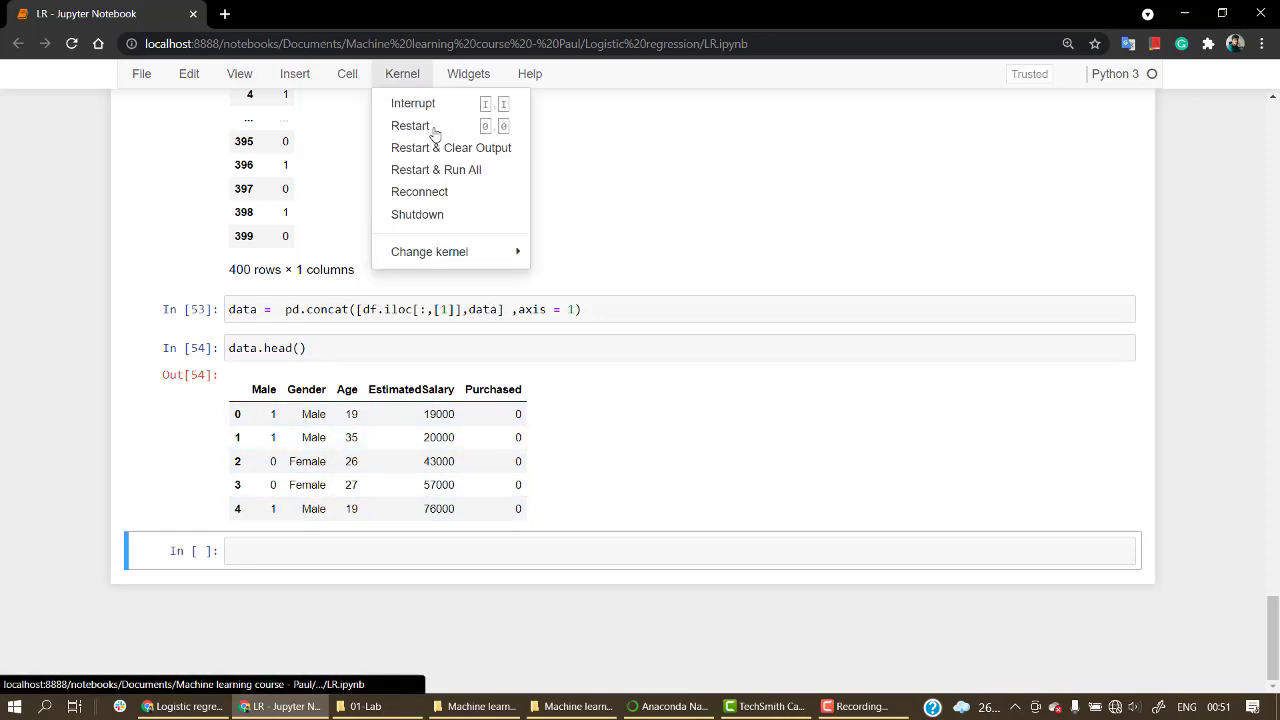
mouse_move(442, 182)
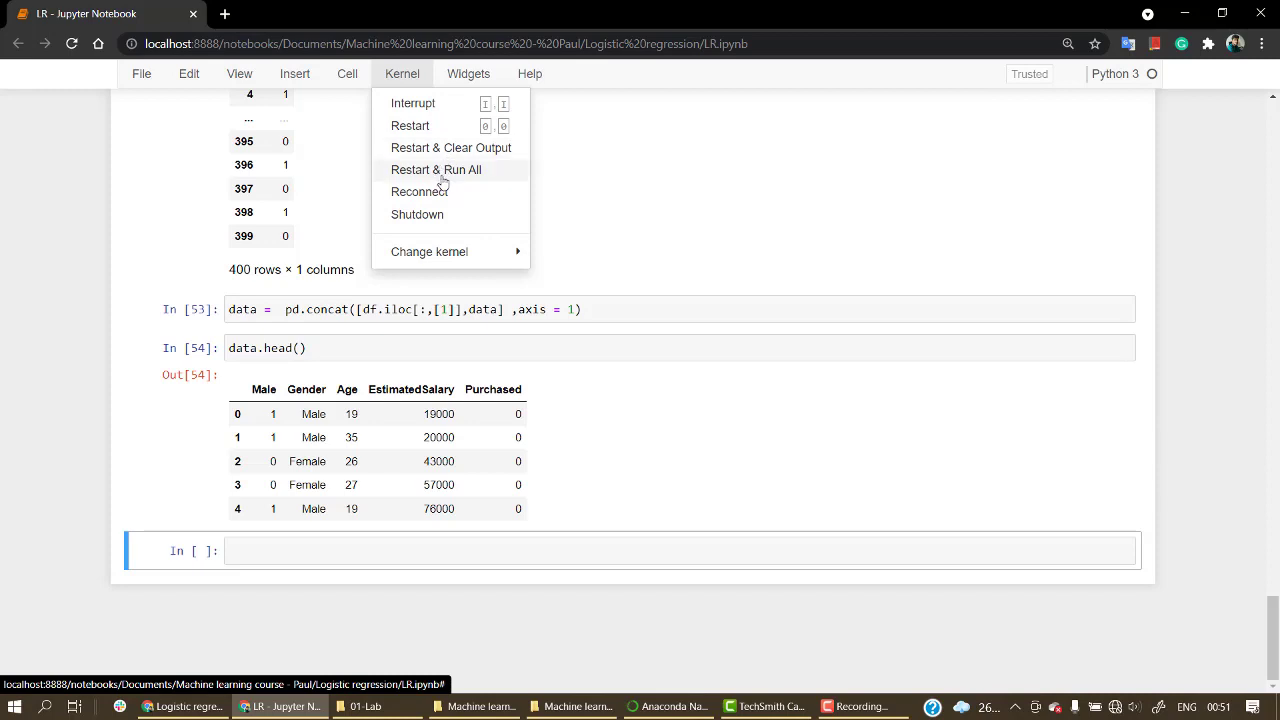
mouse_move(464, 474)
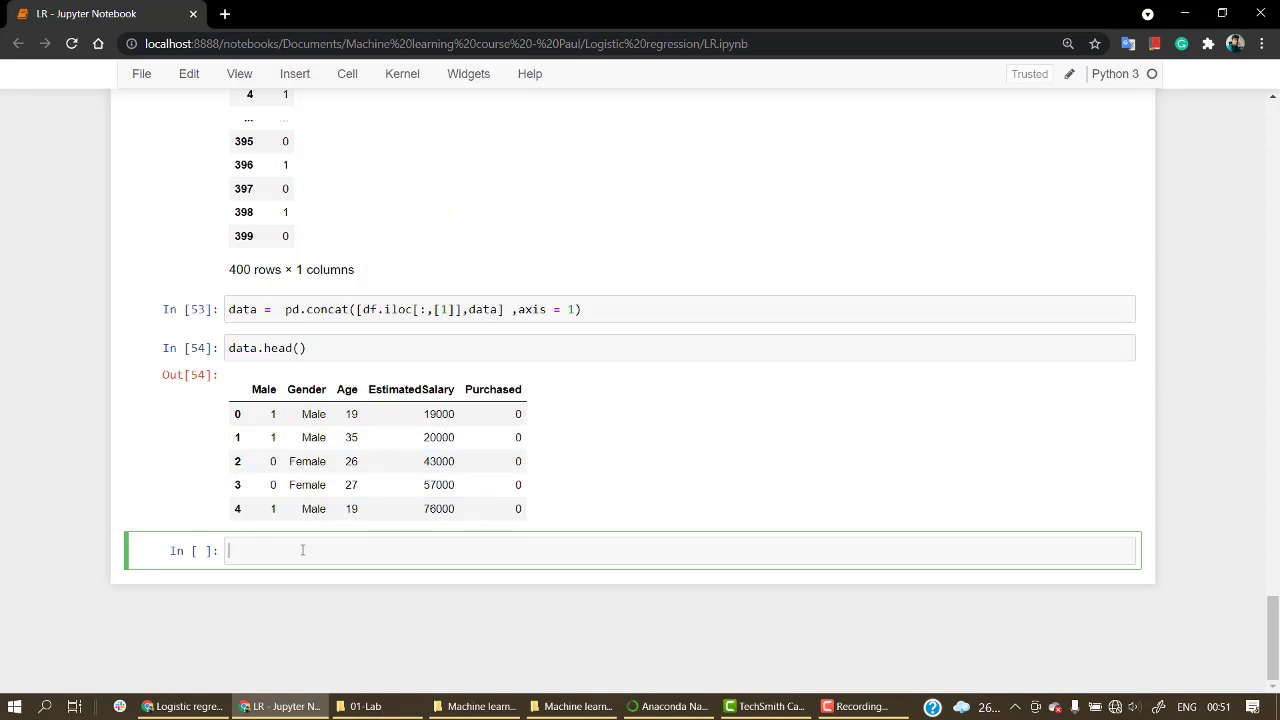
- Run data.drop(columns='Gender', inplace=True) and display data without the Gender column
text(data.drop)
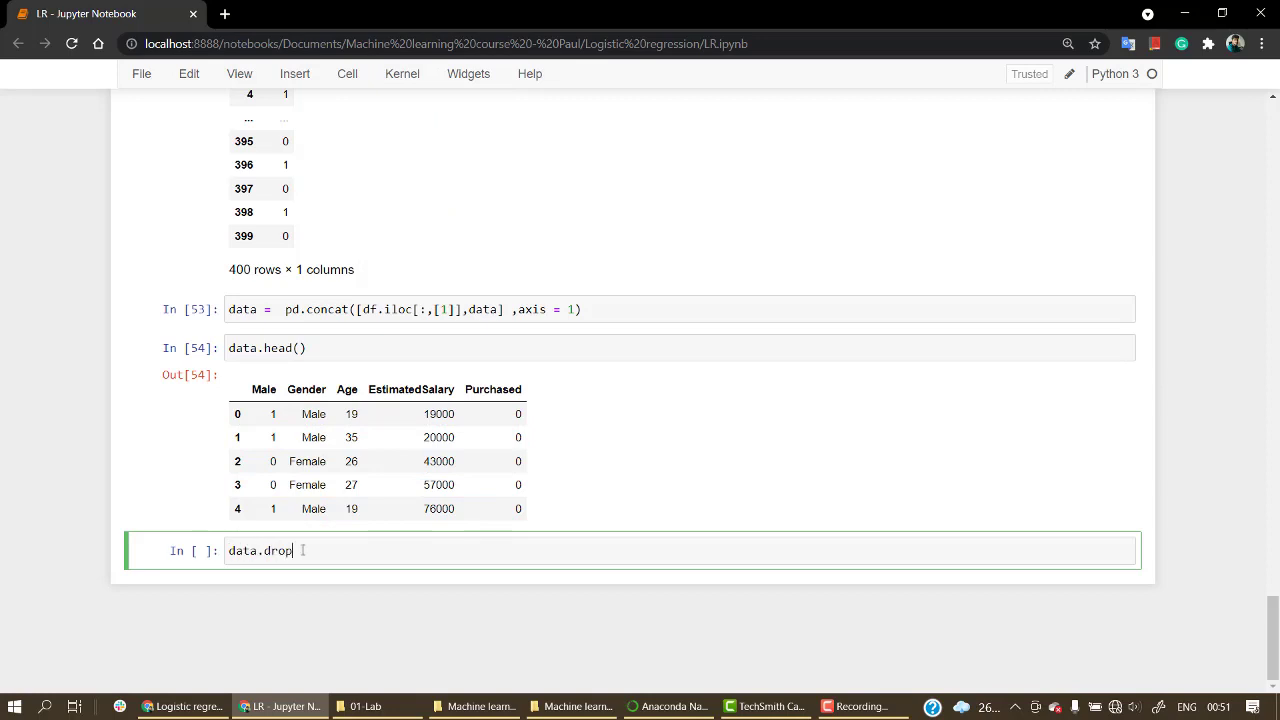
text(())
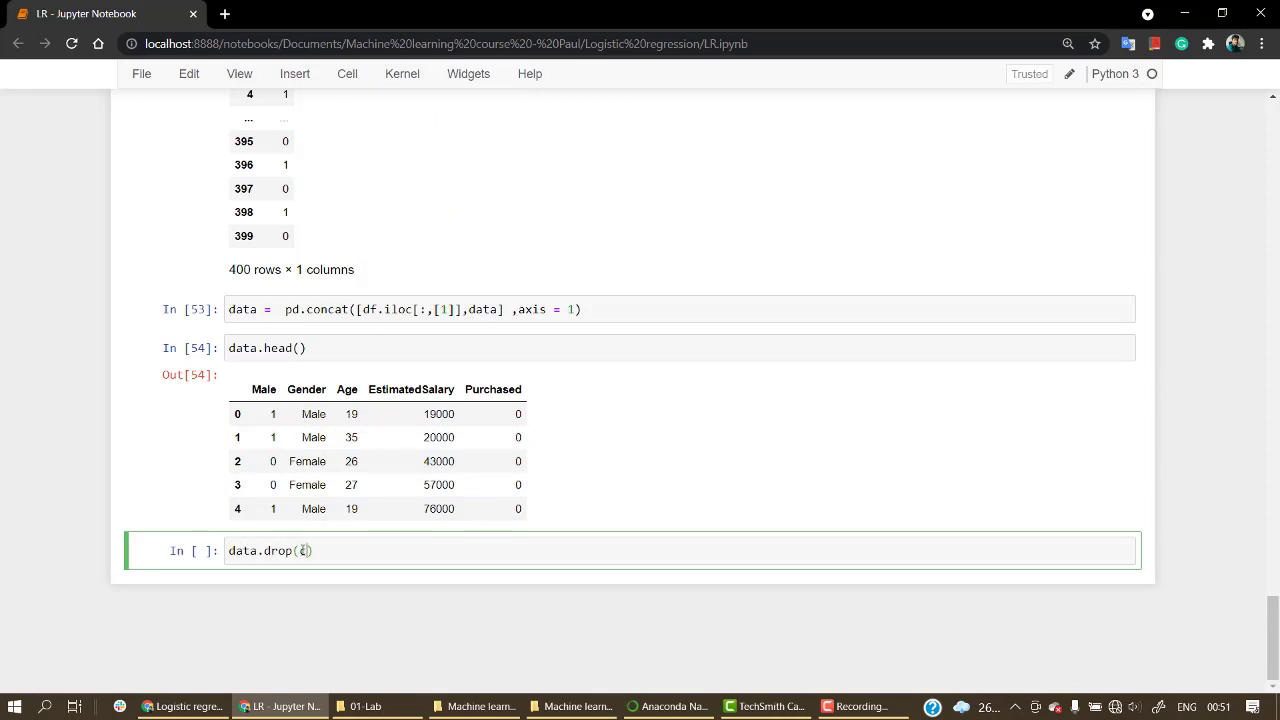
text(columns  = [)
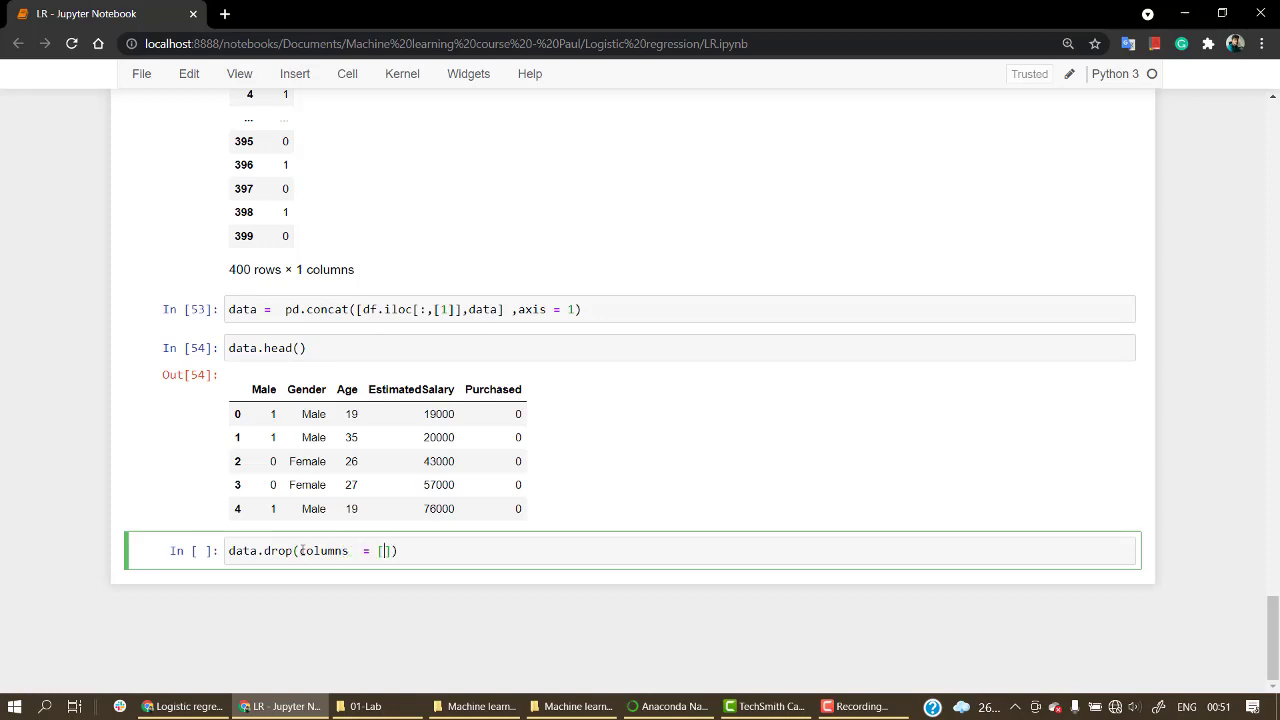
text('Gender')
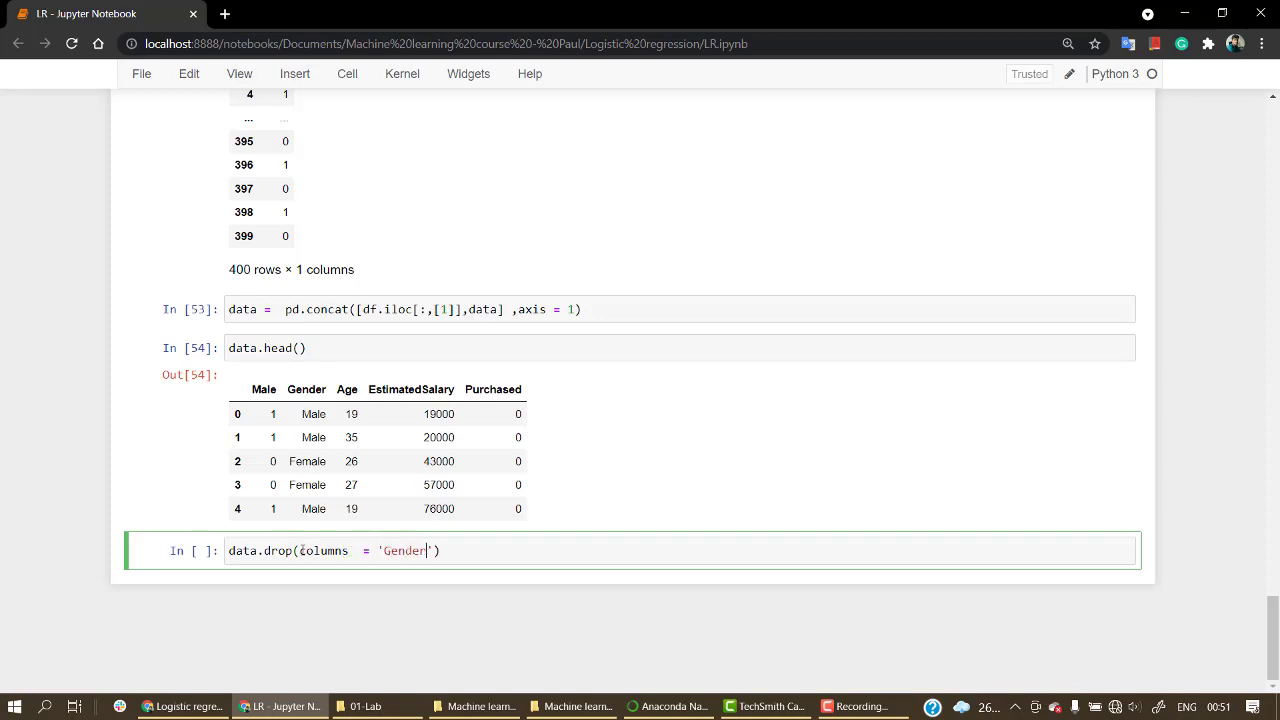
text(,iinplac)
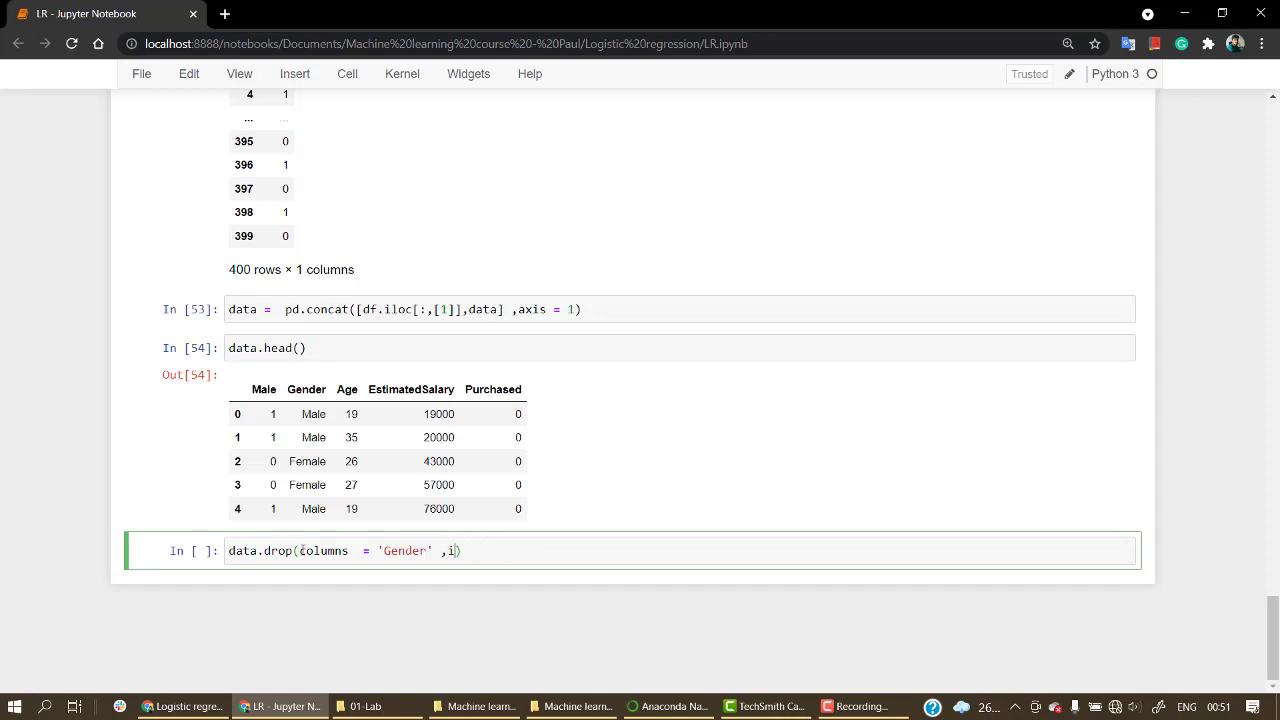
text(nplace = True)
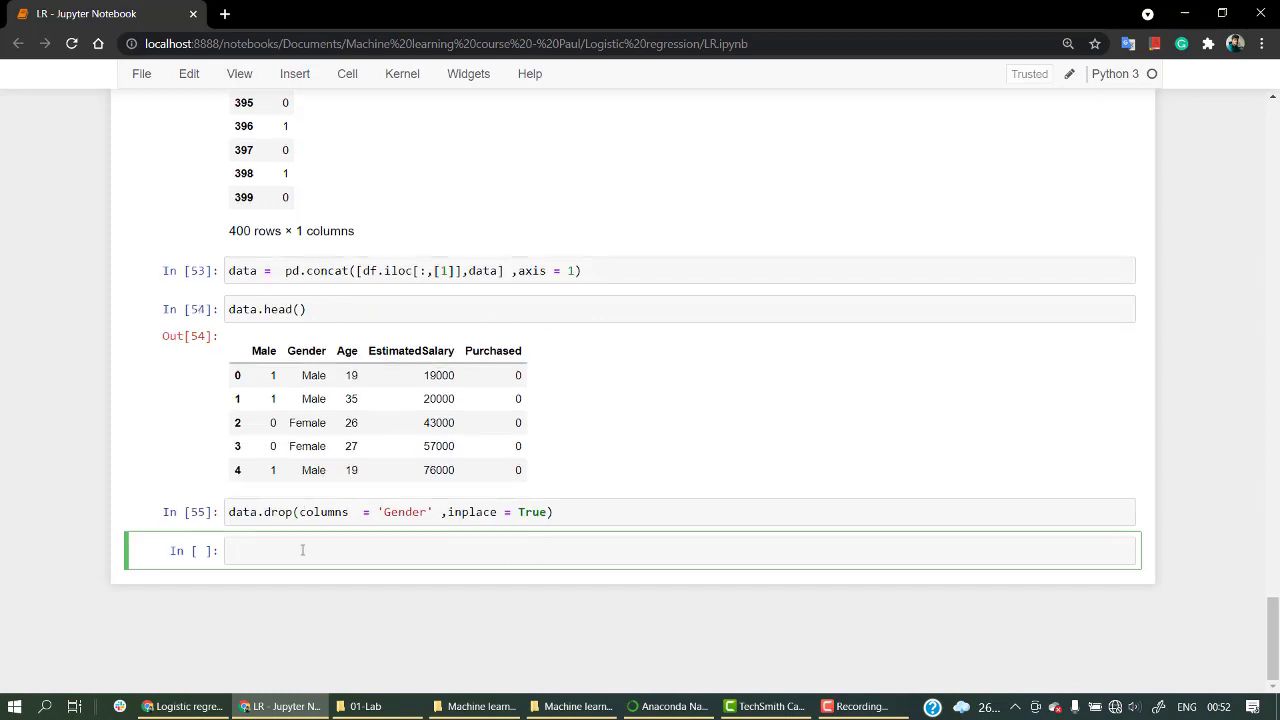
text(data)
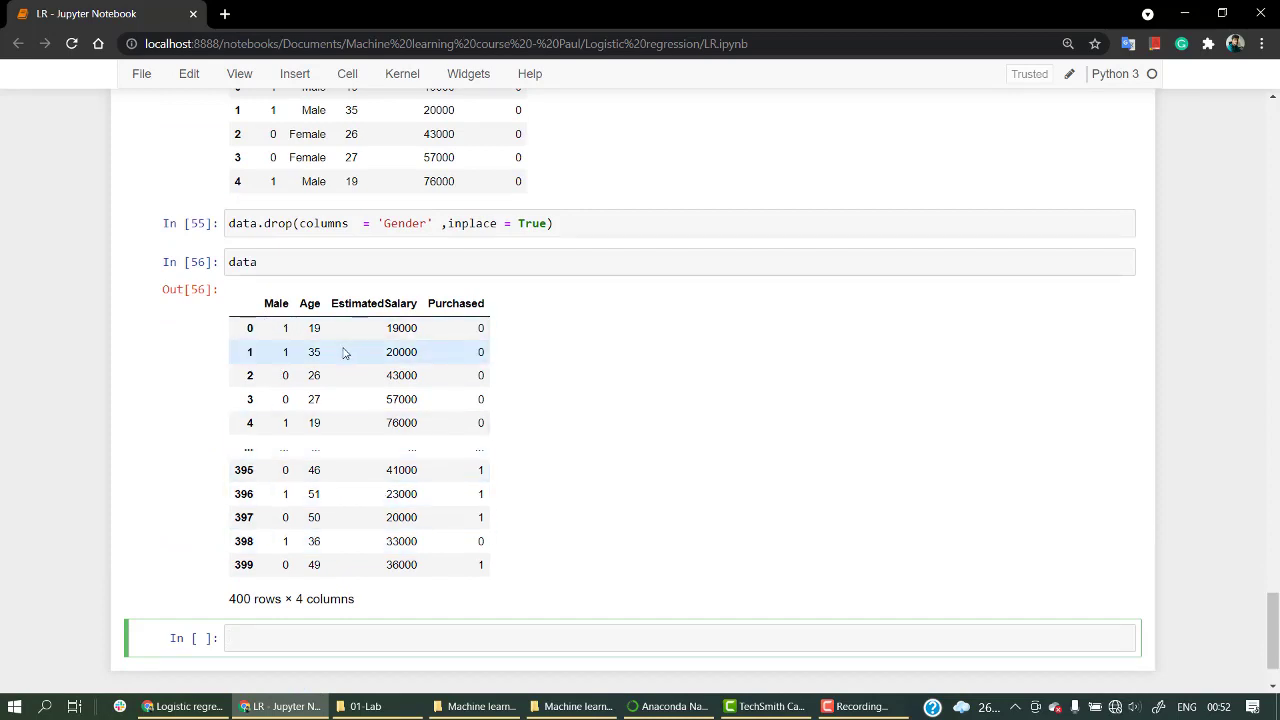
scroll(down, 3)
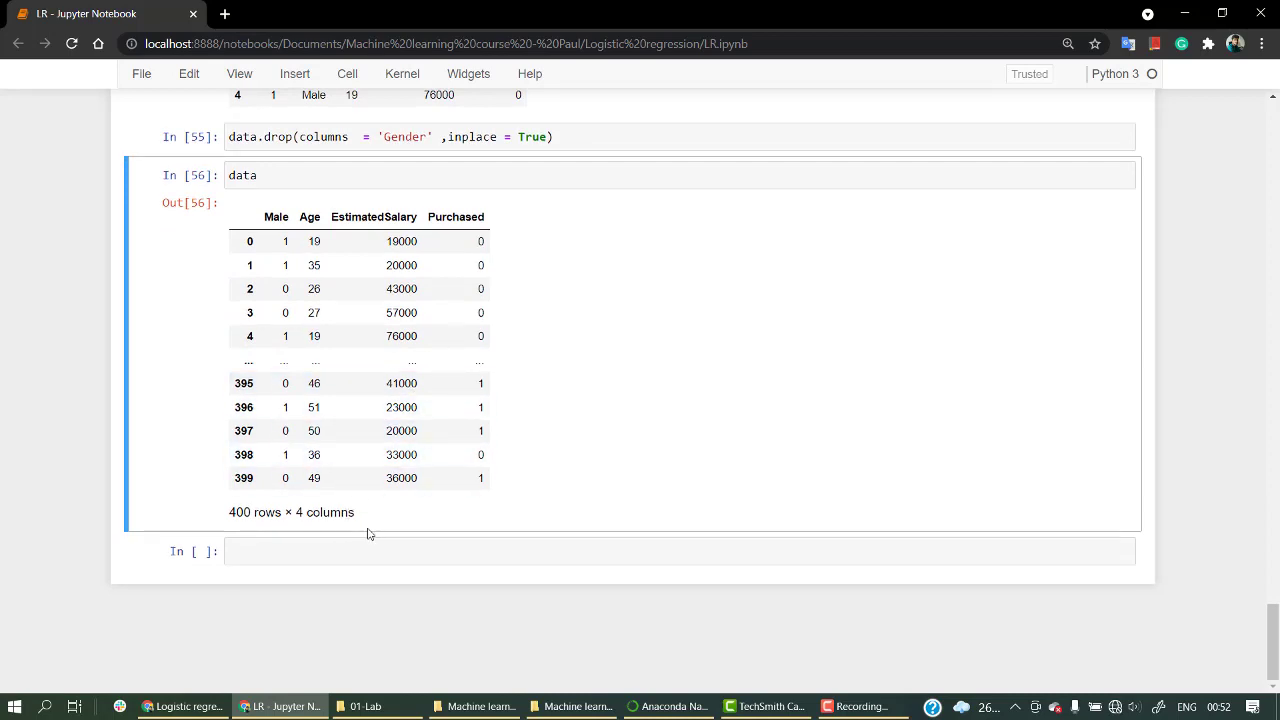
click(366, 552)
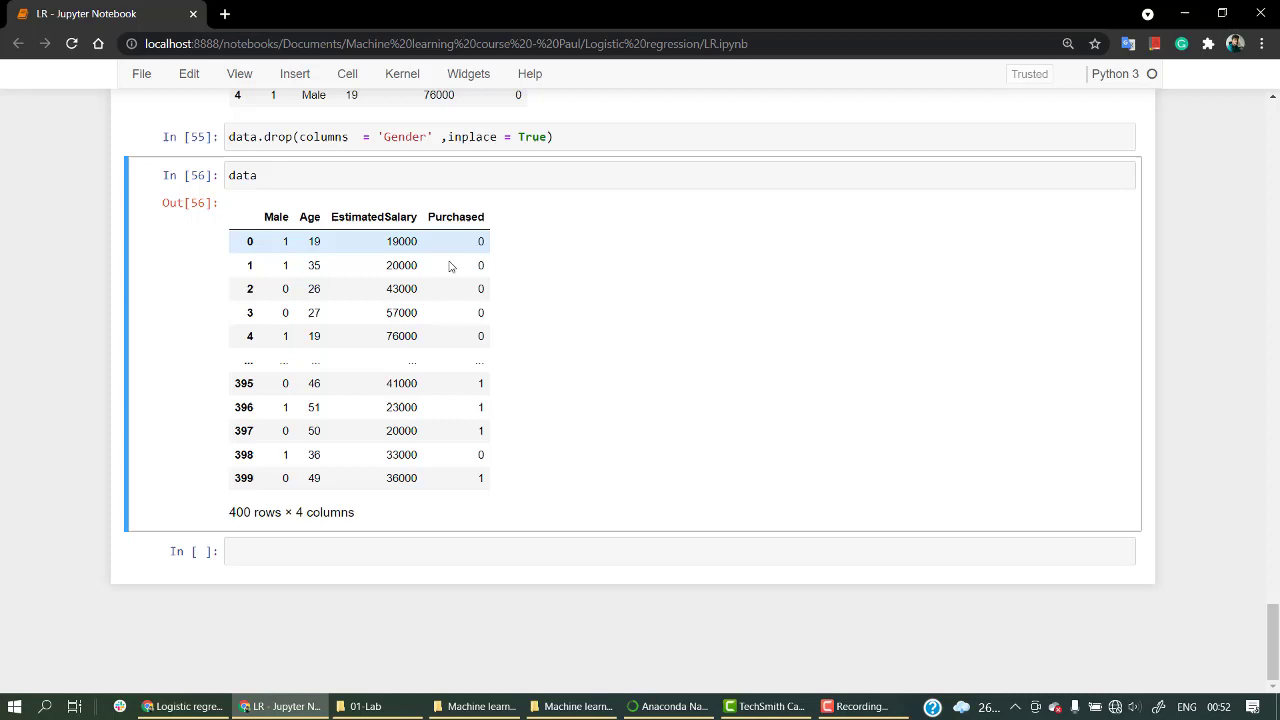
- Extract features with X = data.iloc[:, :-1].values, saving the notebook
text(x)
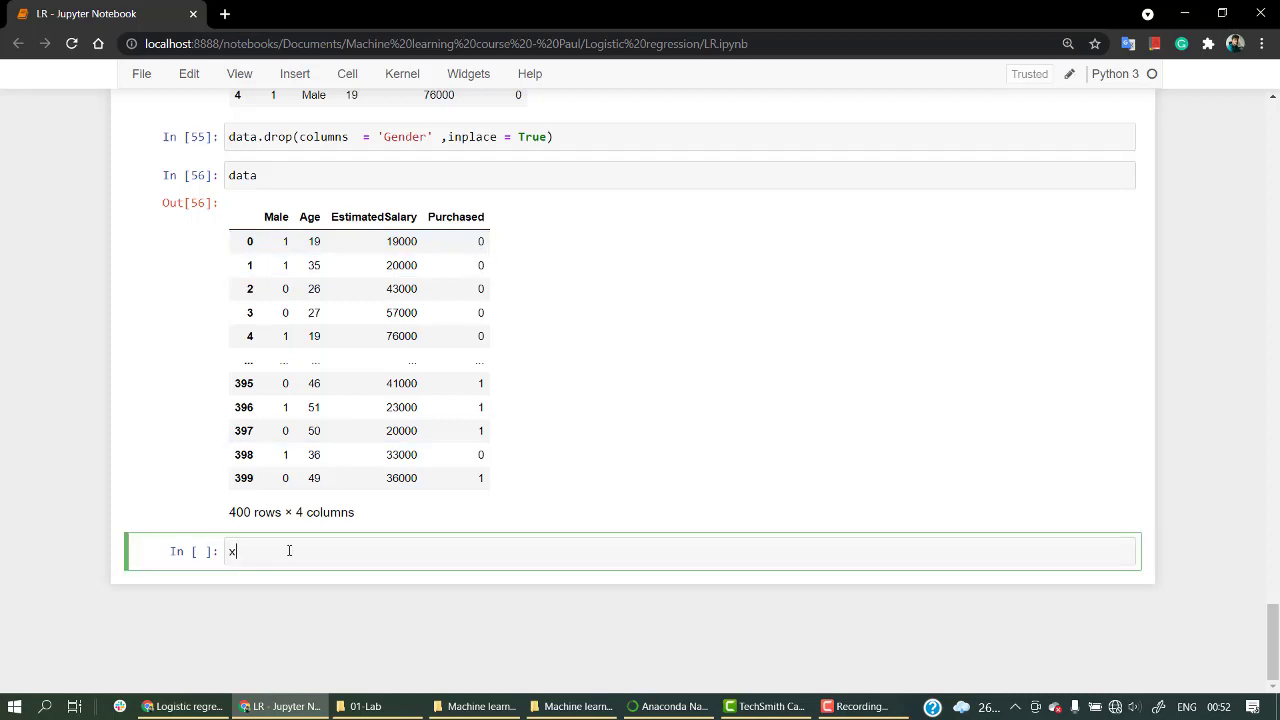
key(Ctrl+s)
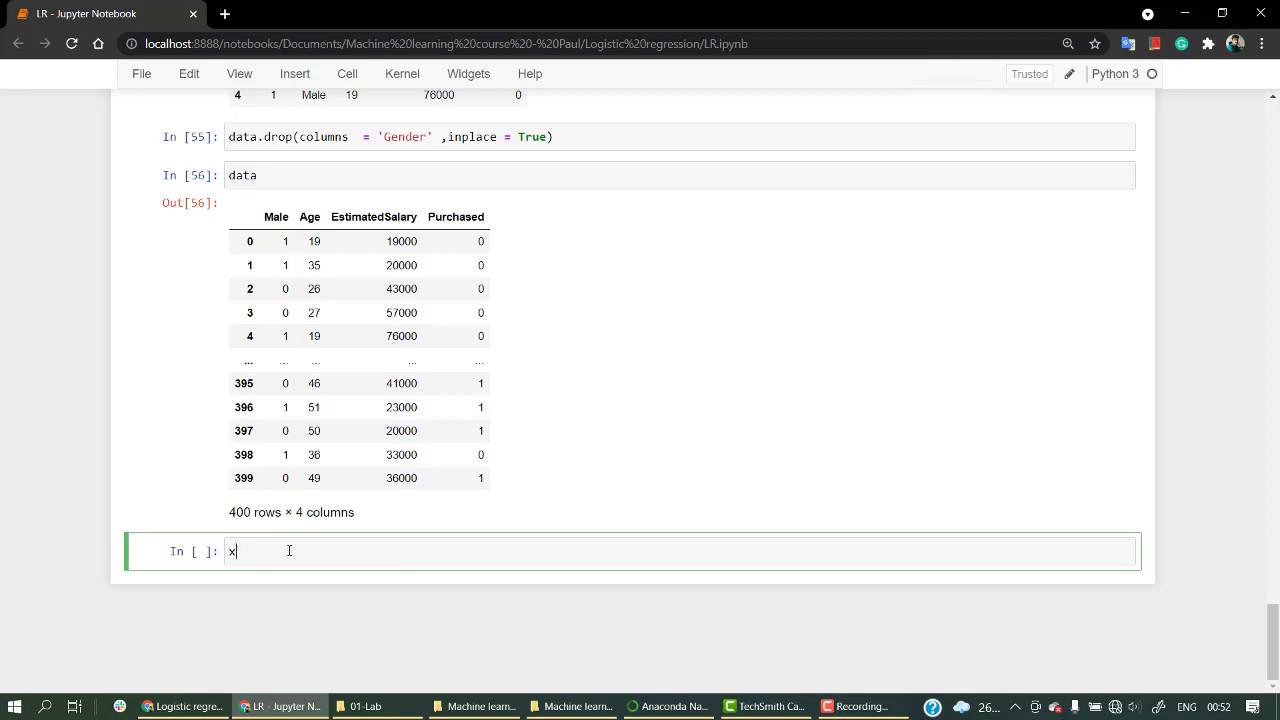
text(=)
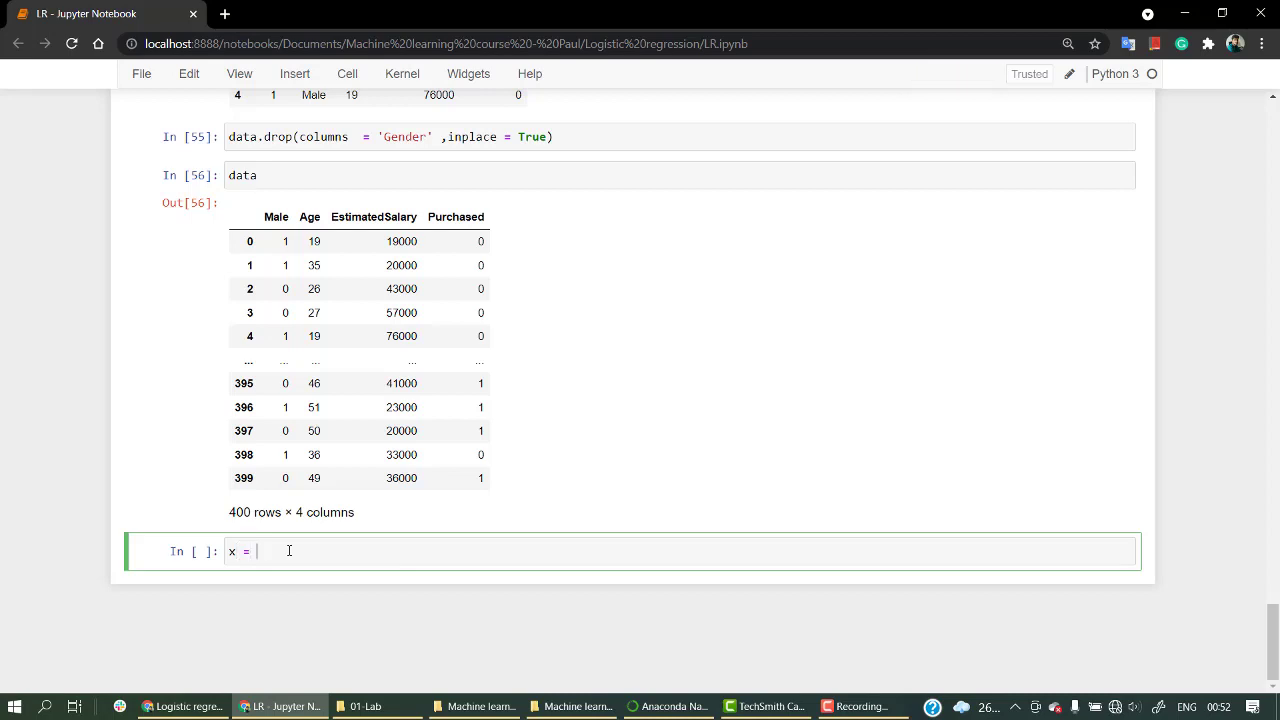
text(data[i)
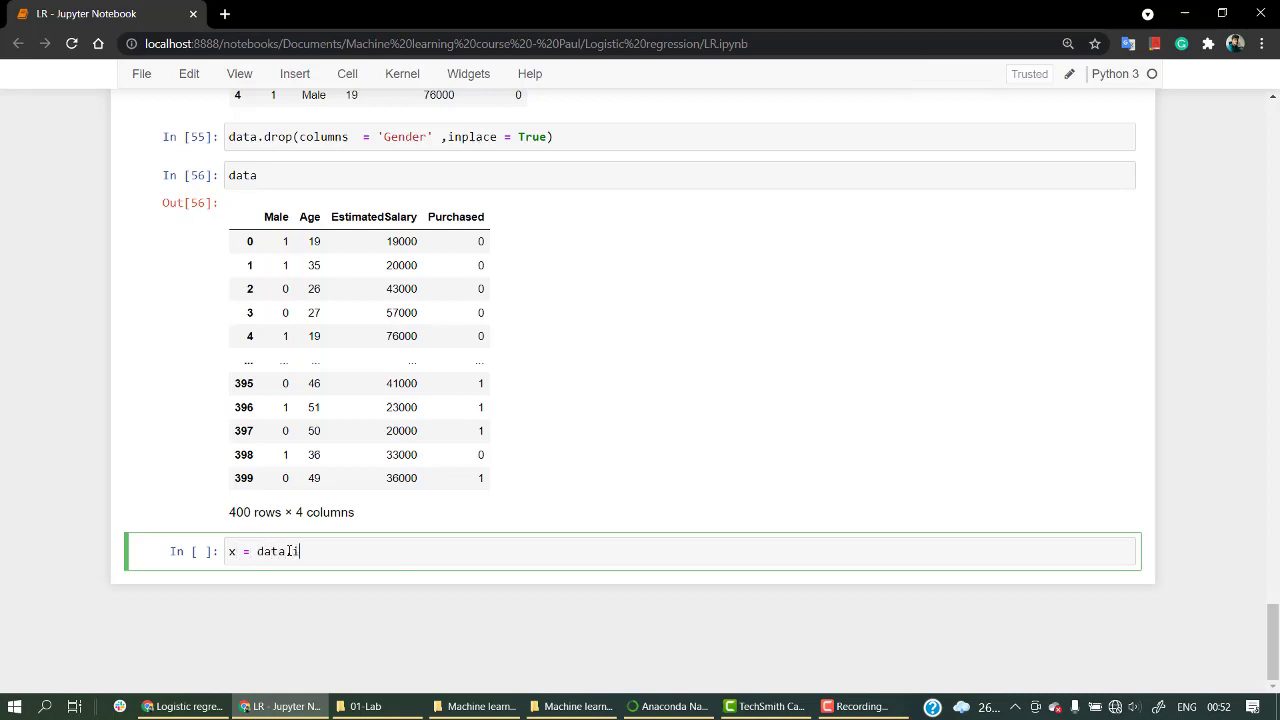
text(loc[])
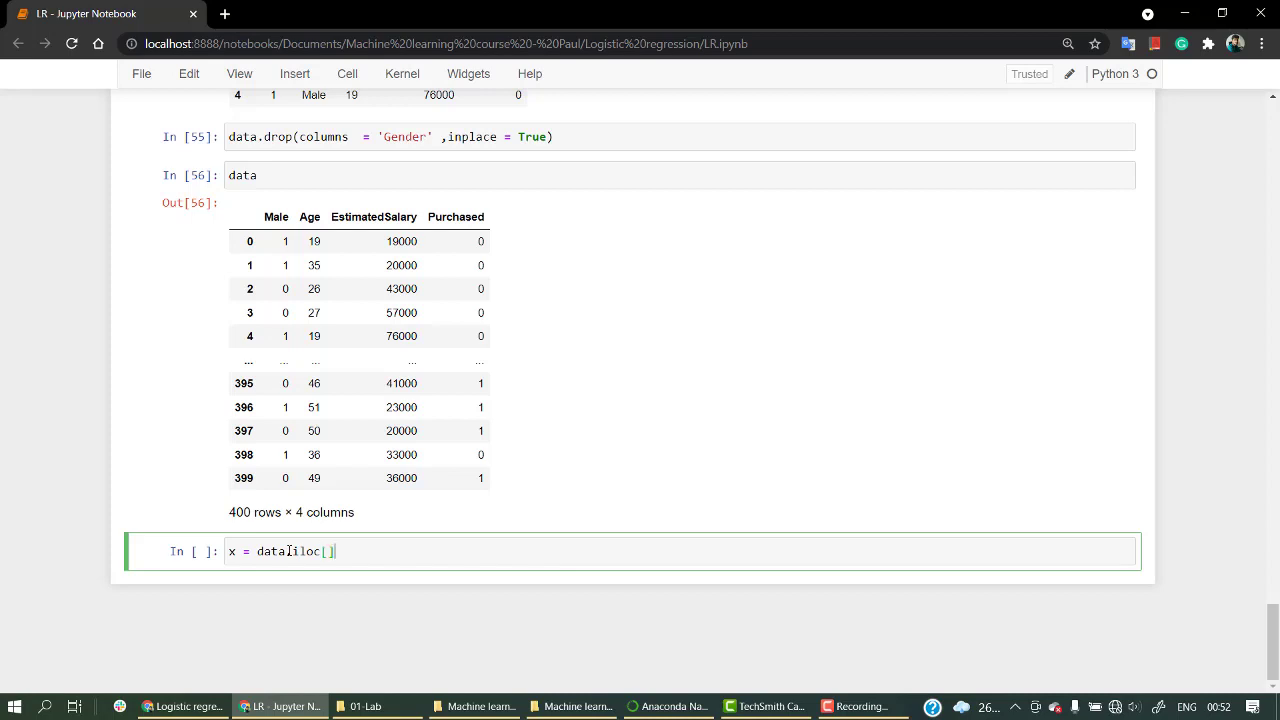
text(:)
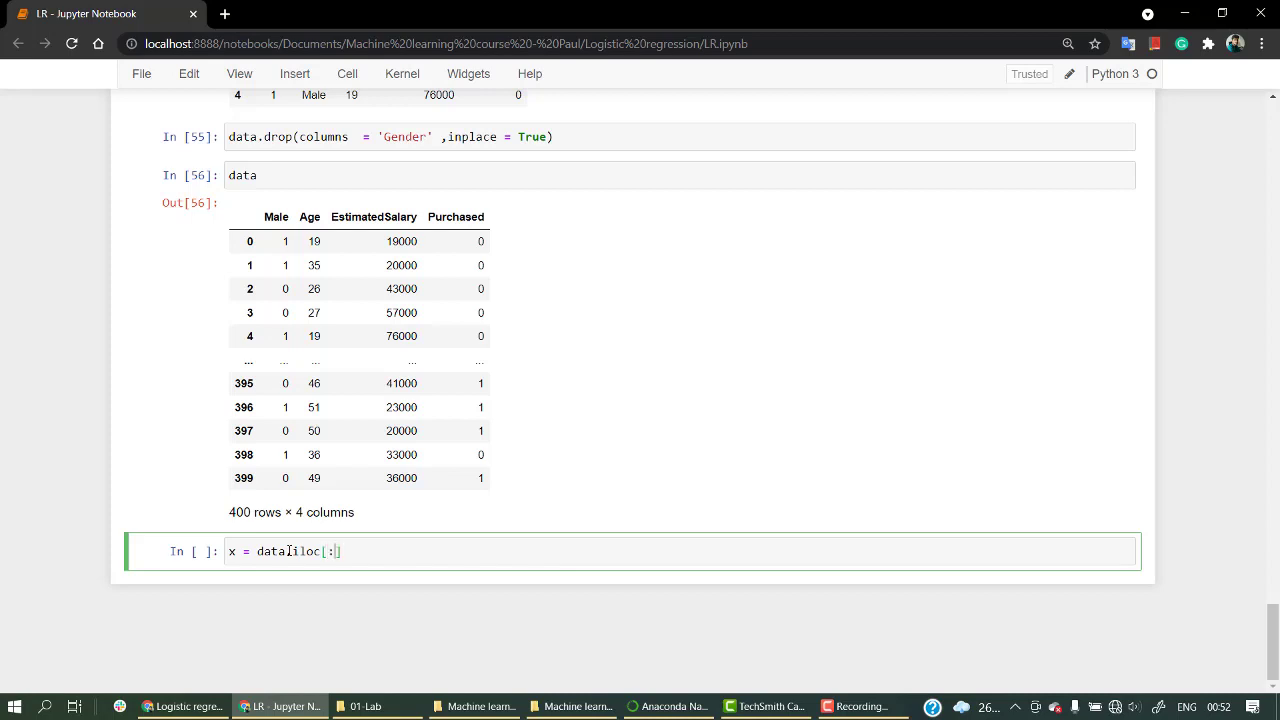
text(,)
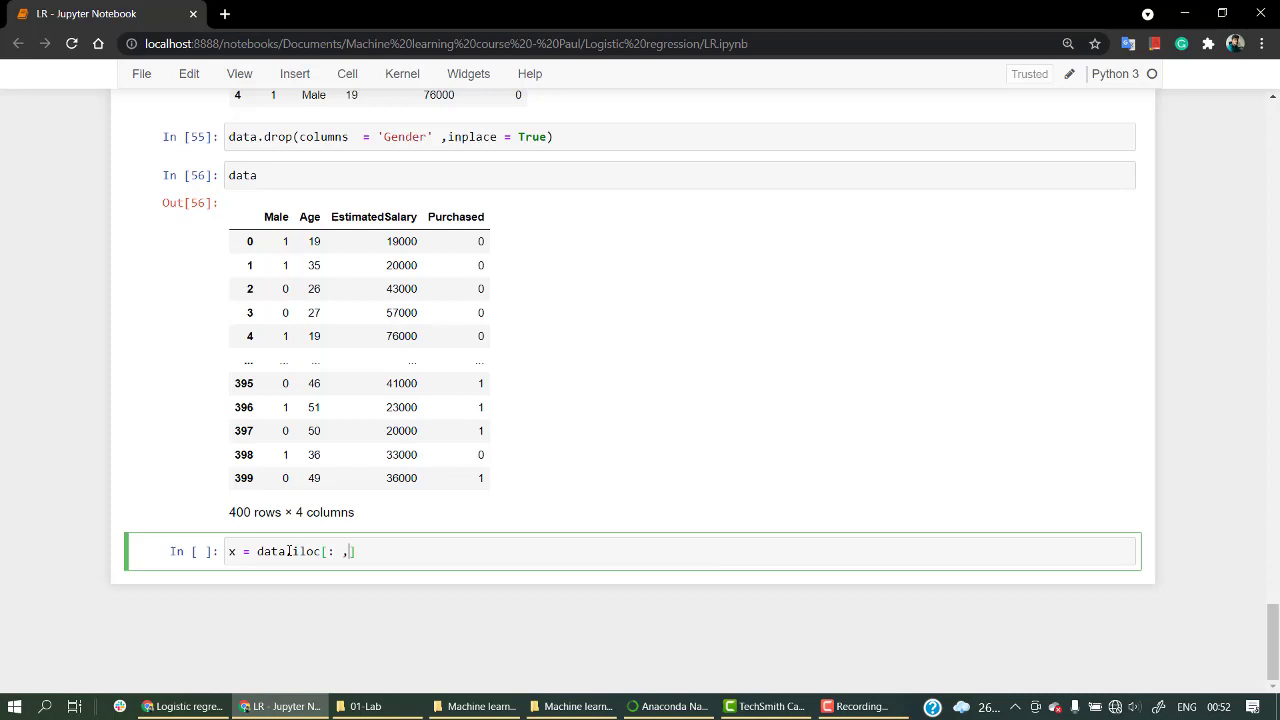
text(-1)
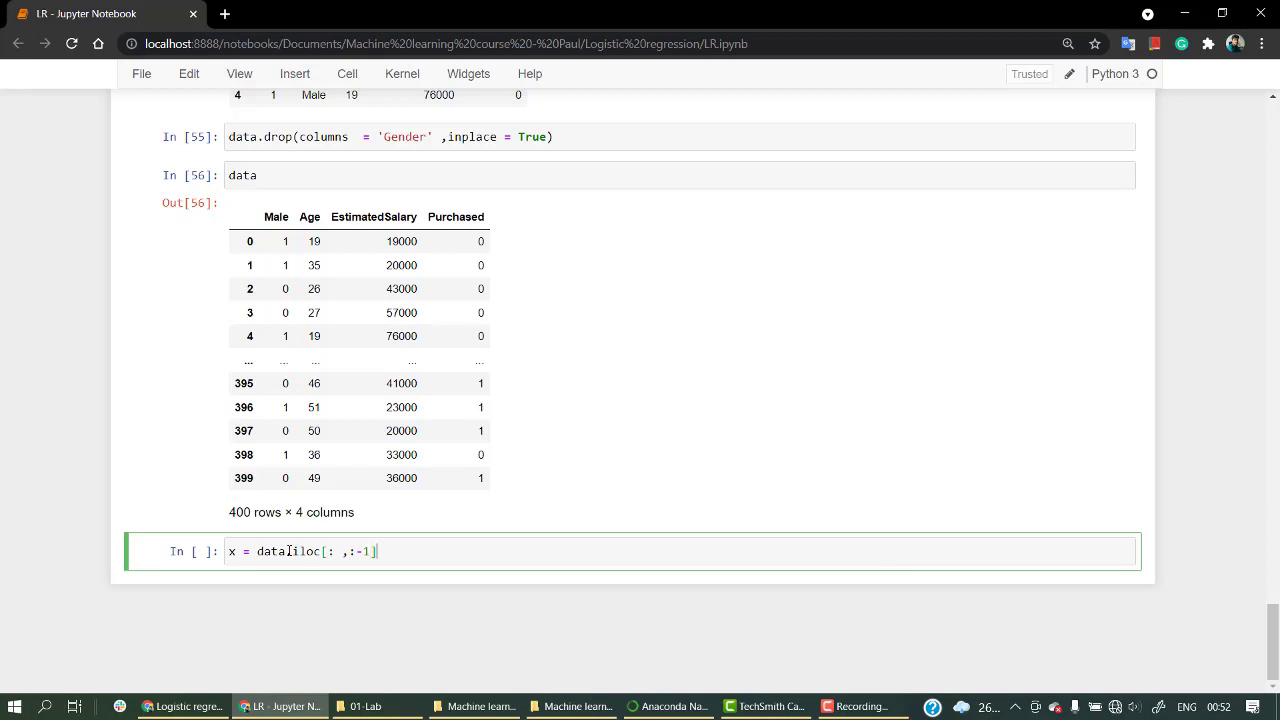
text(.values)
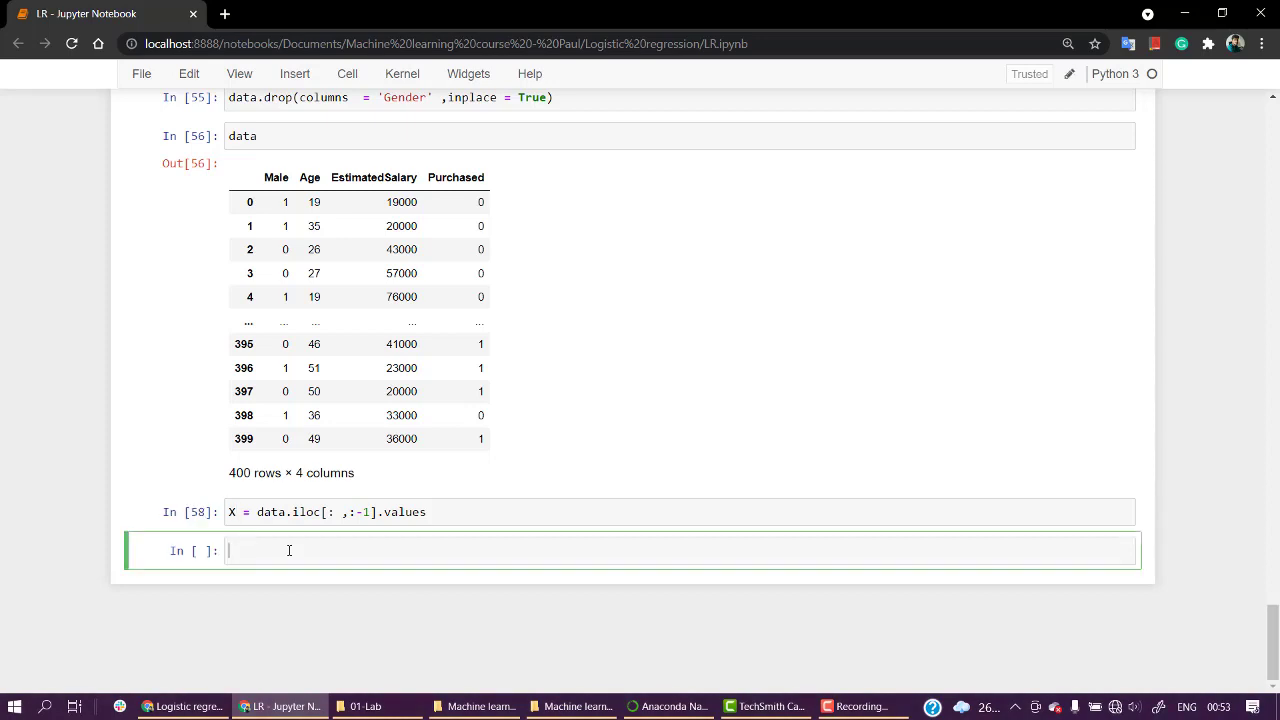
- Extract labels with y = data.iloc[:, -1].values and print y
text(y =)
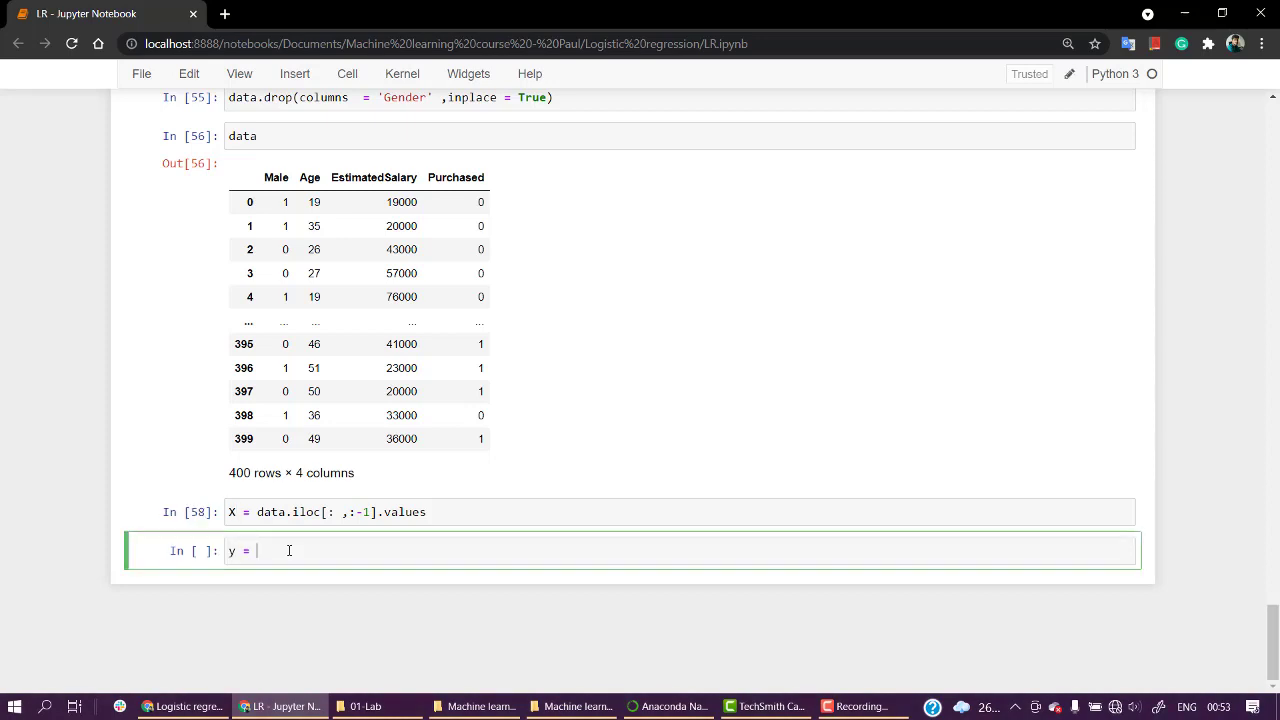
text(data.iloc[ : ,)
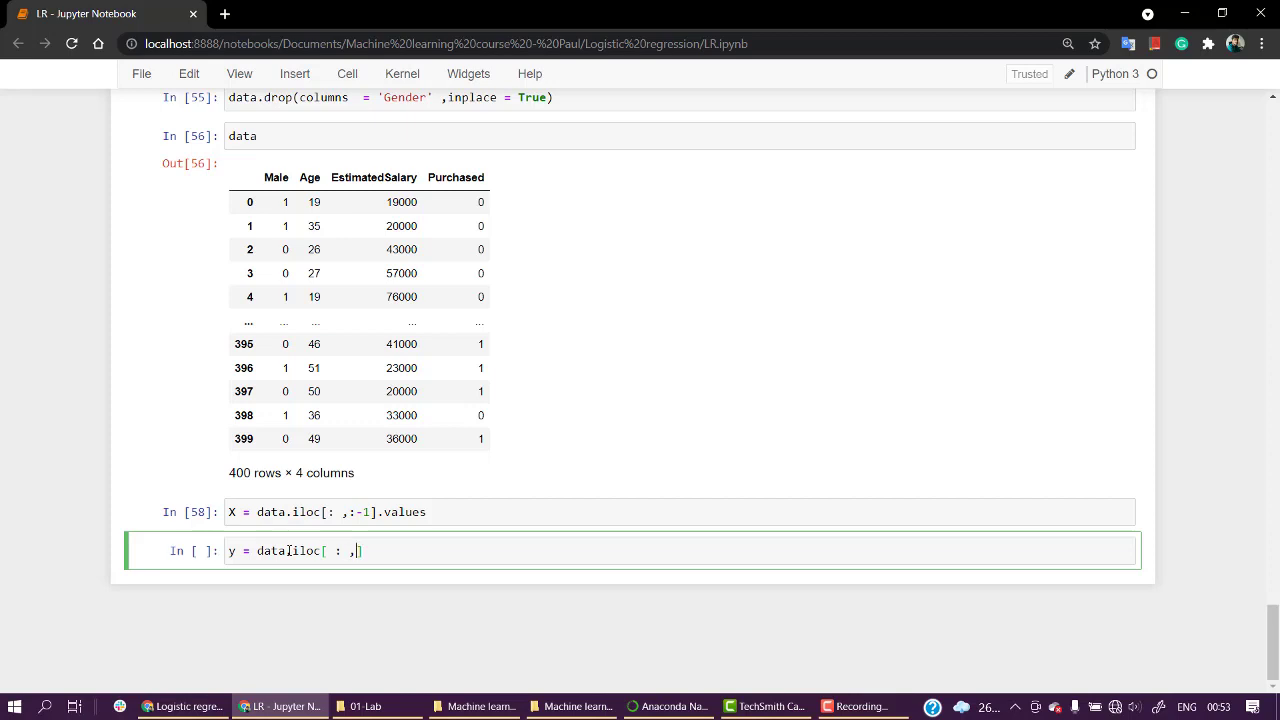
text(-1)
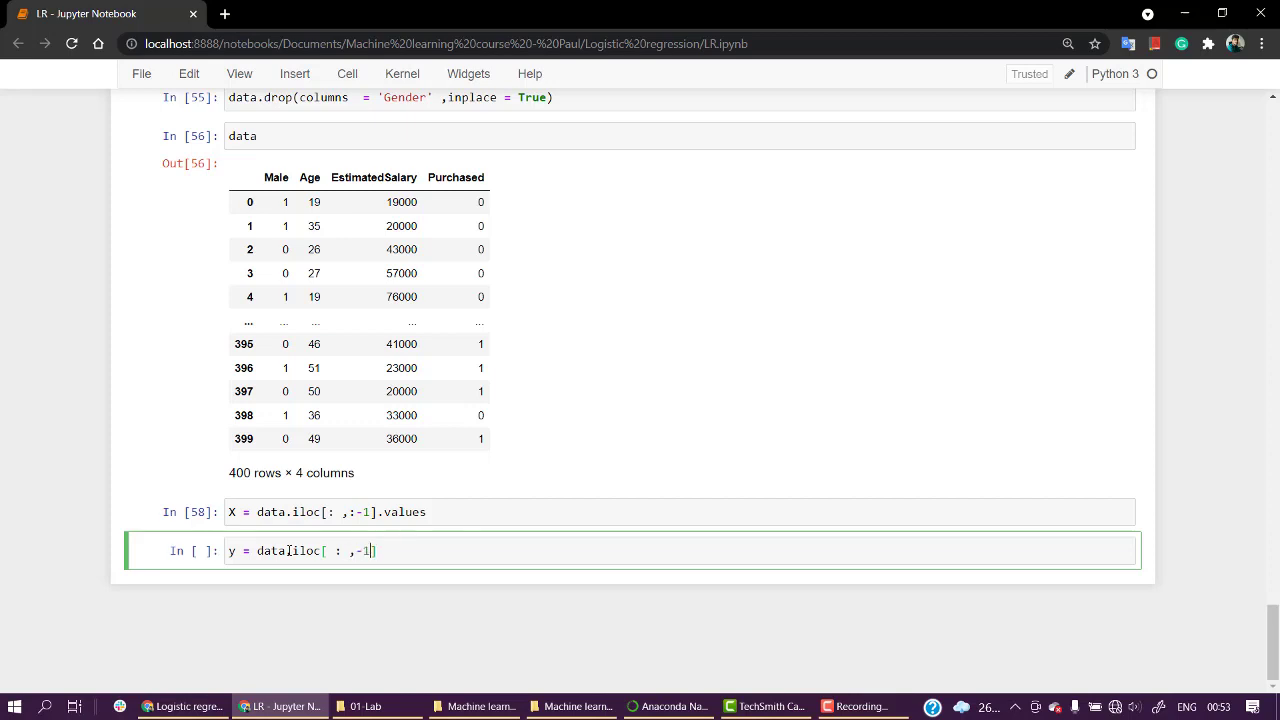
text(.values)
text(X)
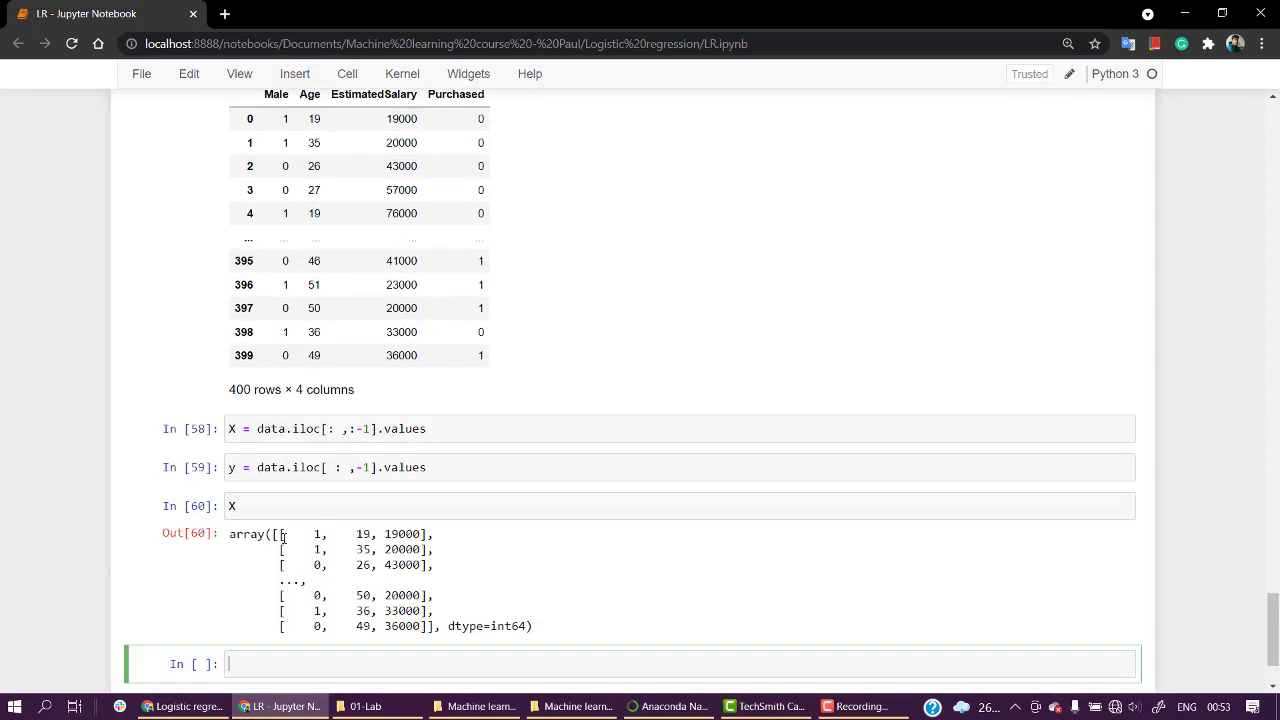
text(y)
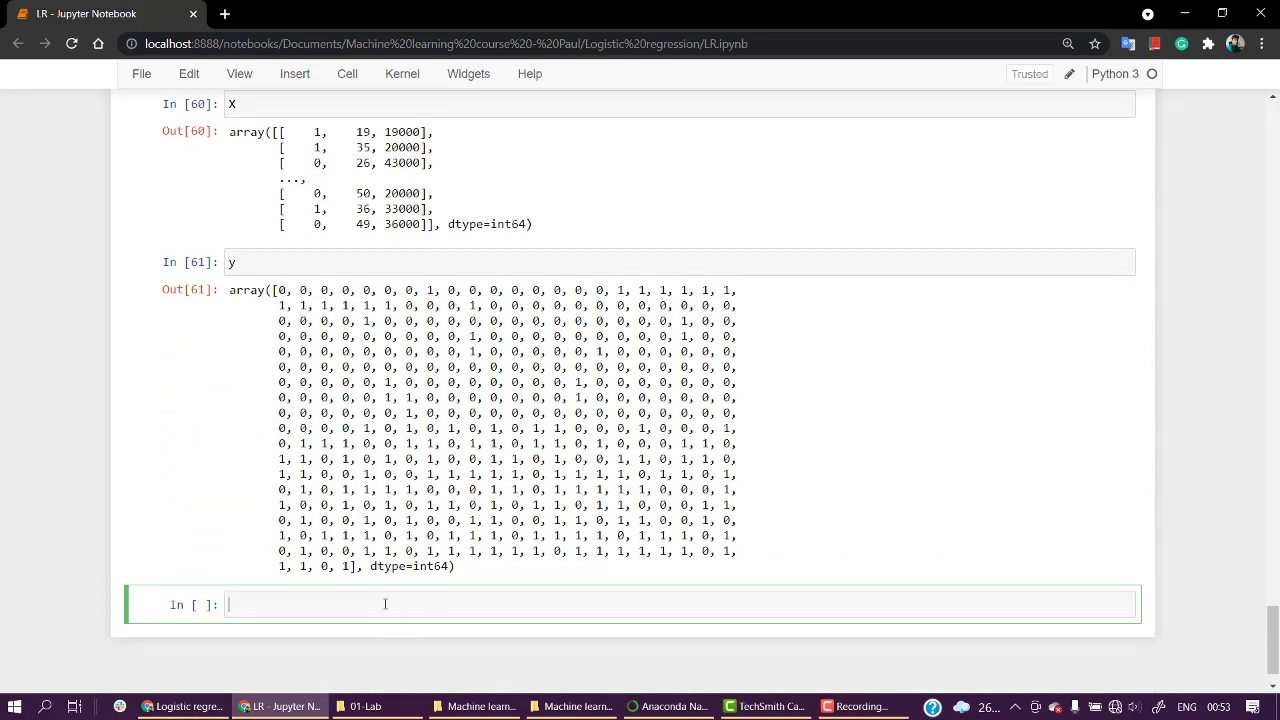
- Import train_test_split from sklearn.model_selection and run the cell
text(from skl)
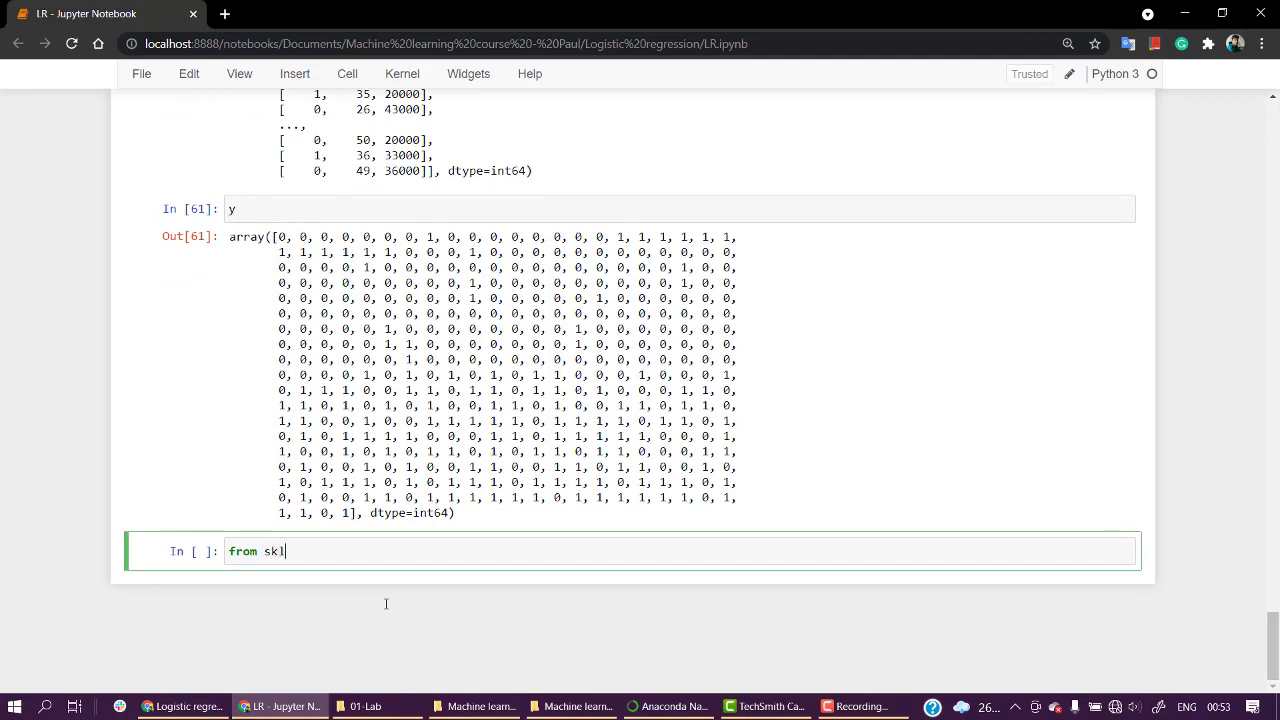
text(earn.m)
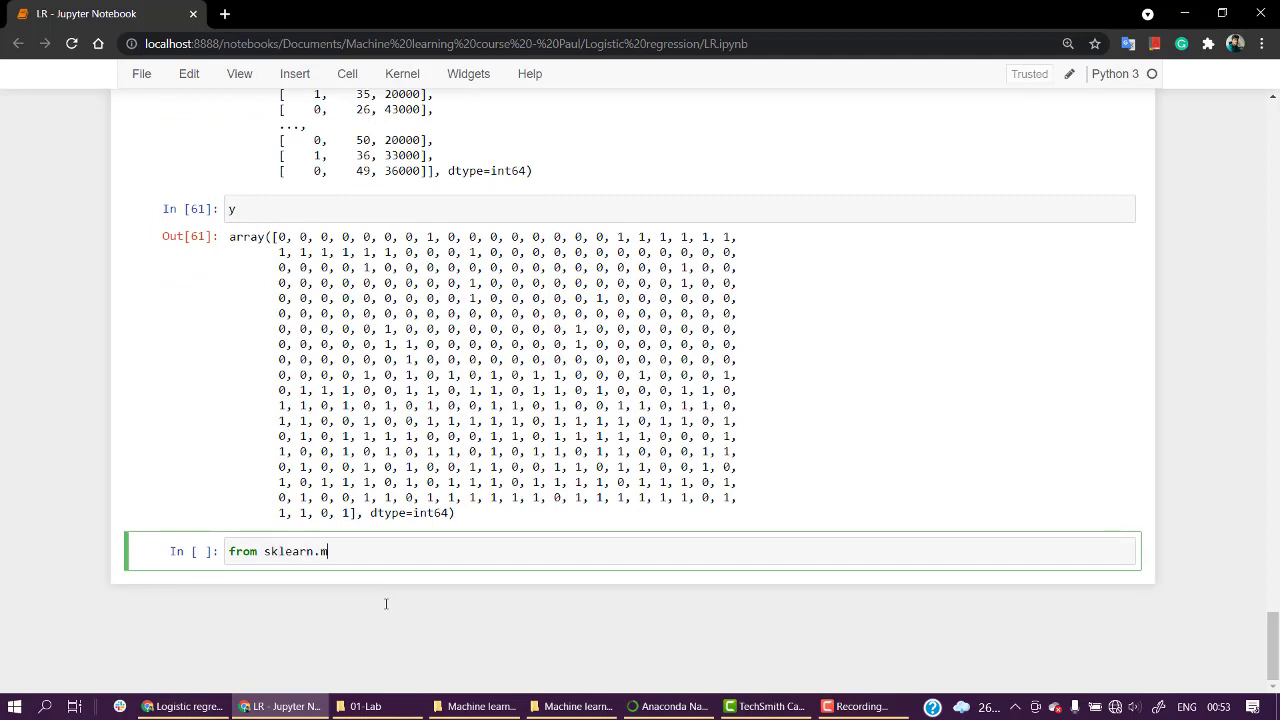
text(odel_se)
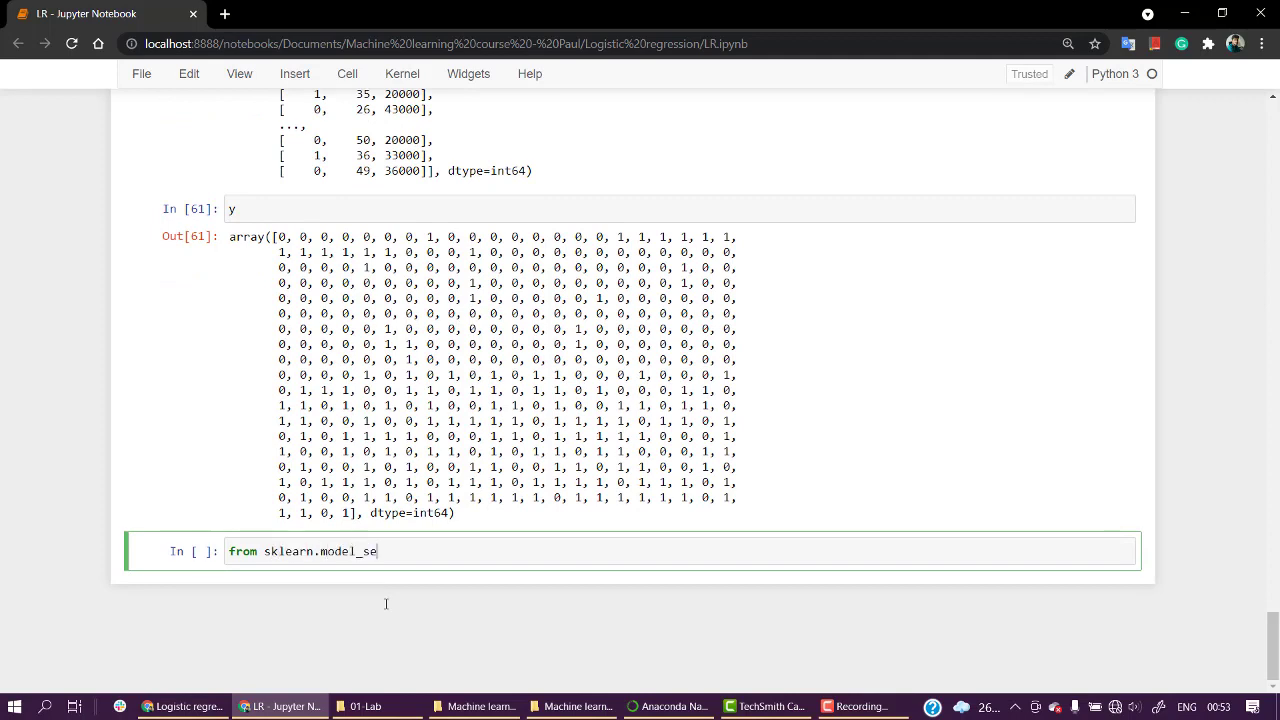
text(lection)
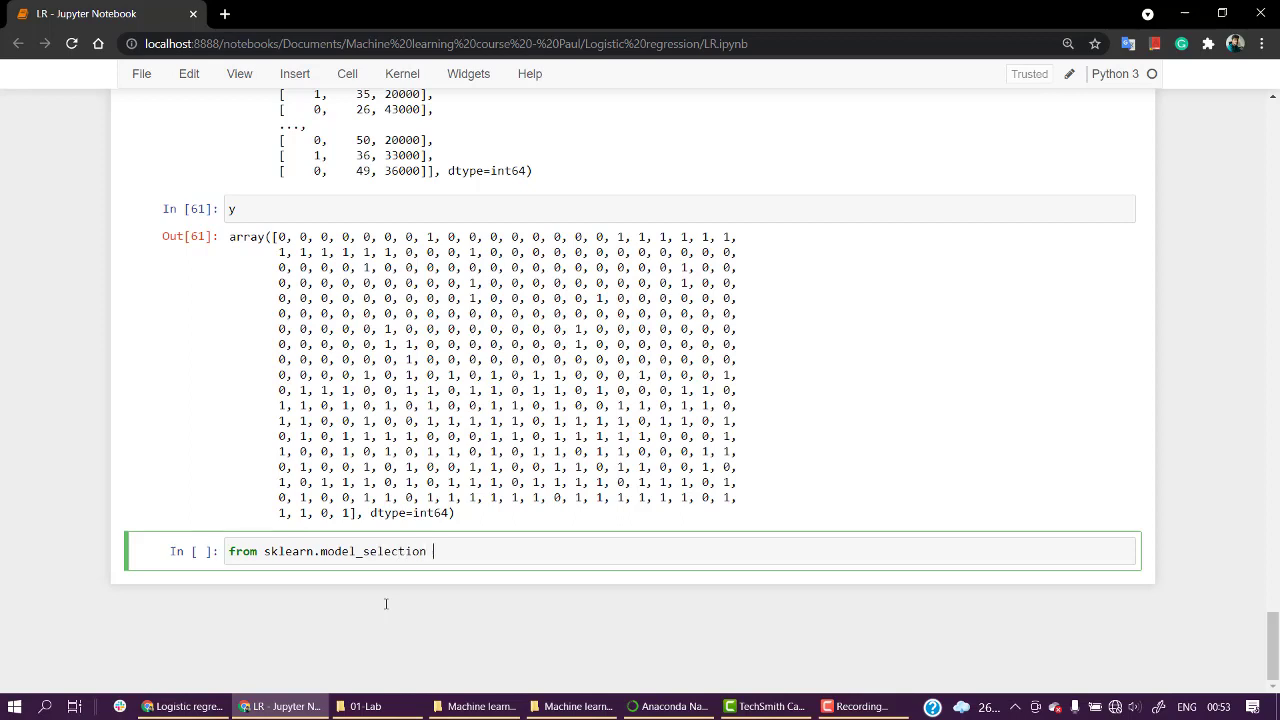
text(import t)
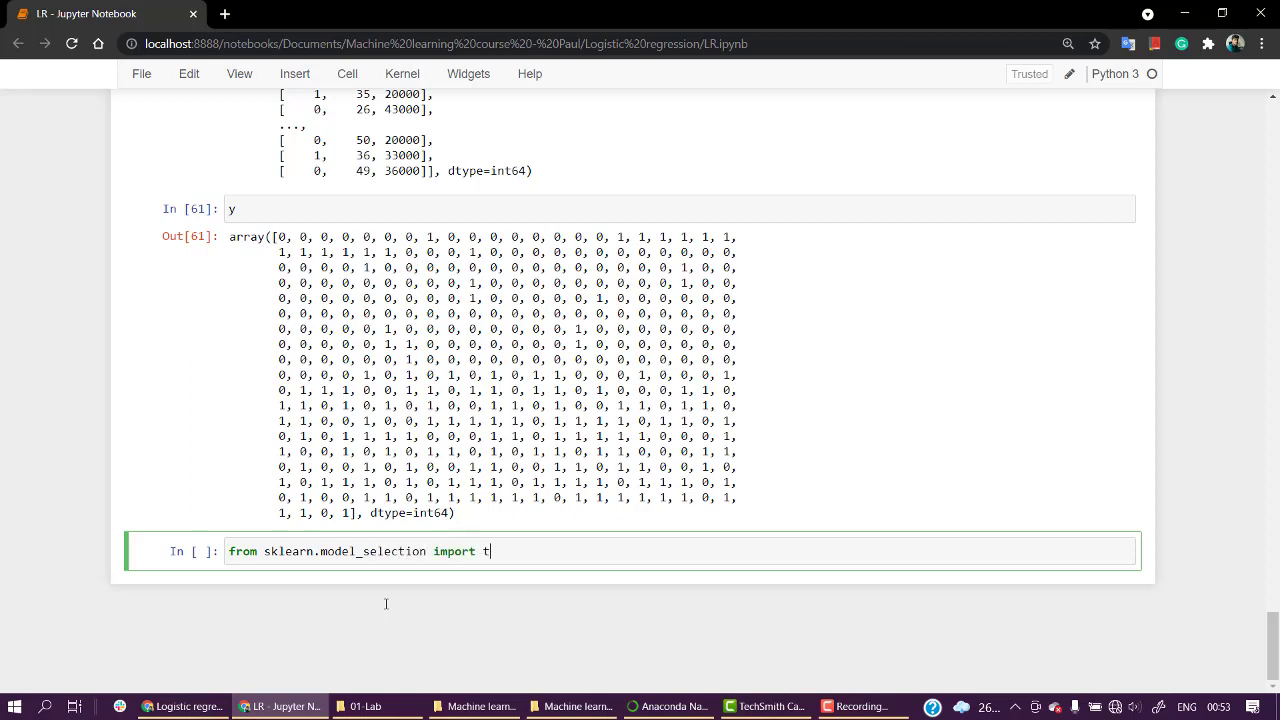
text(rain_test)
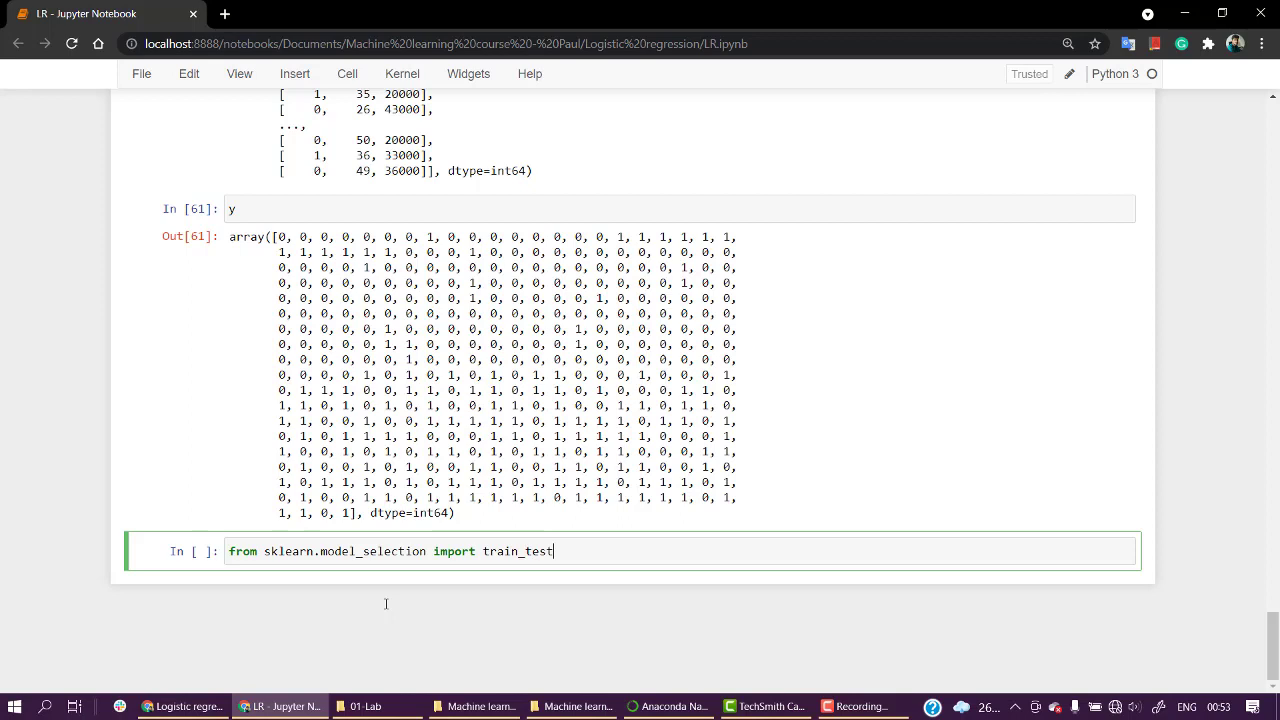
text(_ssplit)
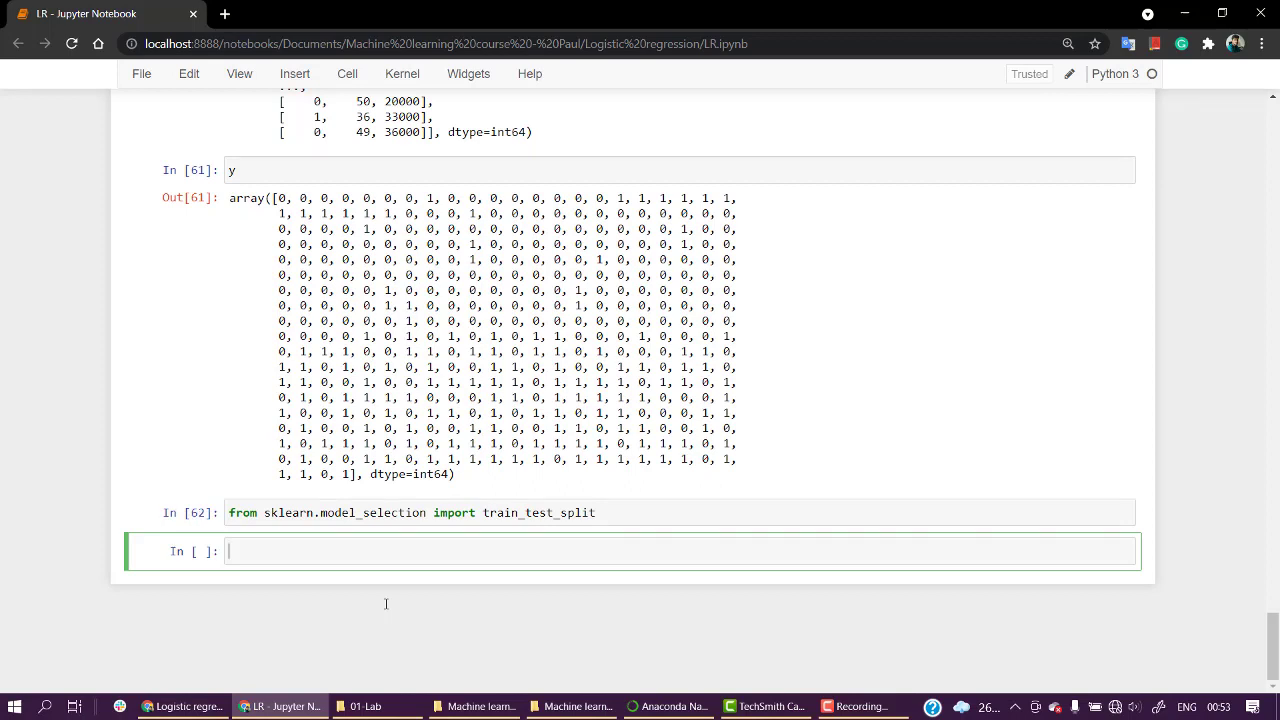
- Start a train_test_split() call in the new cell below
text(trai)
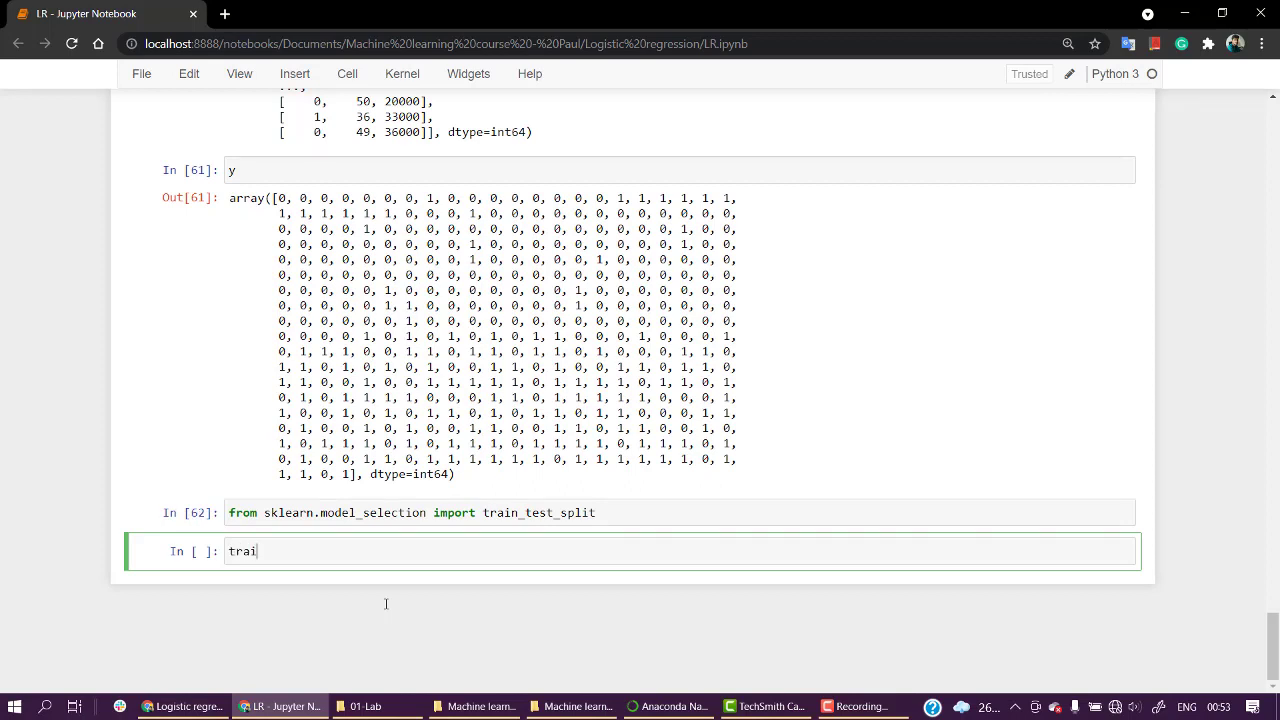
text(n)
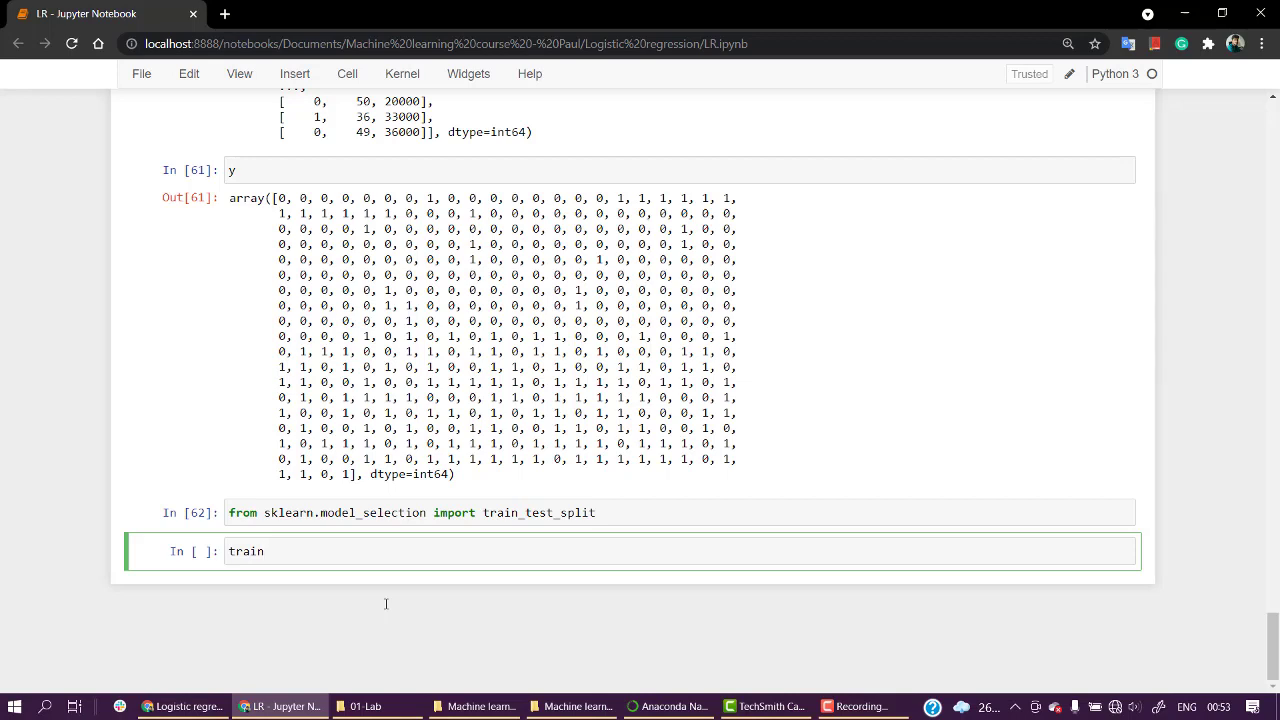
text(_test)
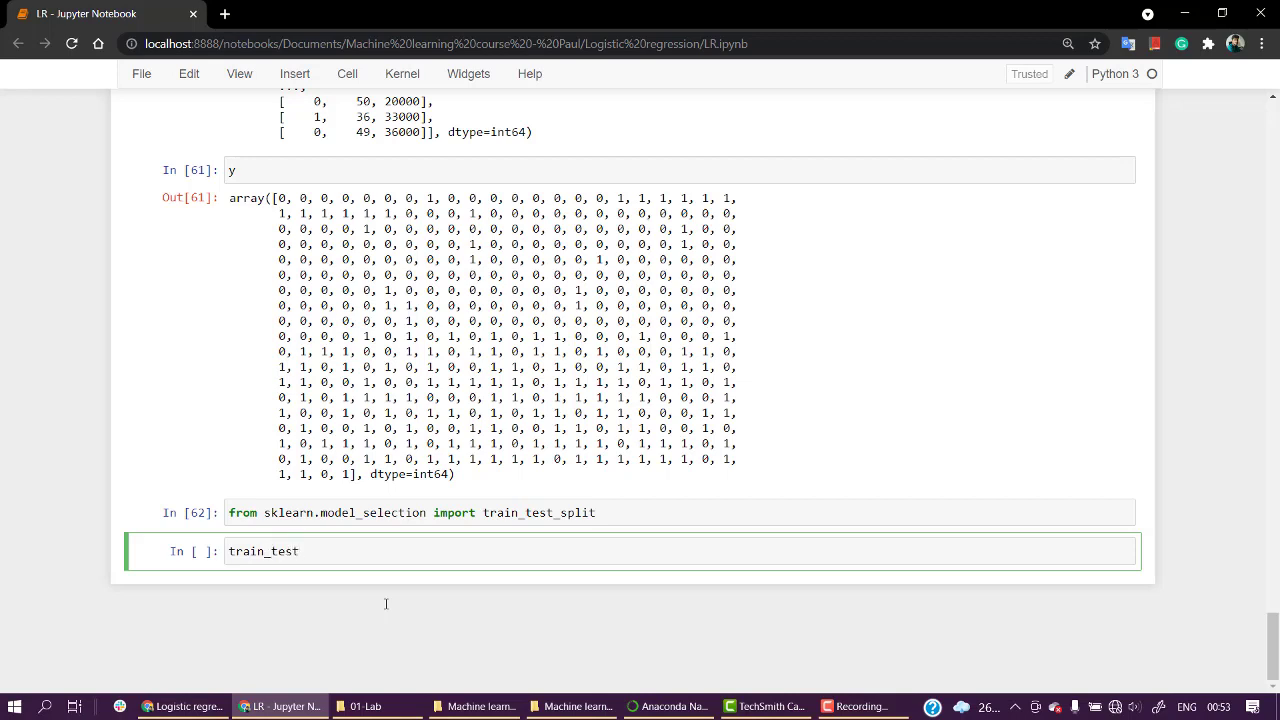
text(_splirt)
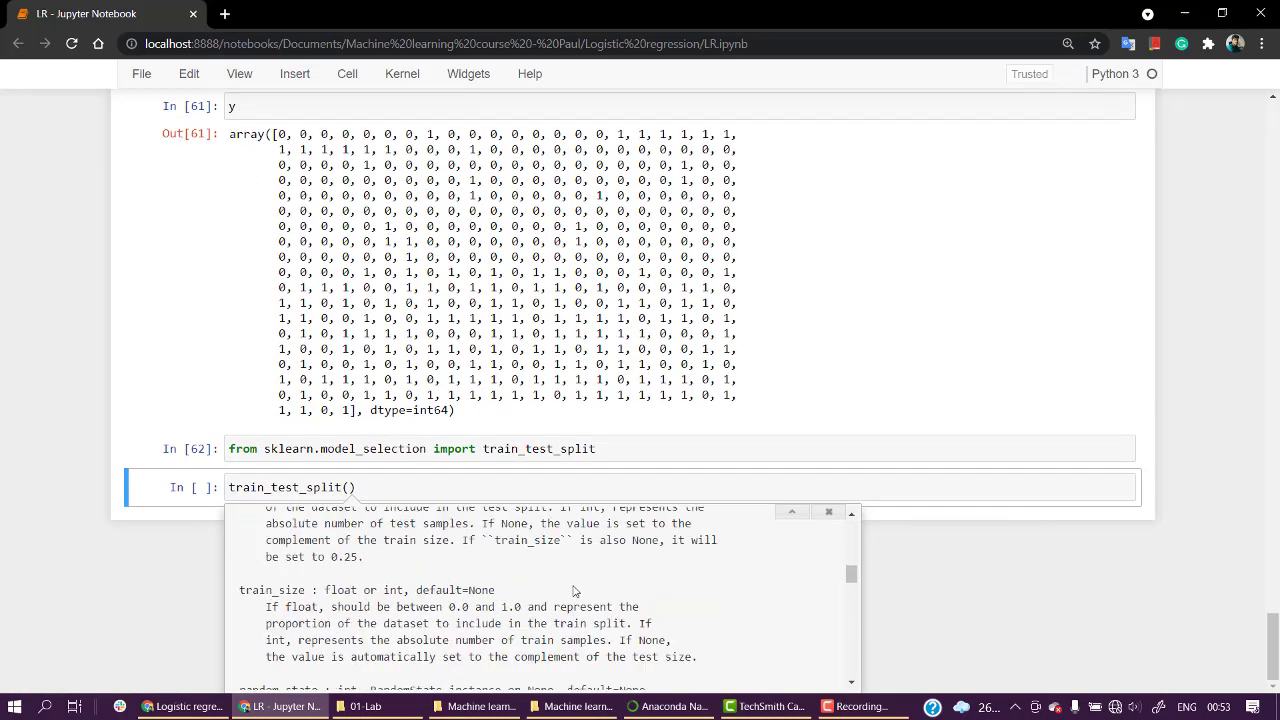
- Complete the split into X_train, X_test, y_train, y_test with test_size=0.25, random_state=0 and run it
scroll(down, 3)
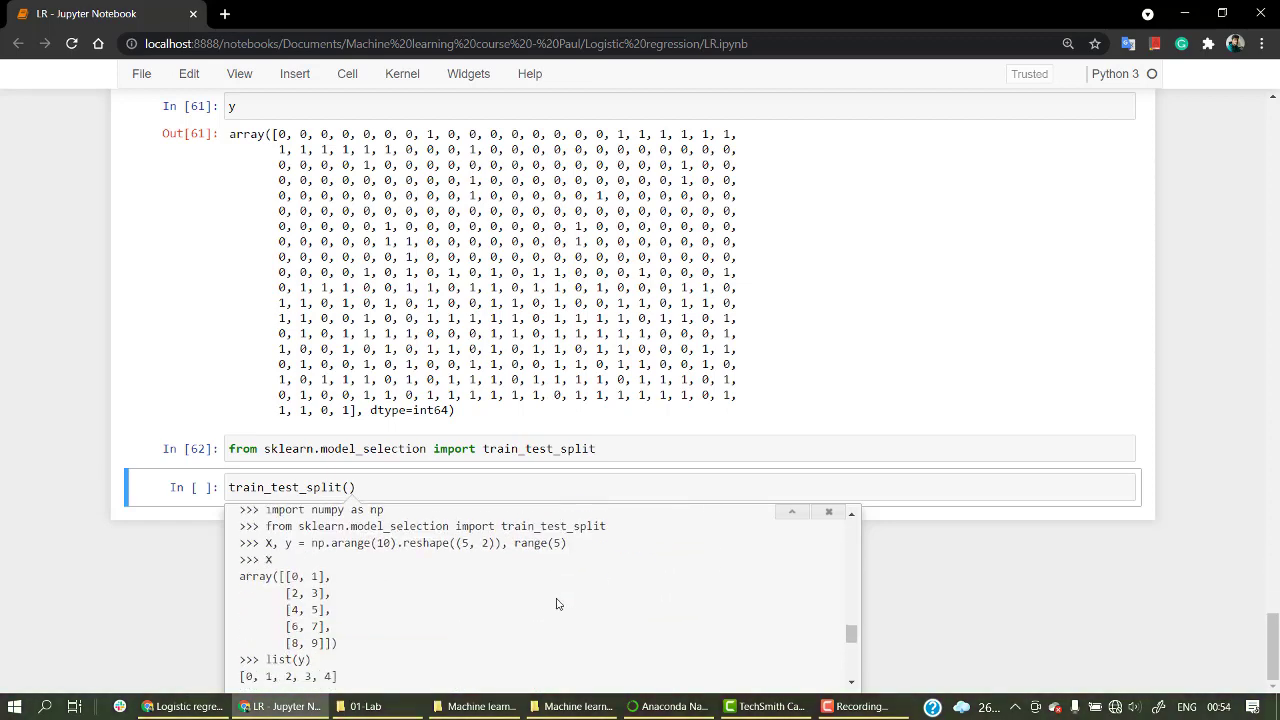
scroll(down, 3)
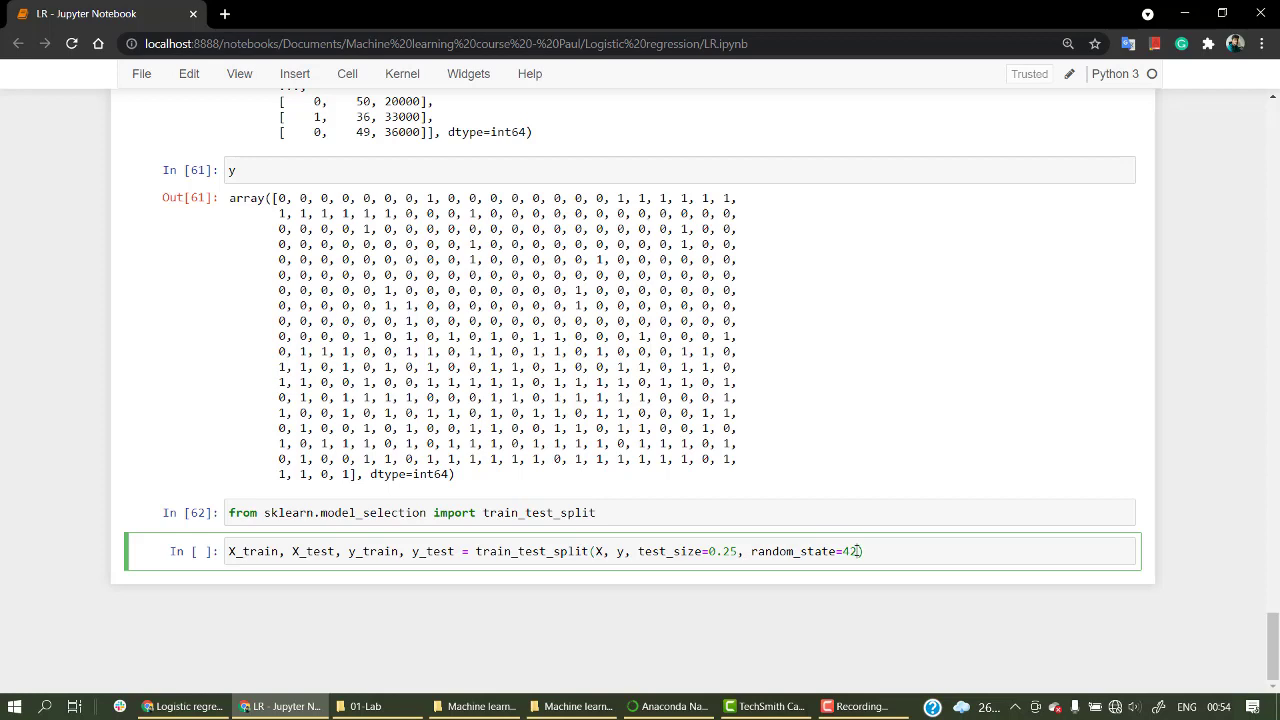
text(0)
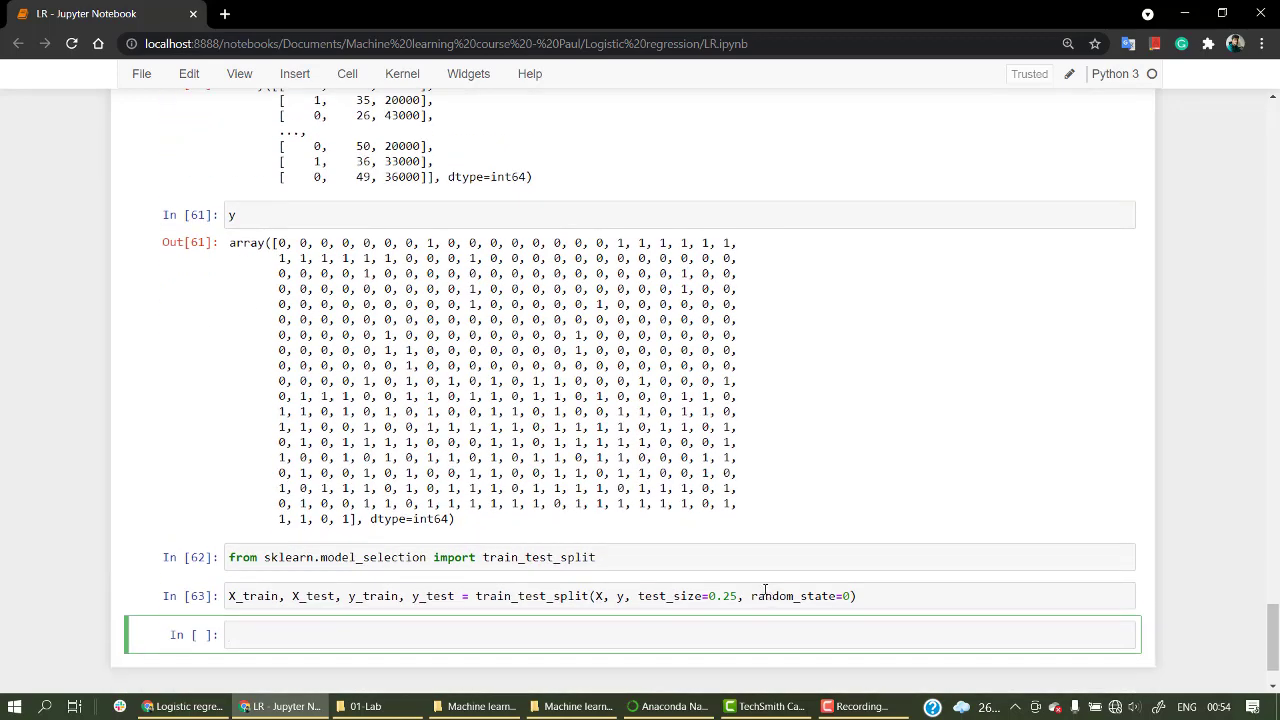
mouse_move(828, 600)
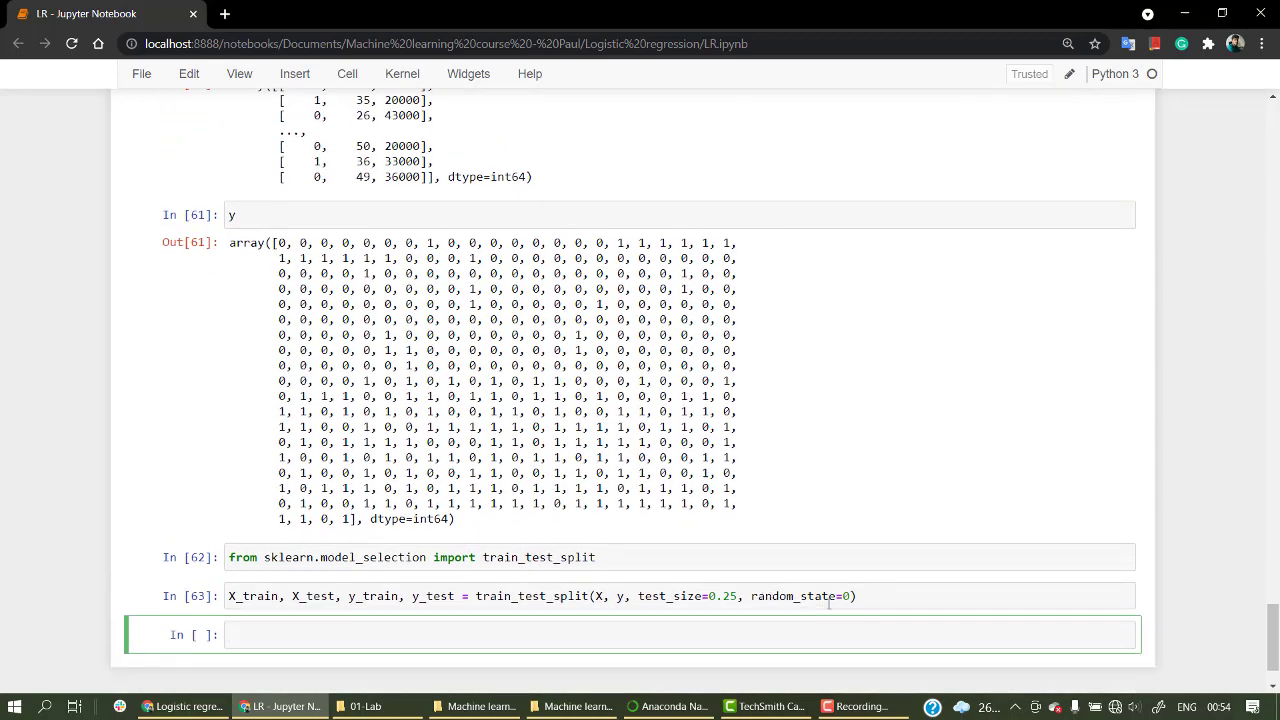
- Display X_train in a new cell, listing the gender code, age and salary training rows
scroll(down, 3)
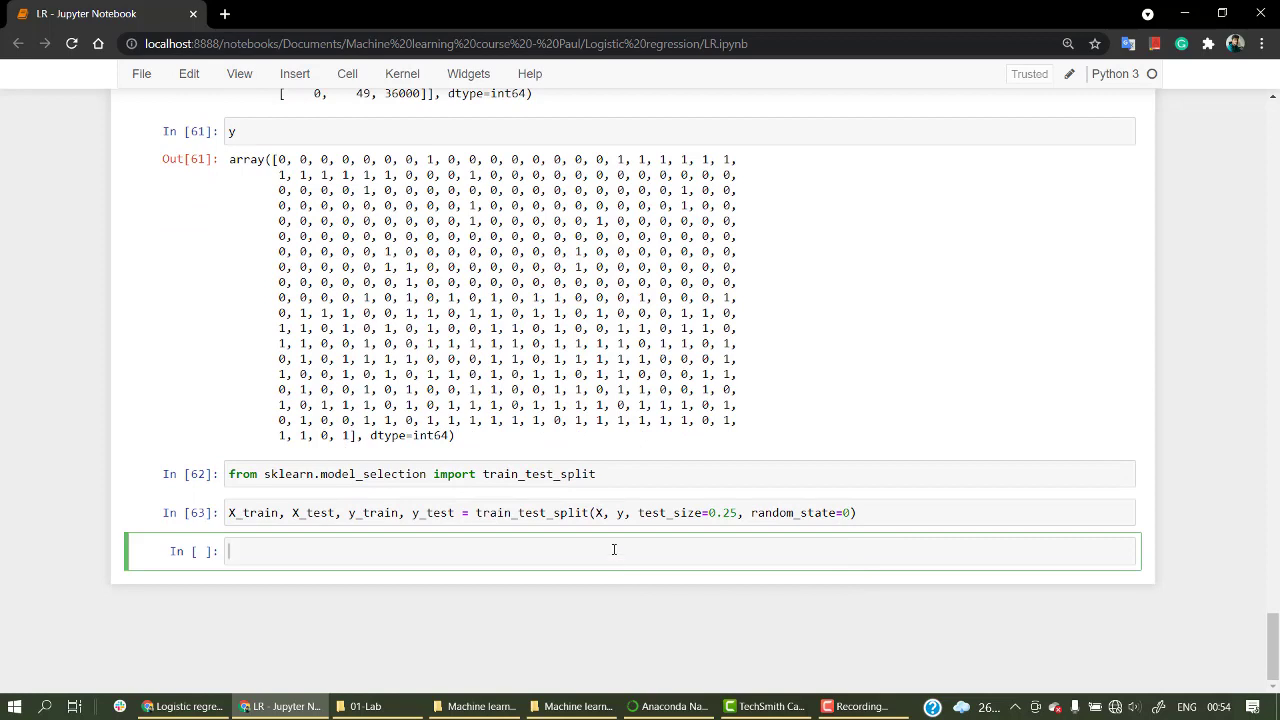
text(X_train)
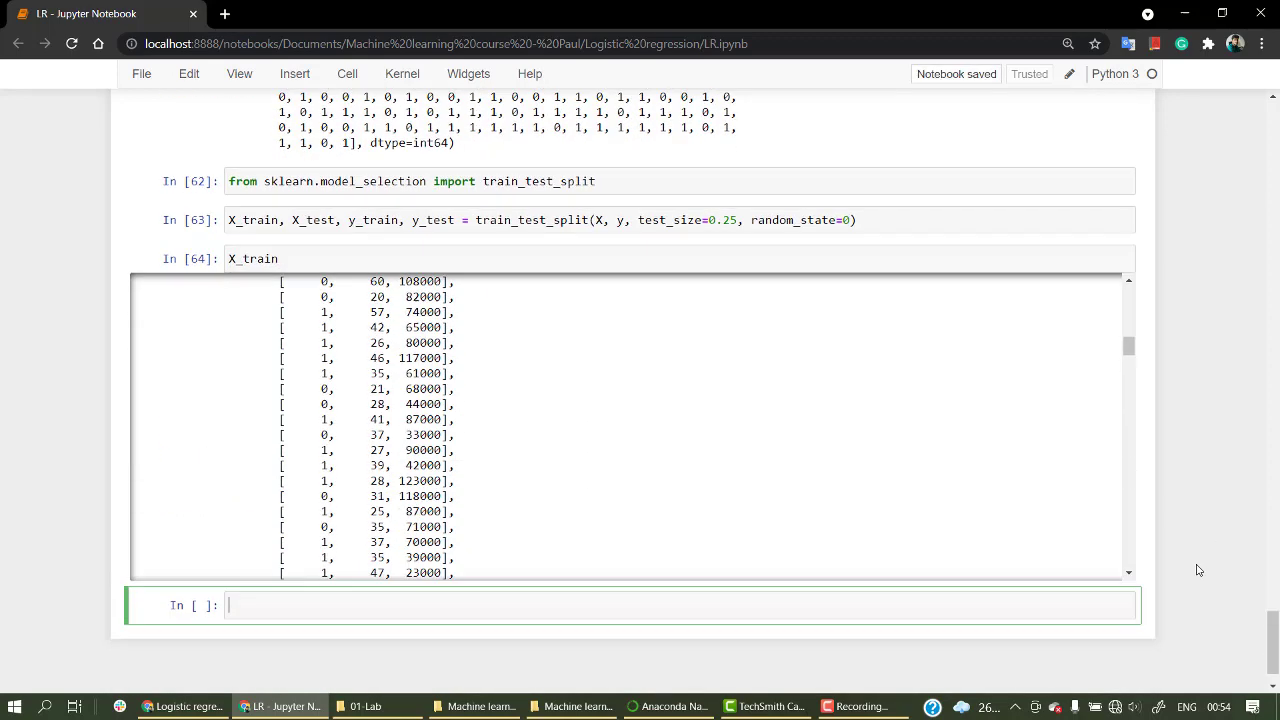
scroll(down, 3)
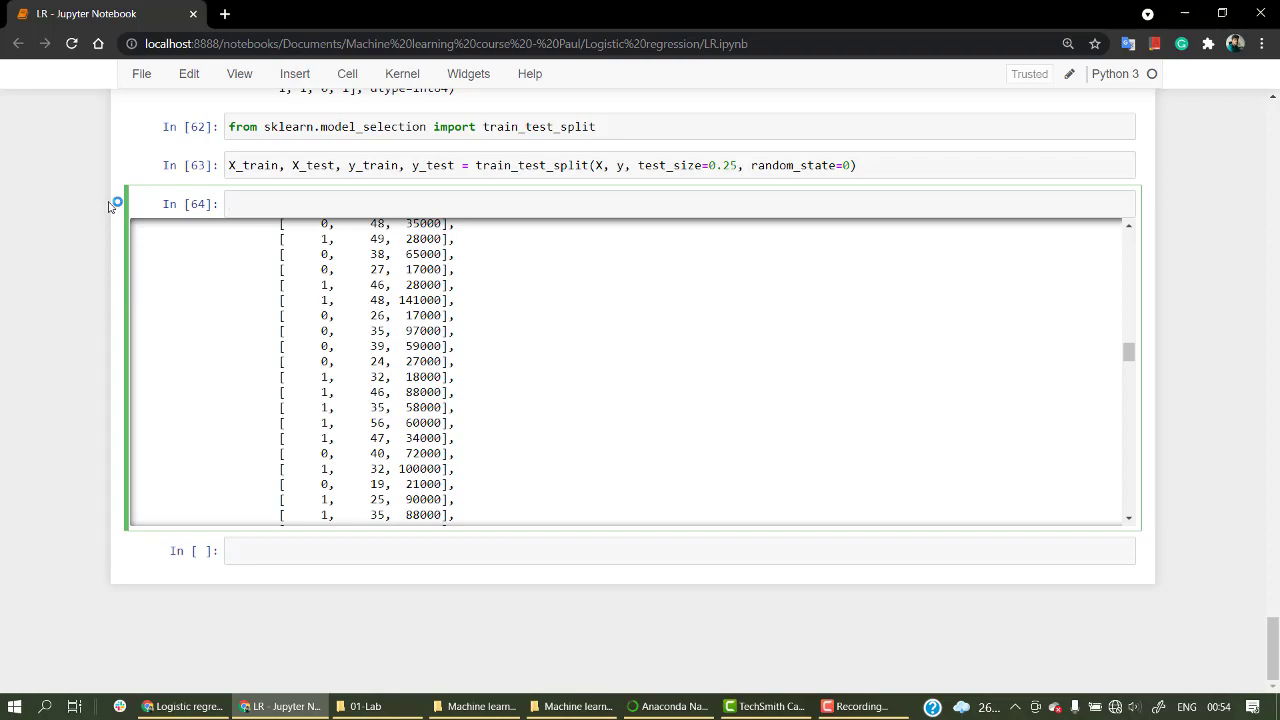
click(292, 164)
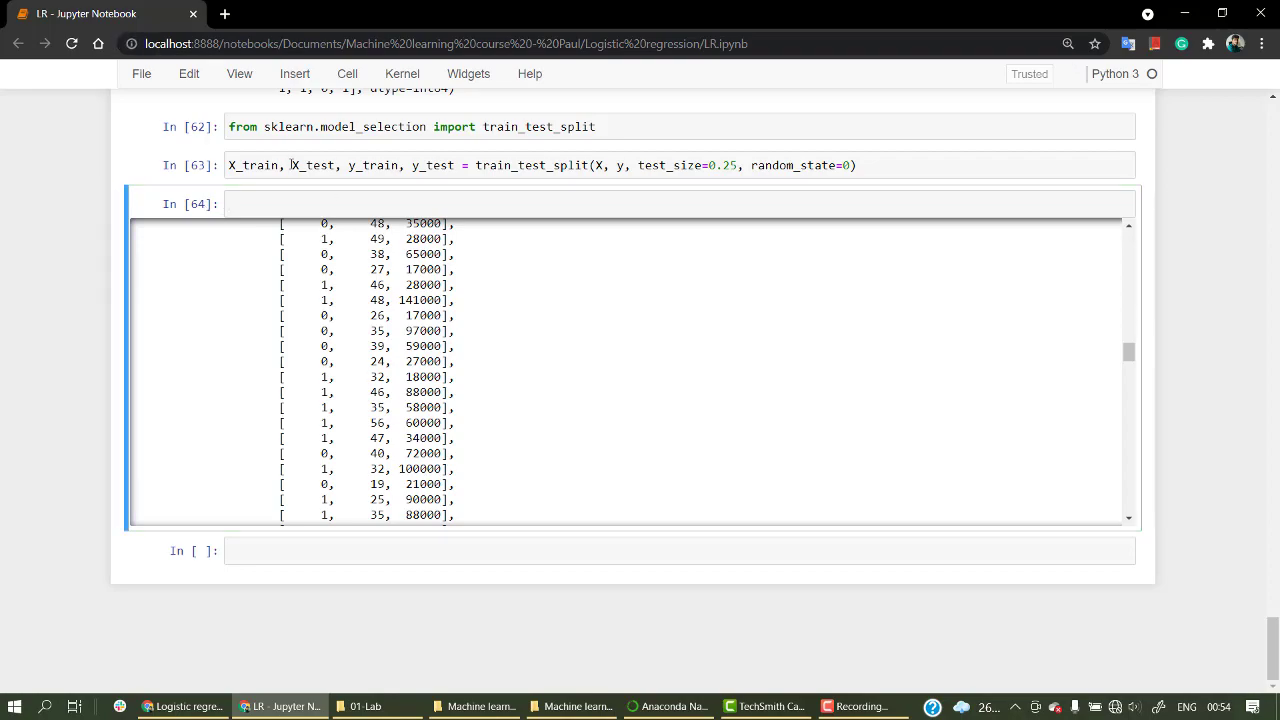
scroll(up, 3)
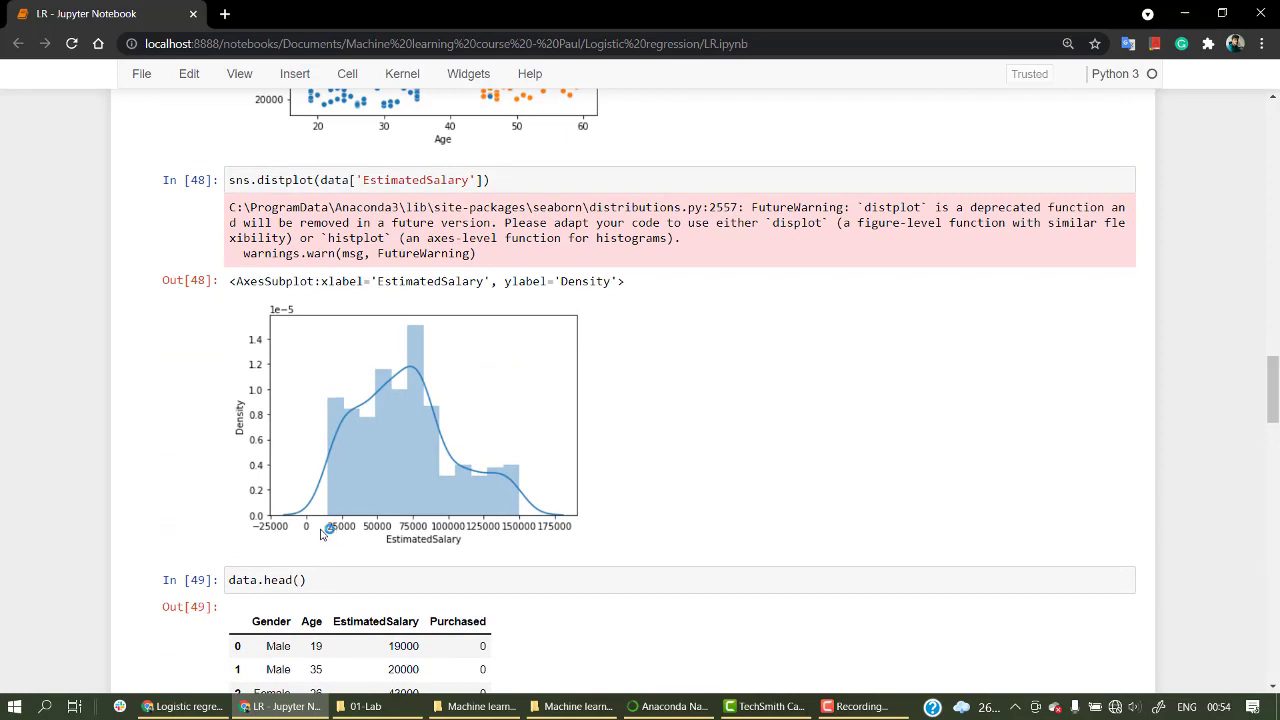
mouse_move(340, 528)
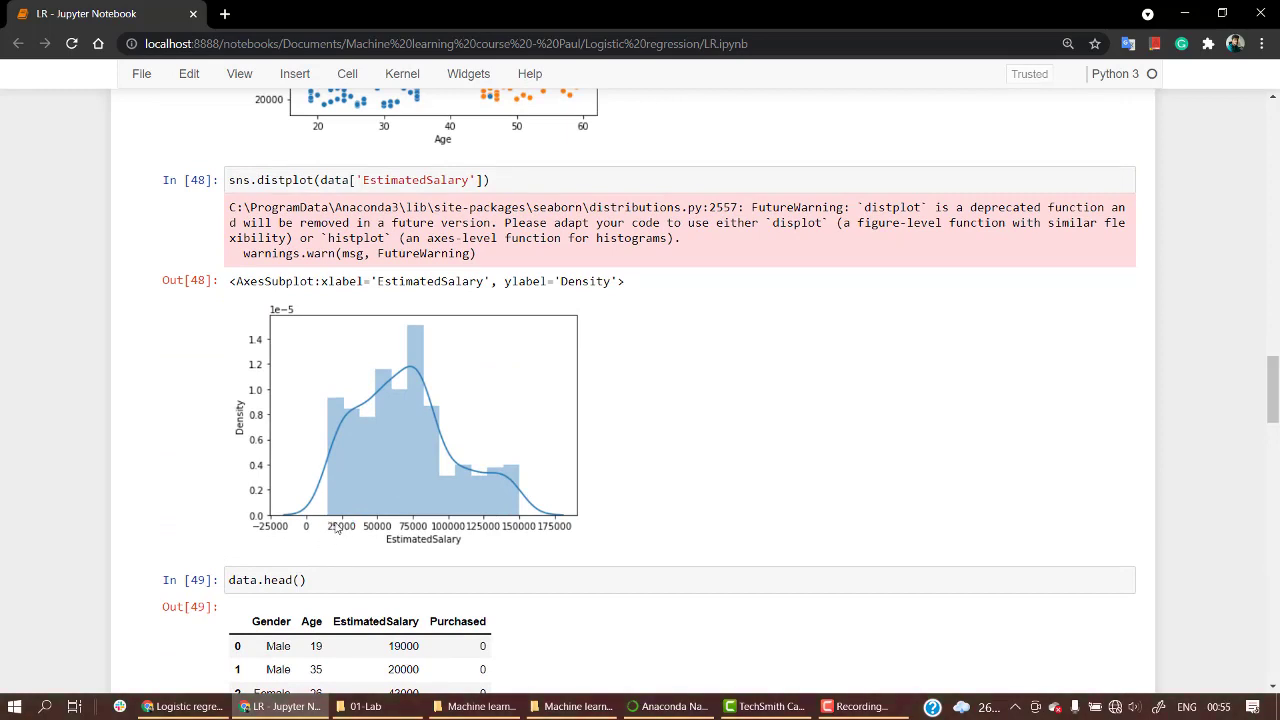
mouse_move(332, 524)
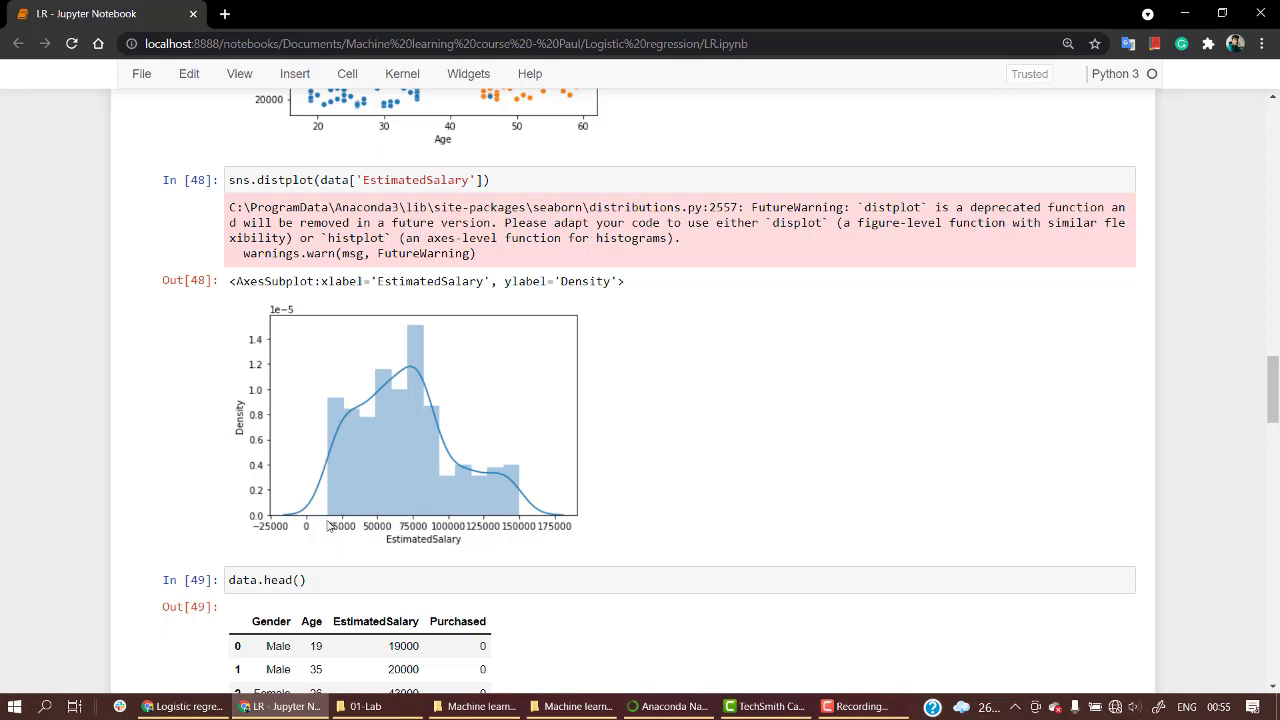
mouse_move(516, 532)
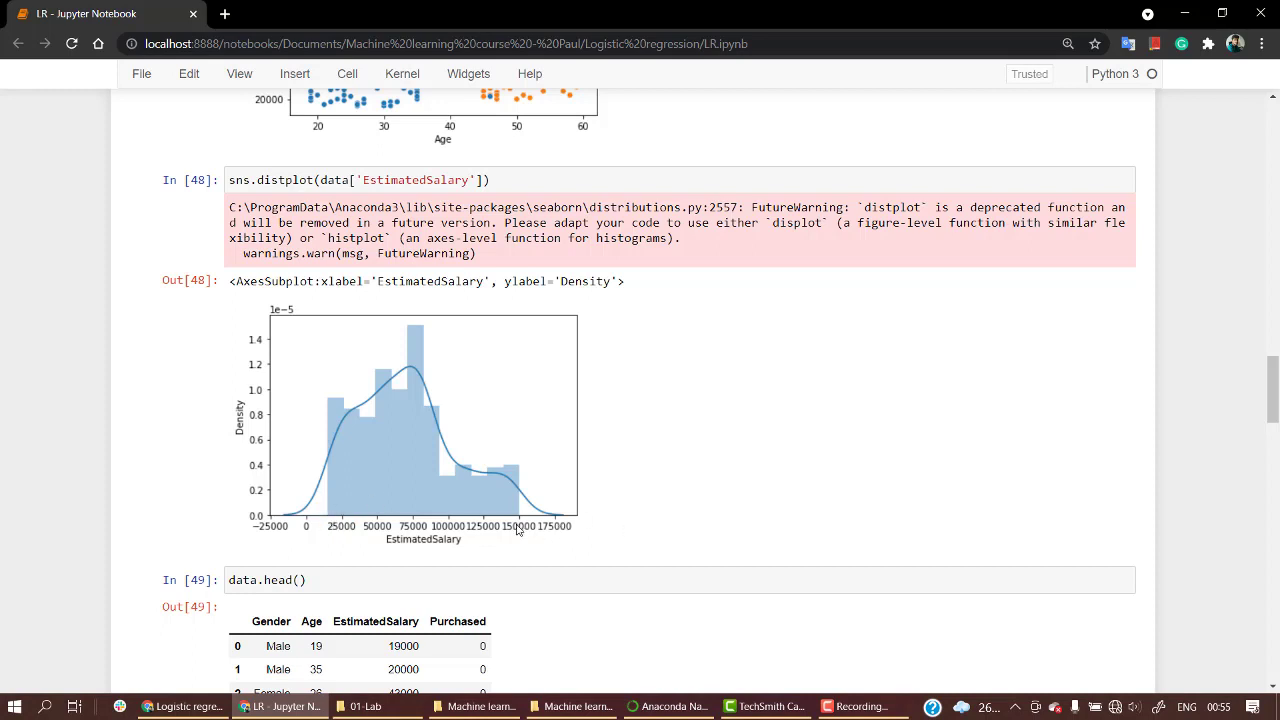
mouse_move(612, 532)
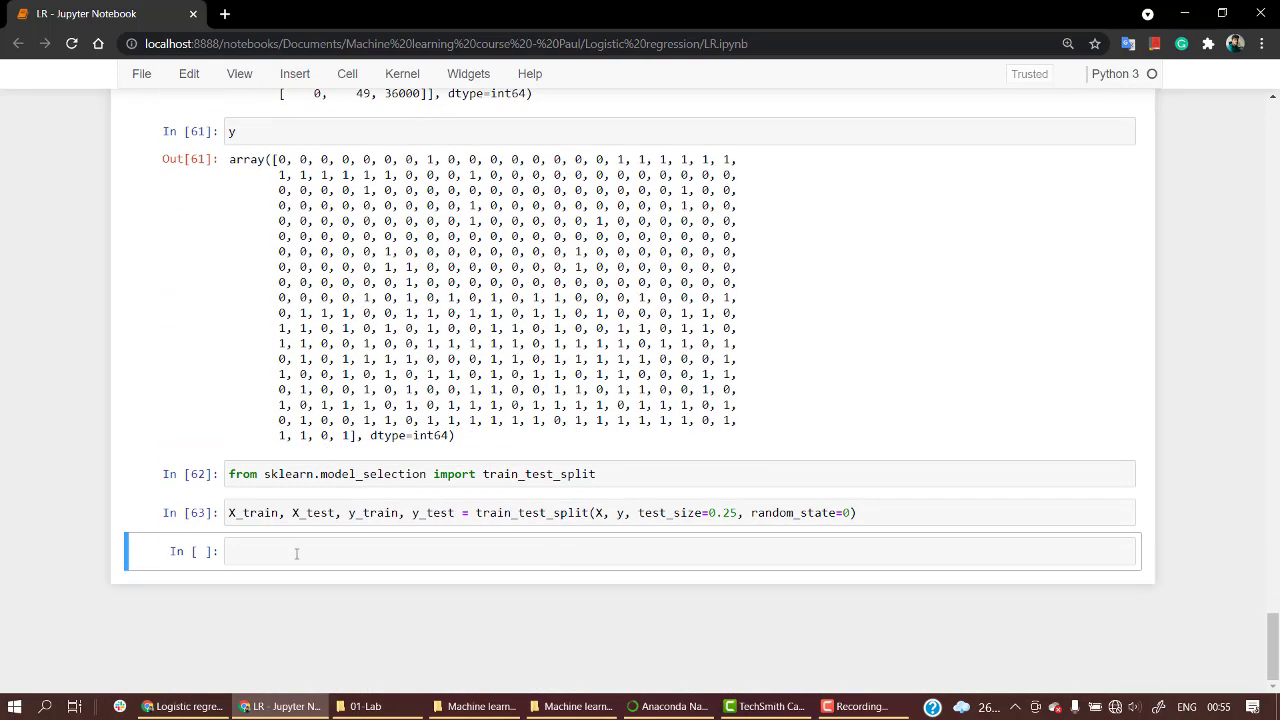
- Write 'from sklearn.preprocessing import StandardScaler' in the cell
text(froo)
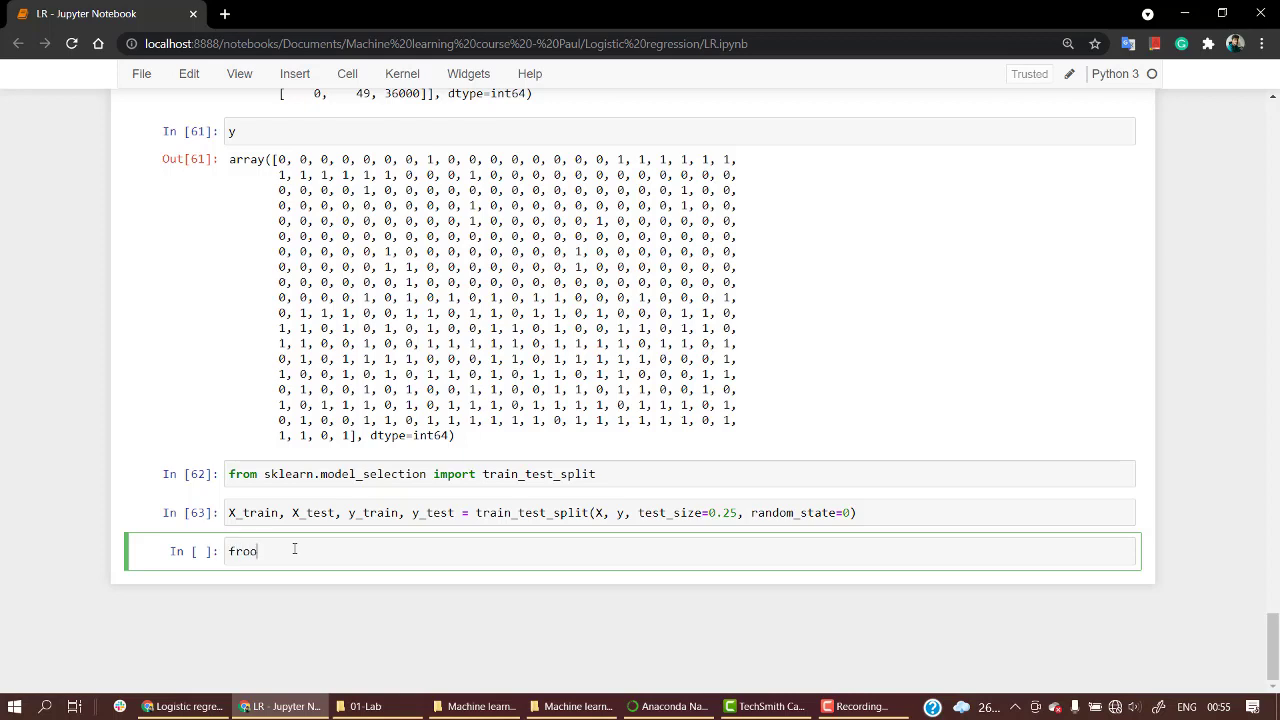
text(from s)
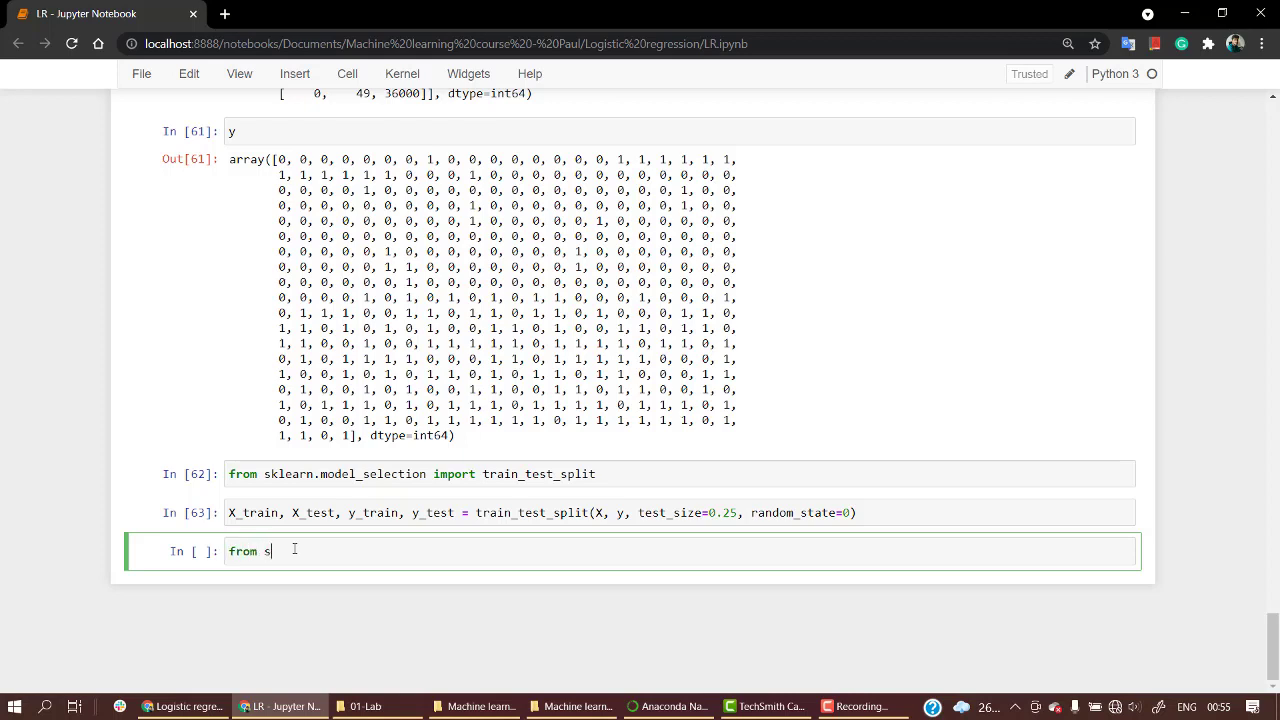
text(klearn.)
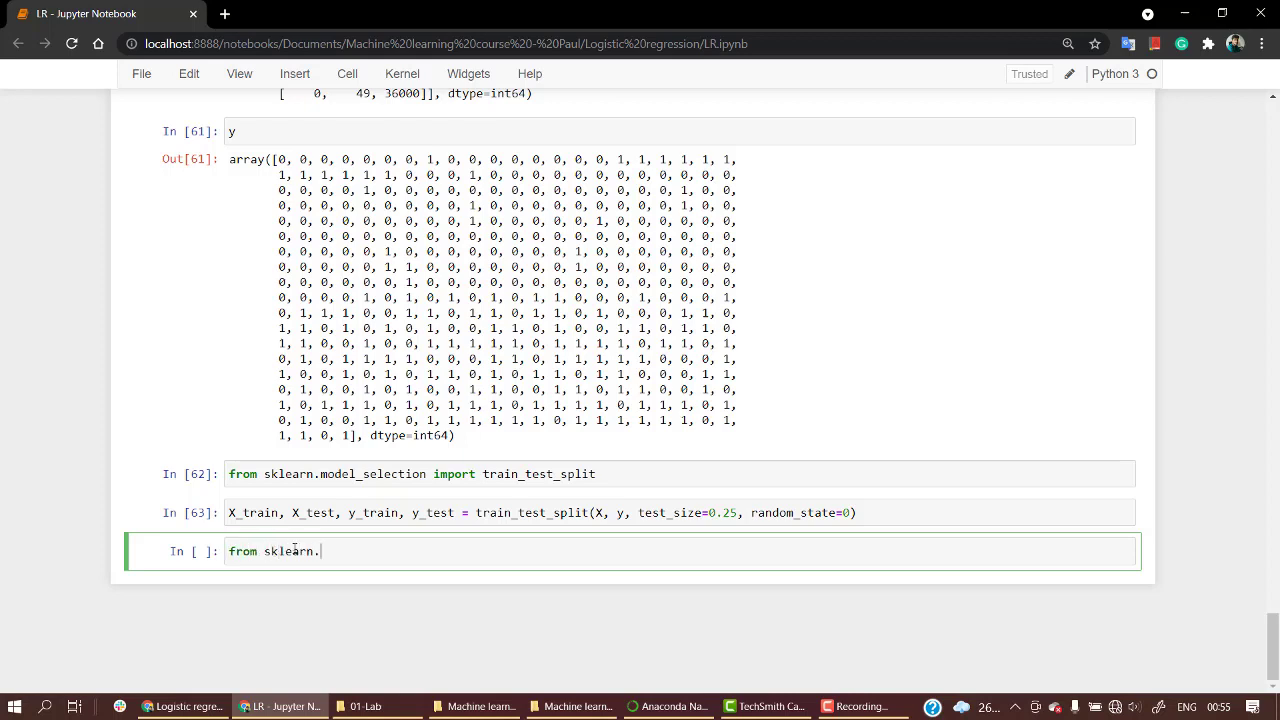
text(preproce)
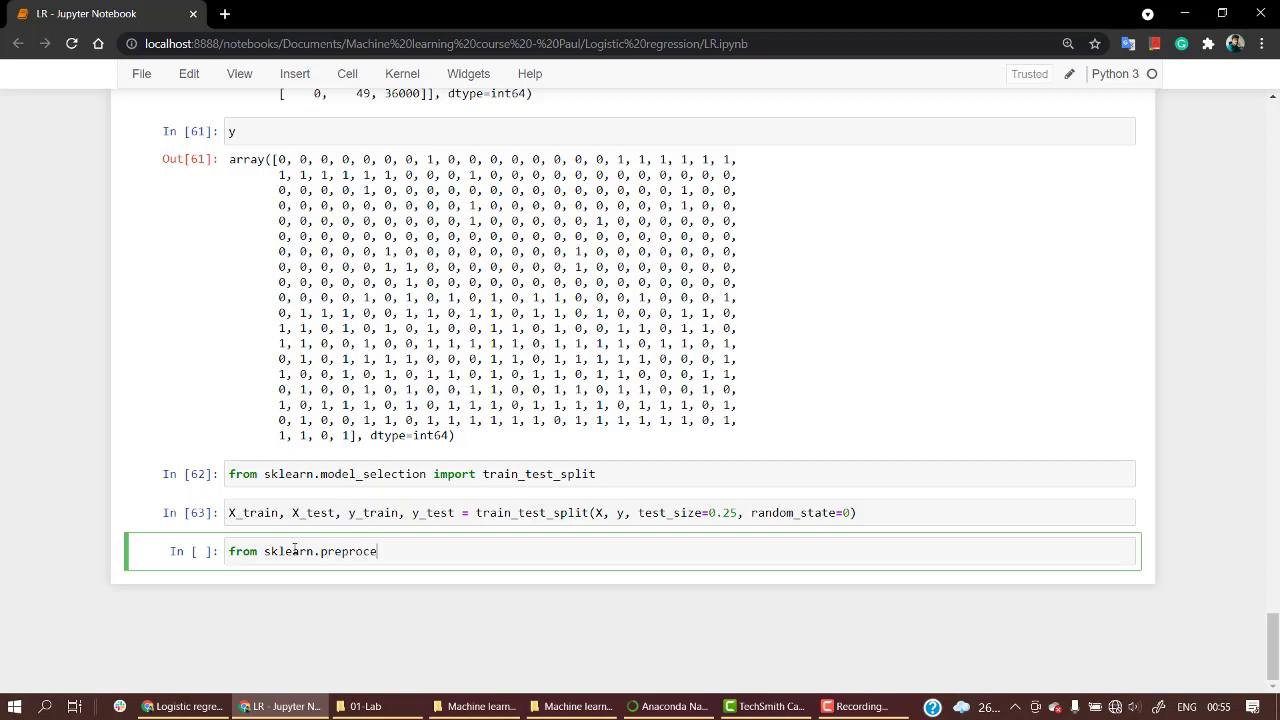
text(ssing import S)
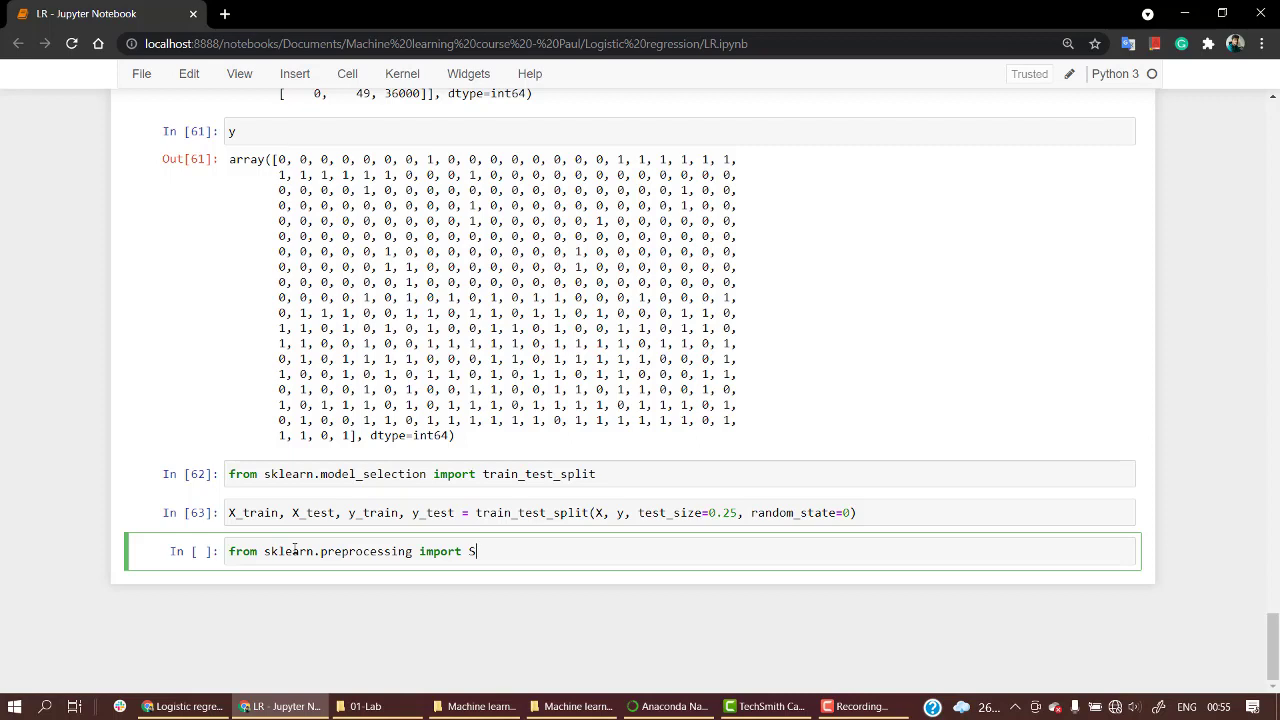
text(tandard)
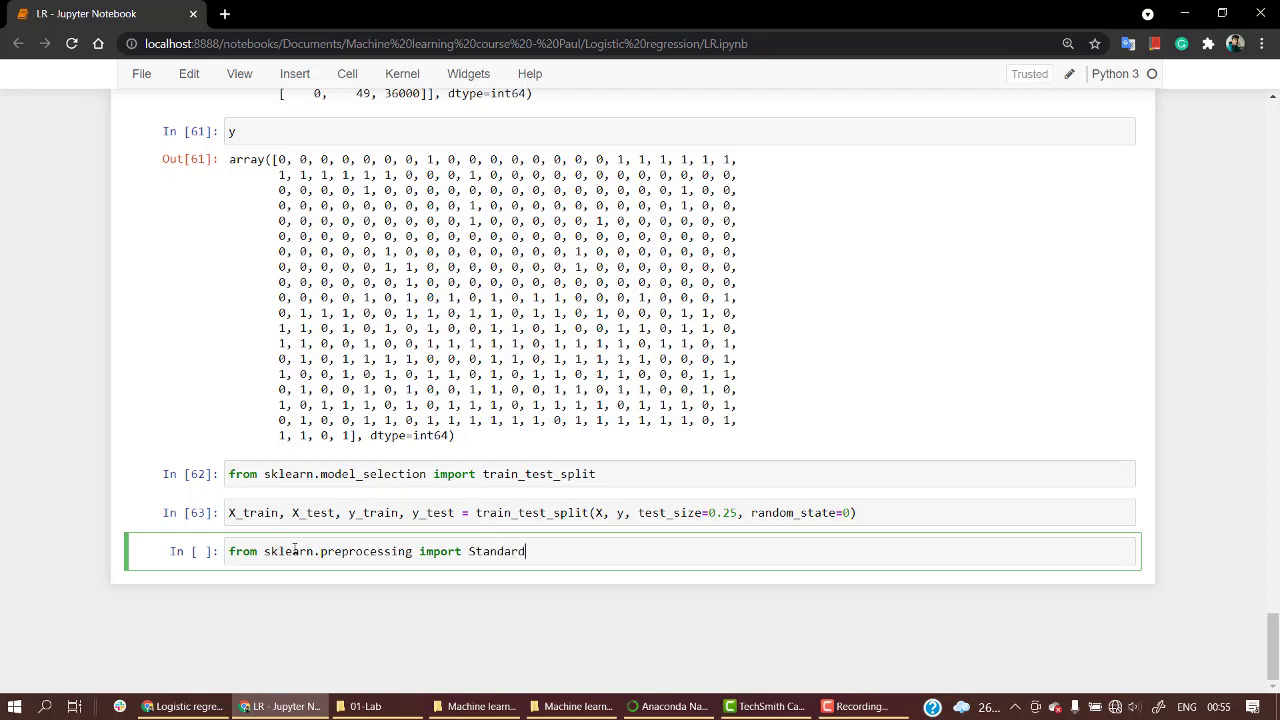
text(Scaler)
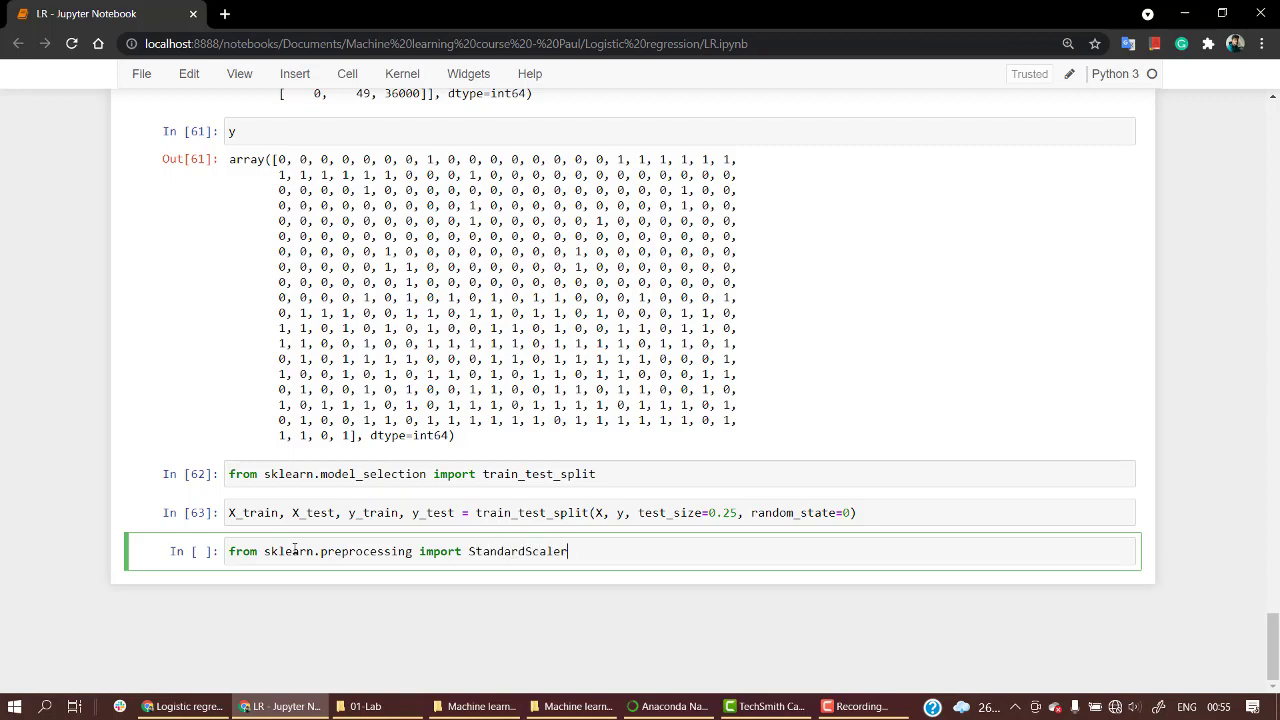
- Add 'sc = StandardScaler()' to instantiate the scaler as sc
text(sc =)
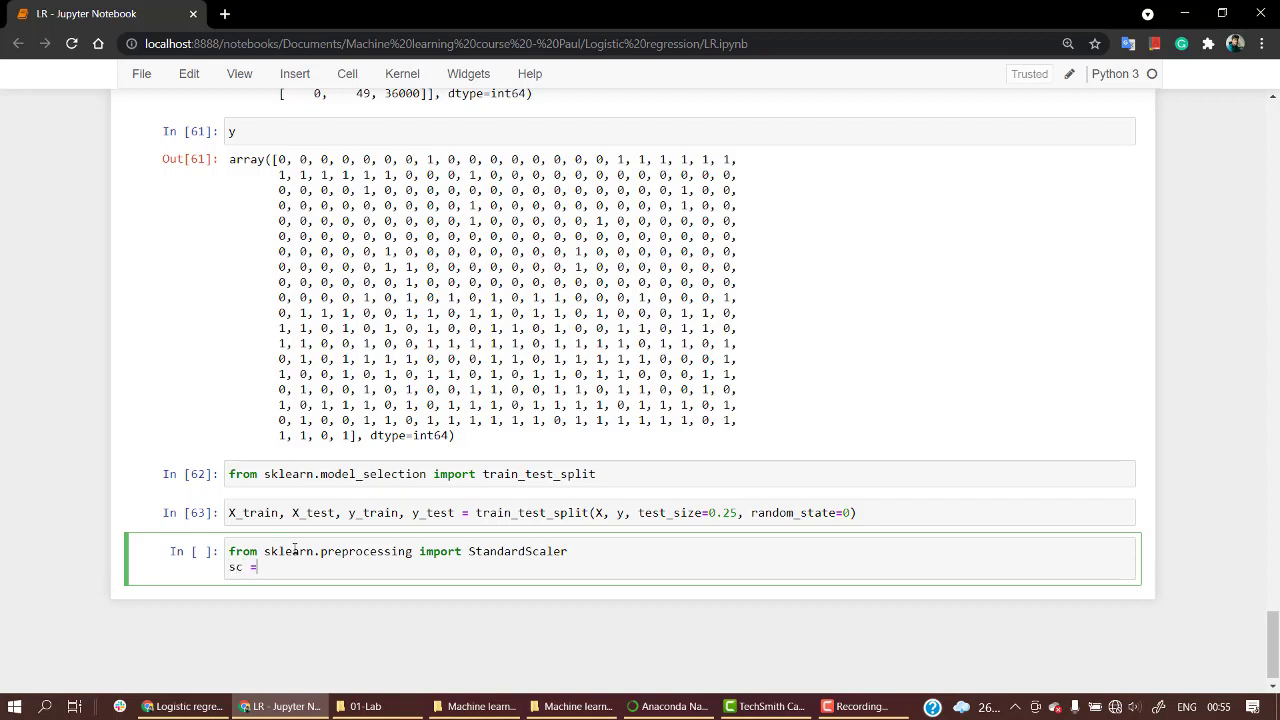
text(Sta)
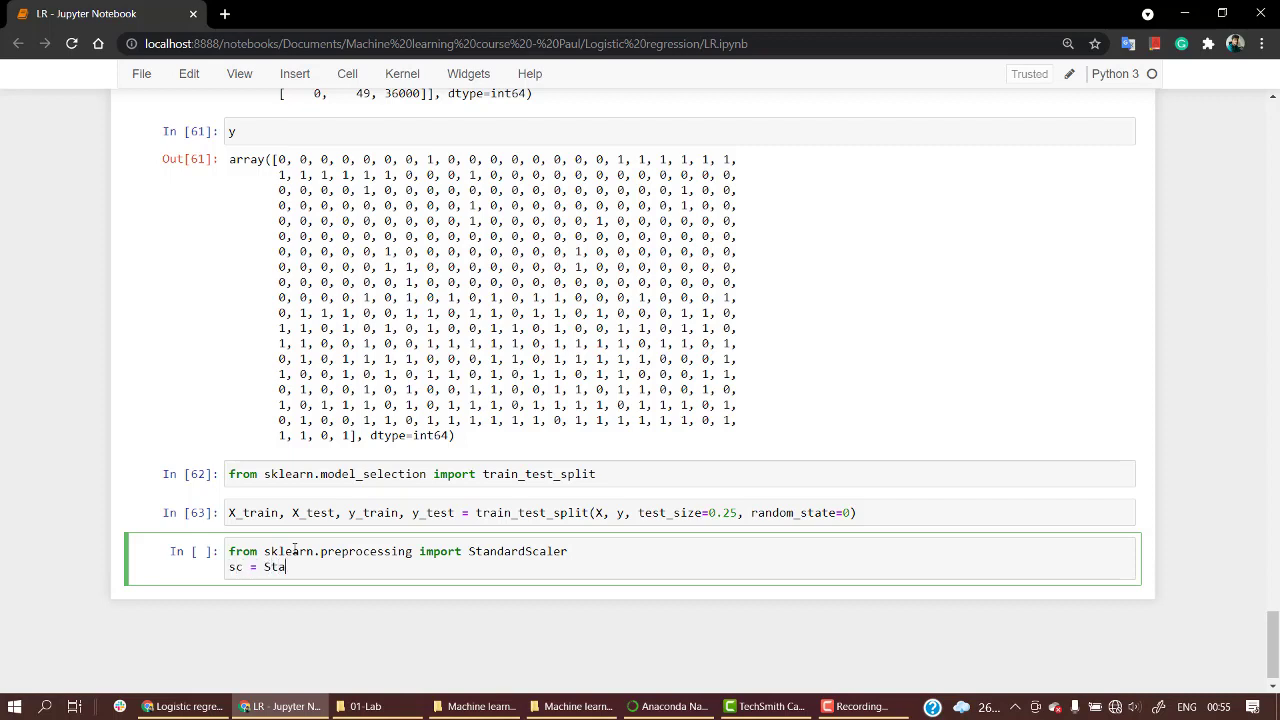
text(ndard)
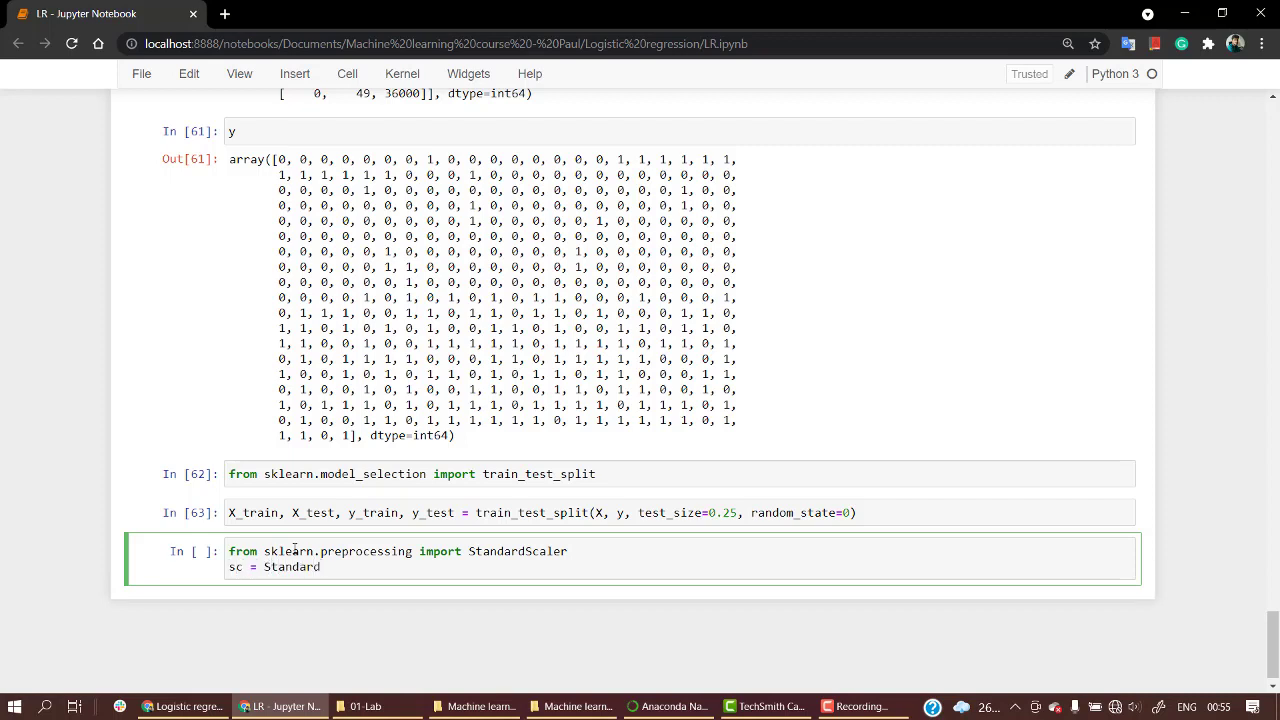
text(Scaler())
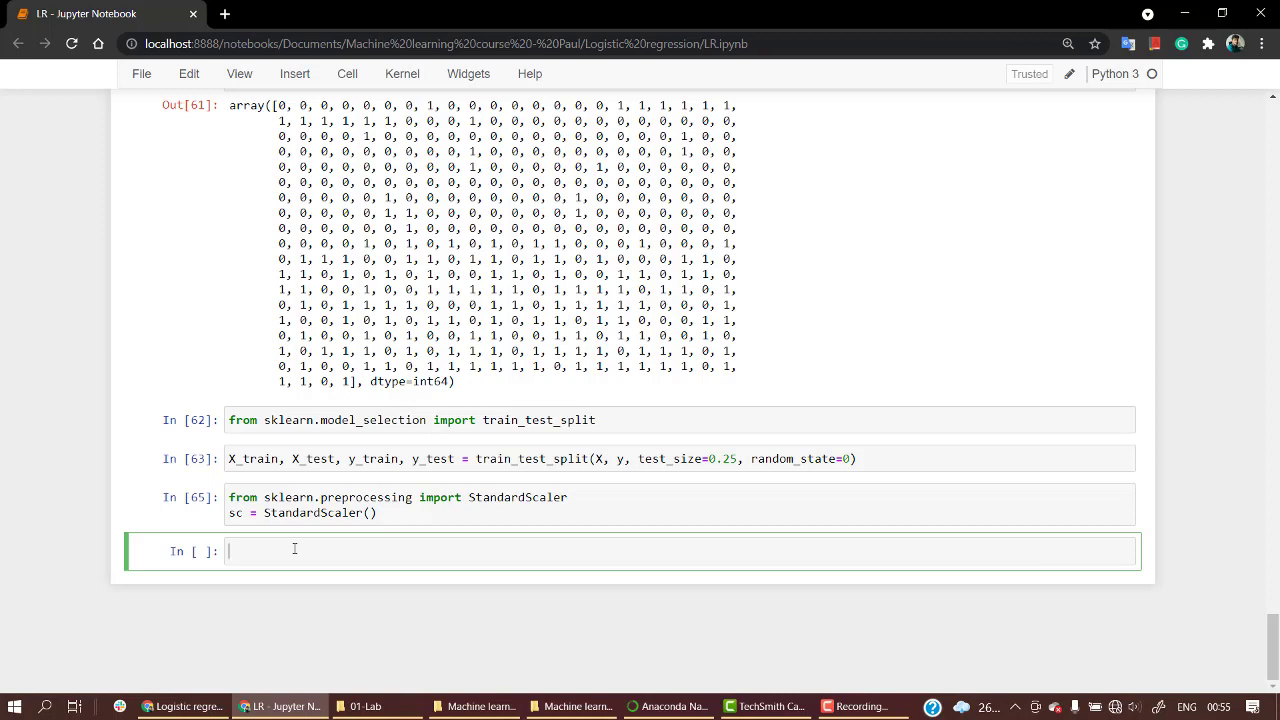
- Write X_train = sc.fit_transform(X_train) in the new cell
text(X)
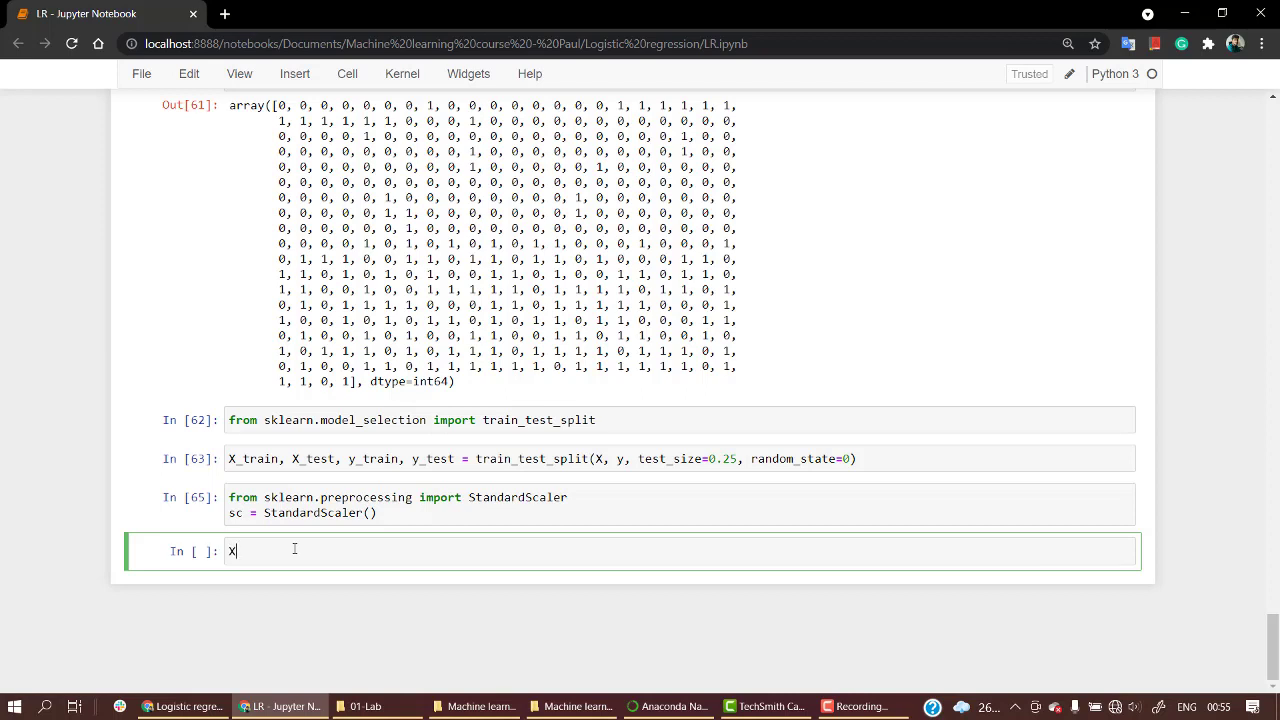
scroll(down, 3)
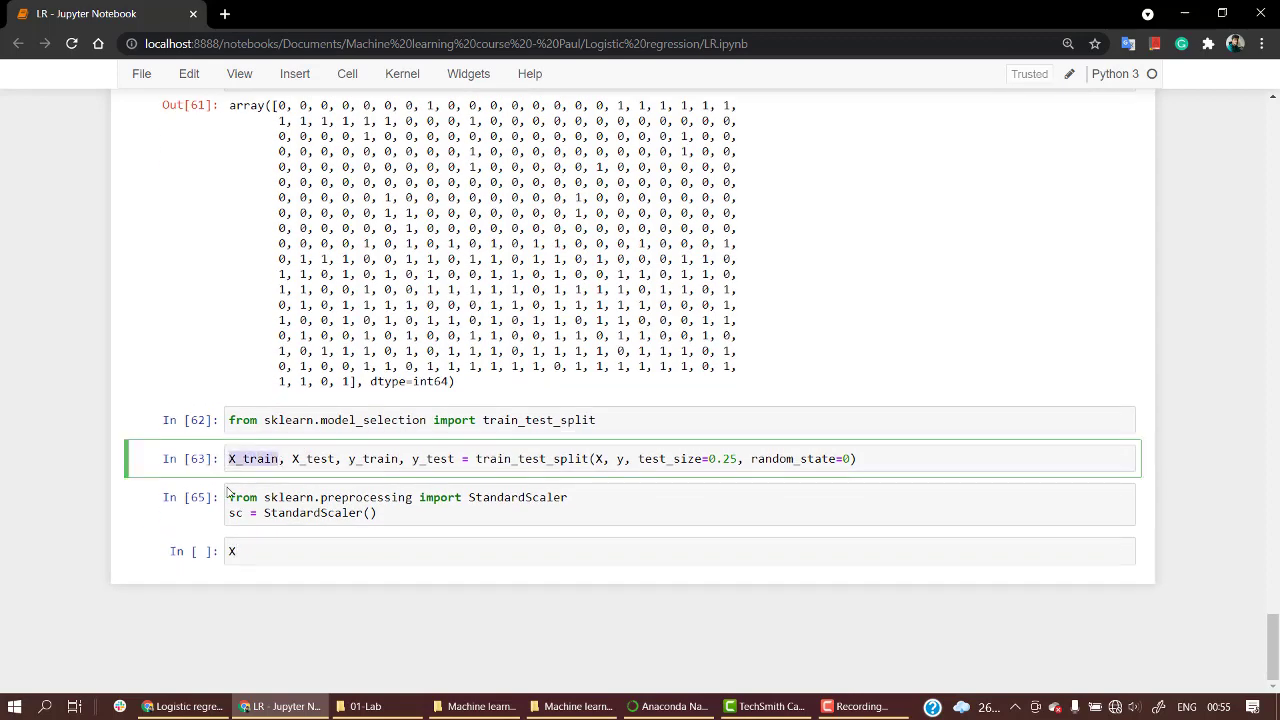
click(316, 552)
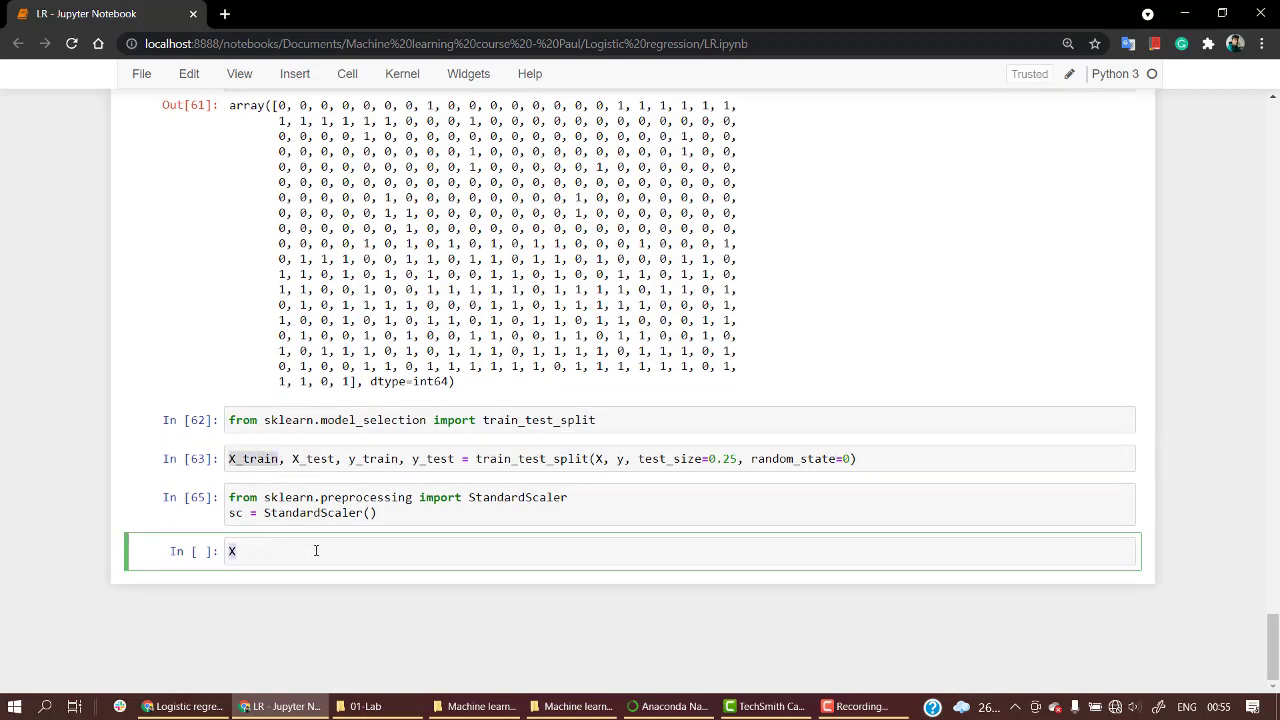
text(_train)
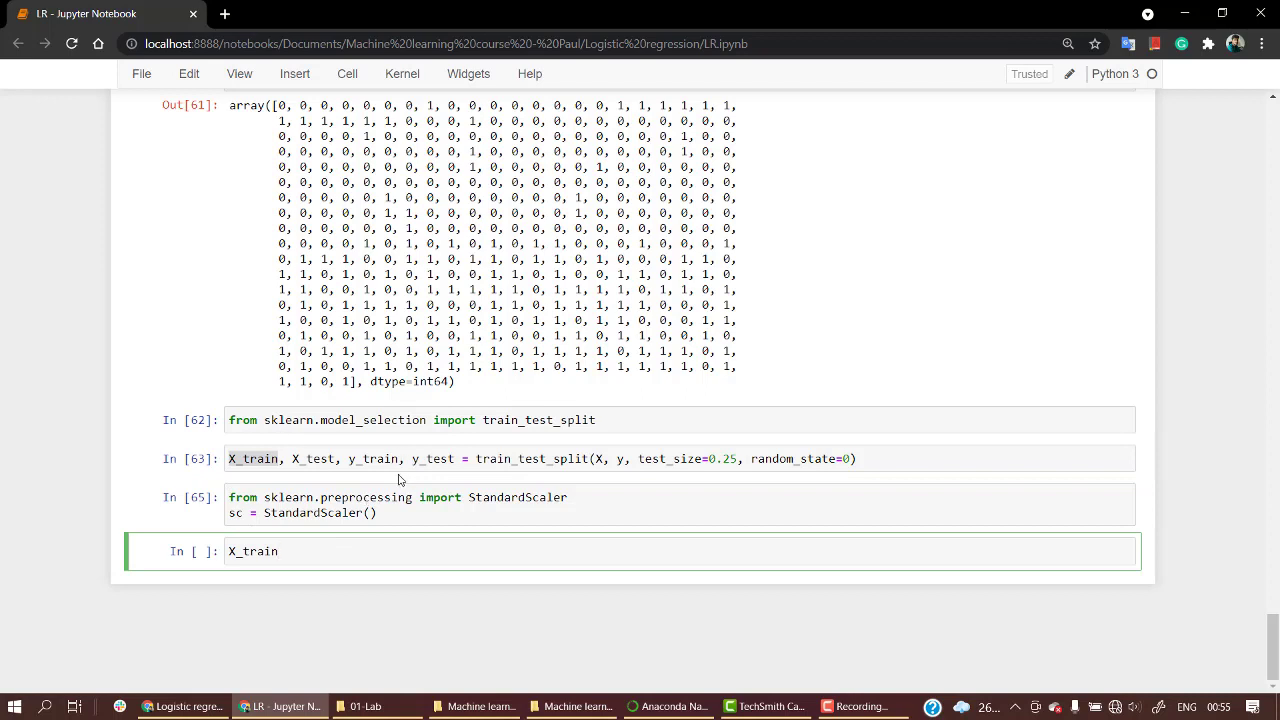
mouse_move(322, 448)
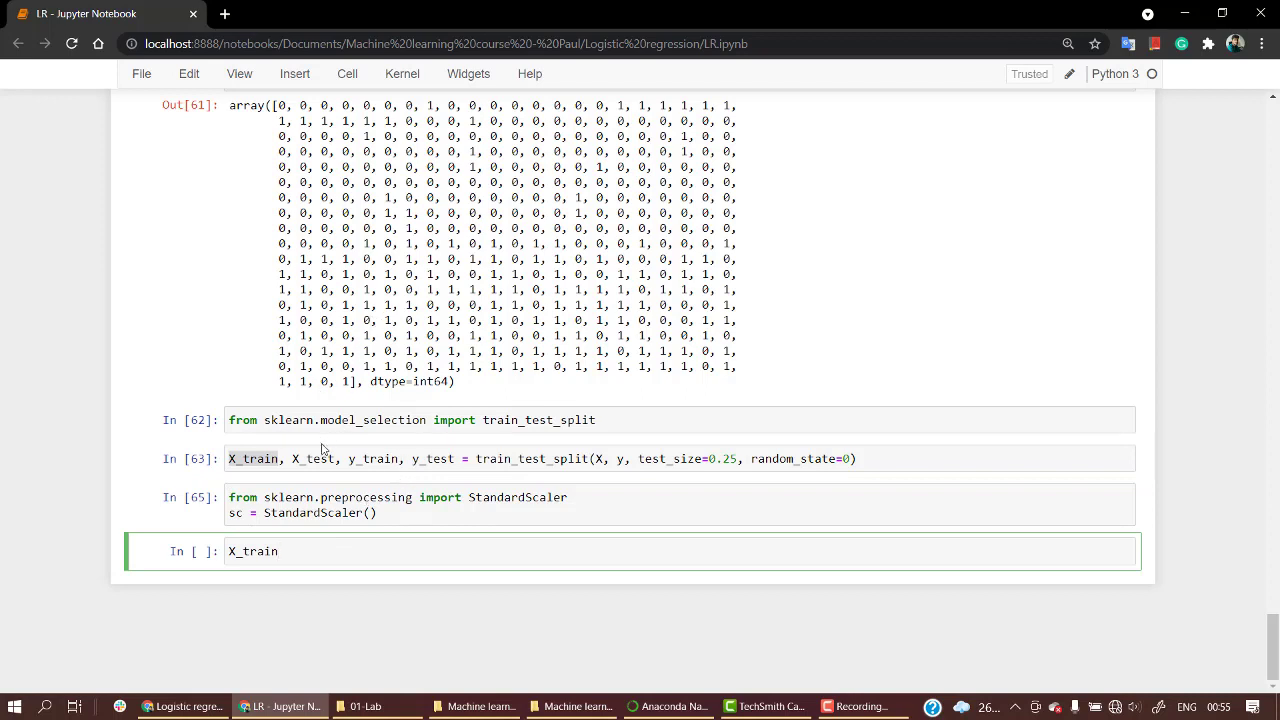
click(282, 552)
text( =)
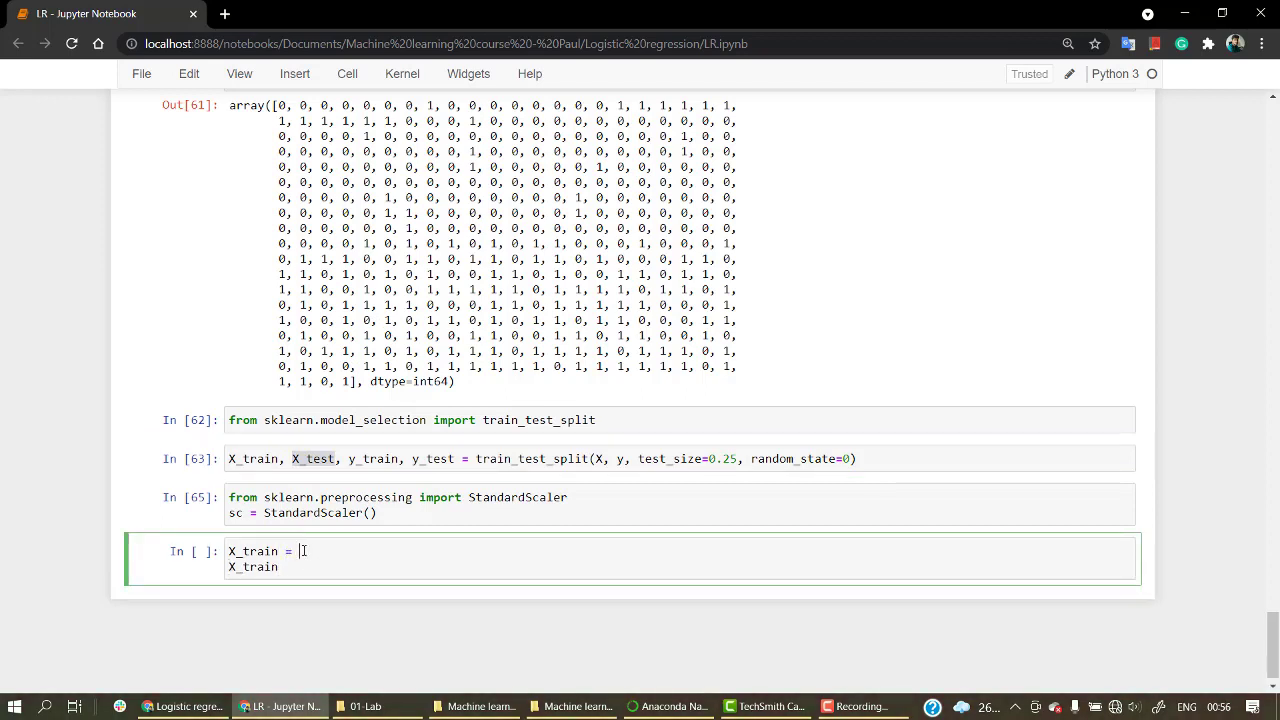
text(sc.f)
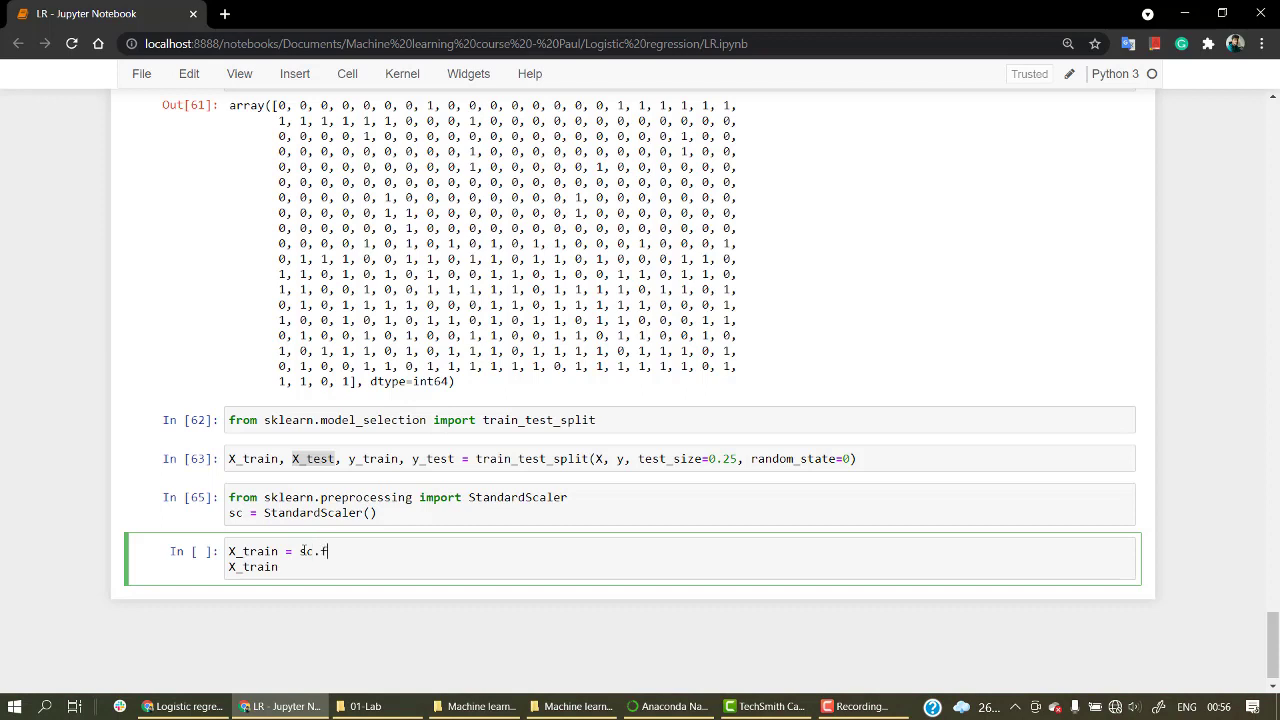
text(it)
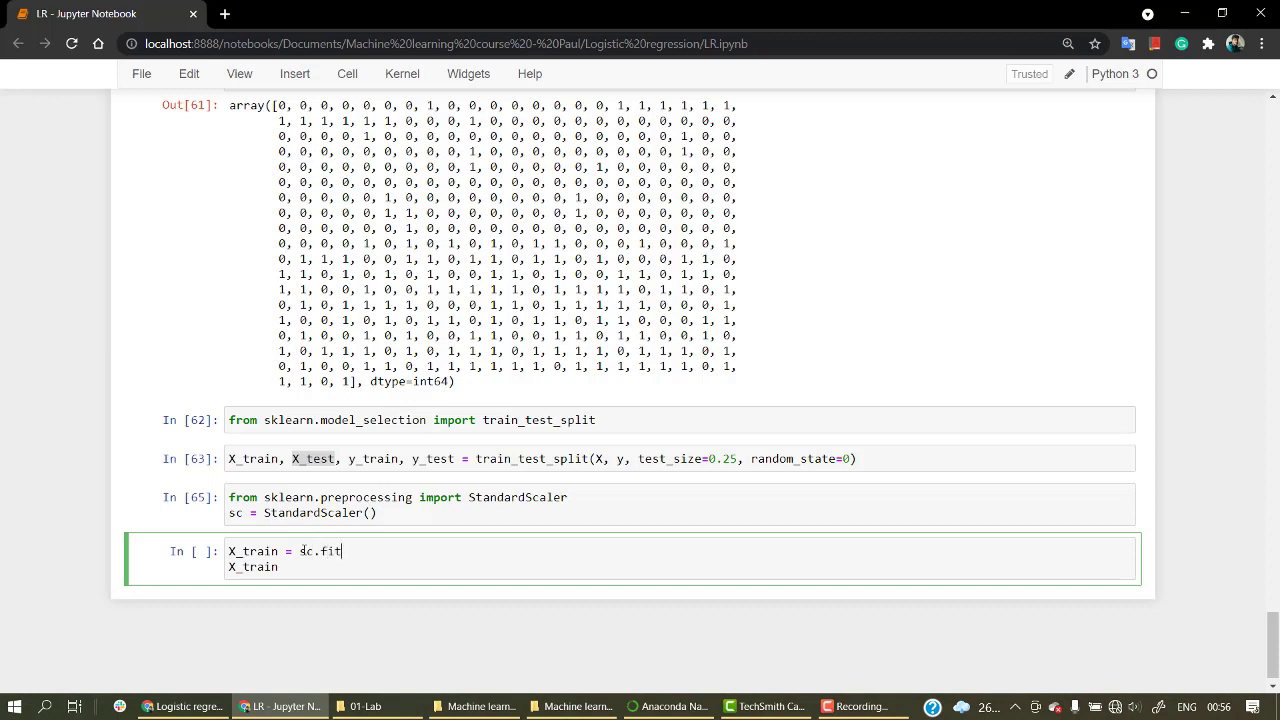
text(_tran)
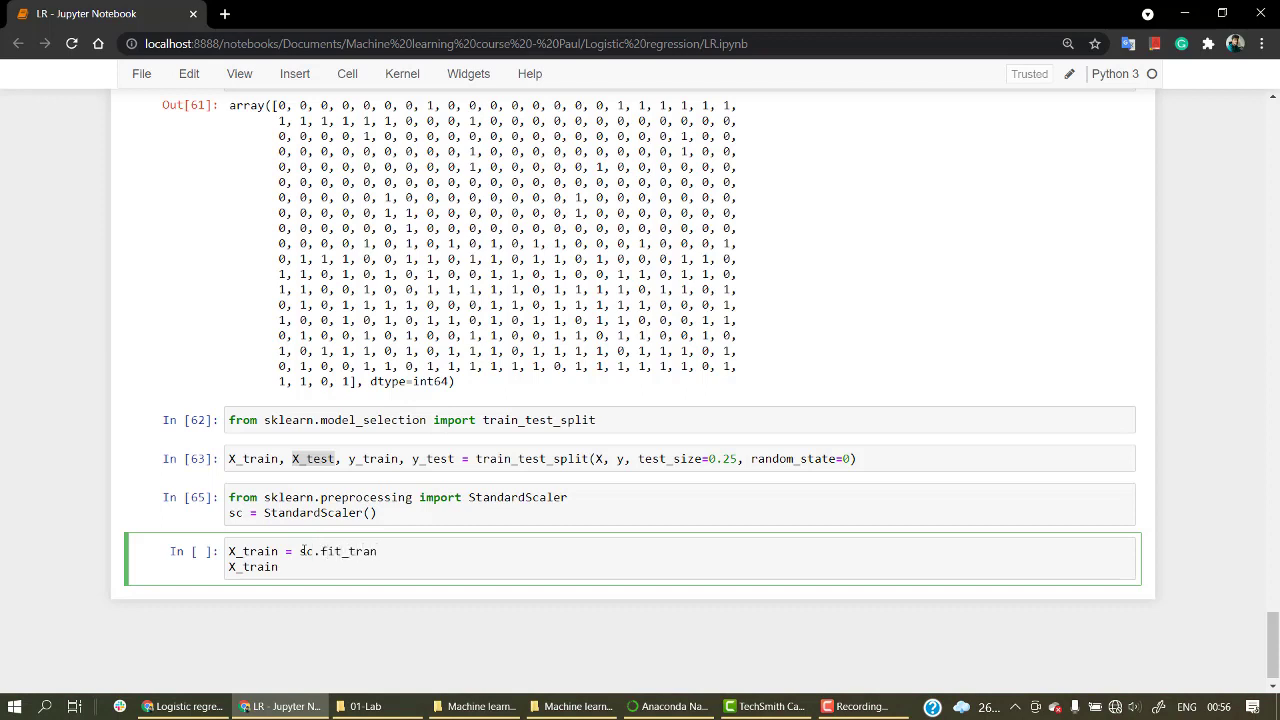
text(sform(X)
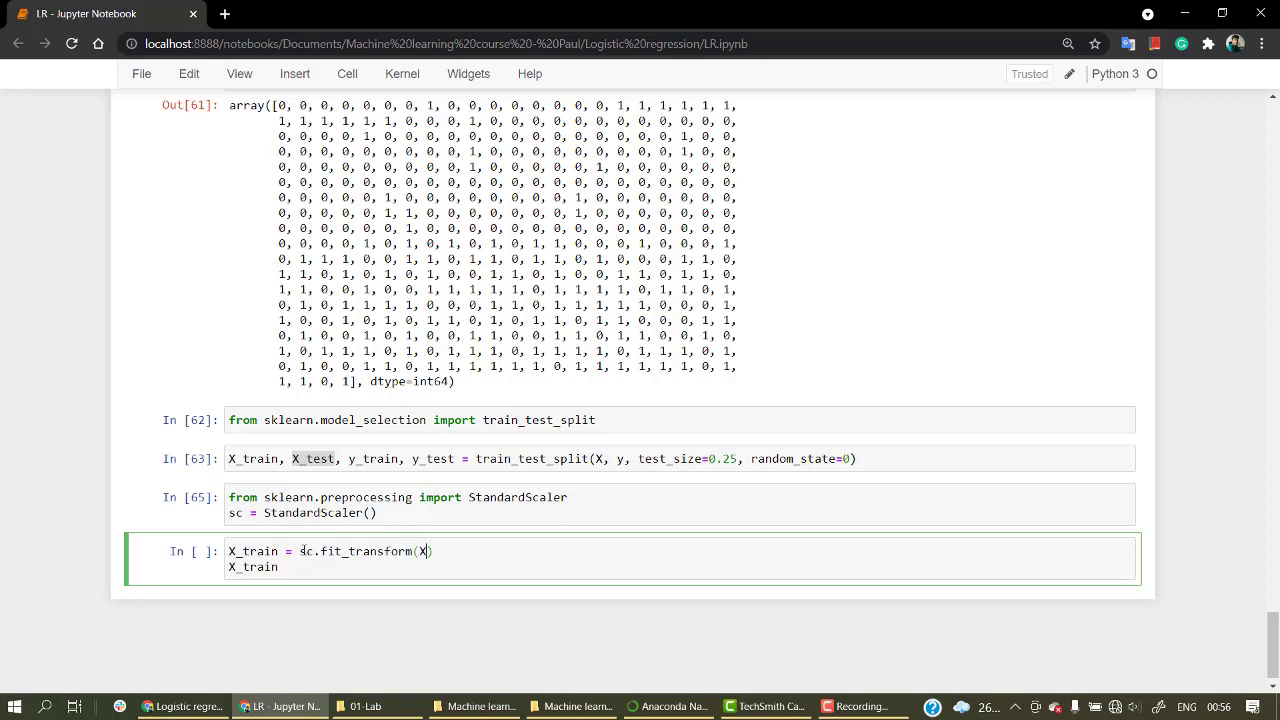
text(_t)
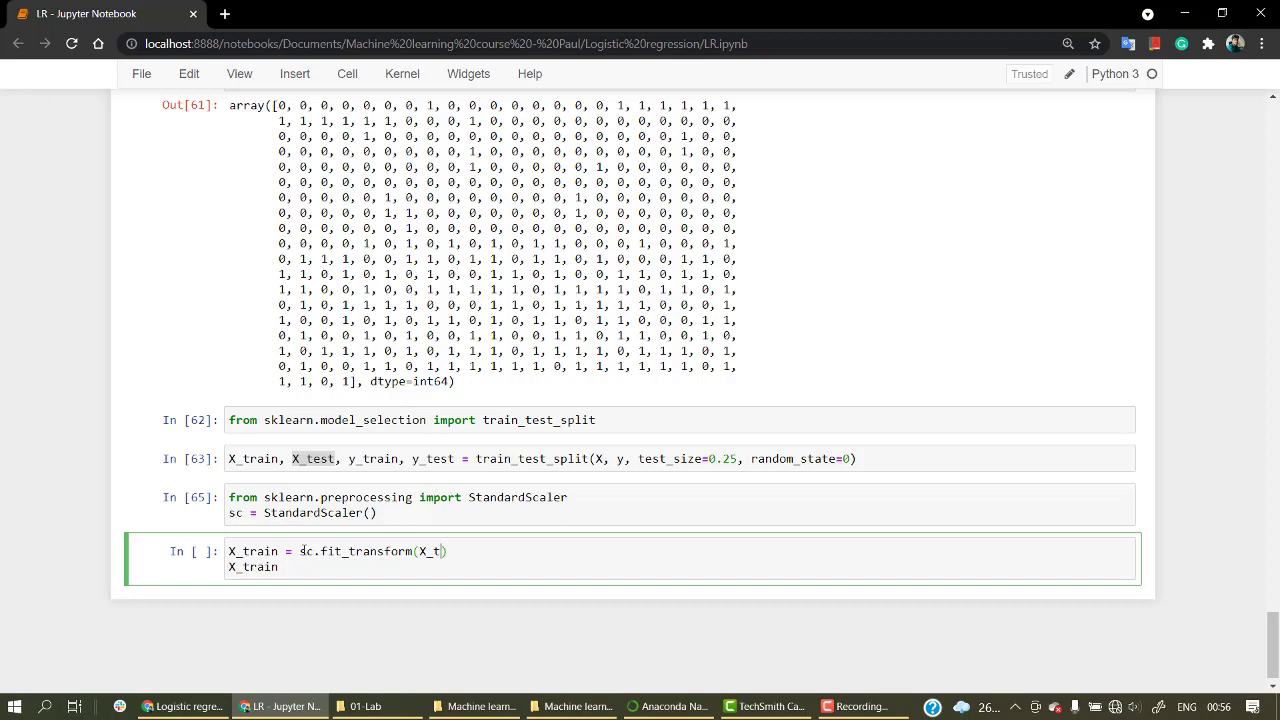
text(rain))
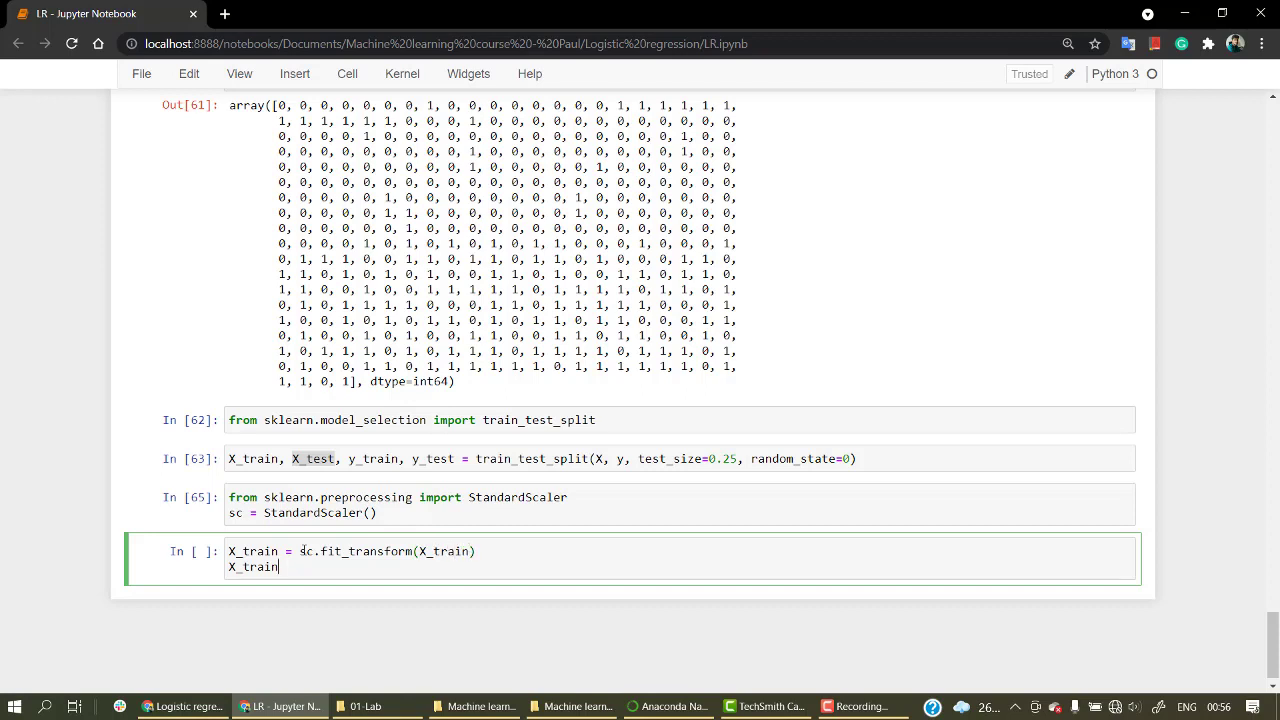
text(= ()
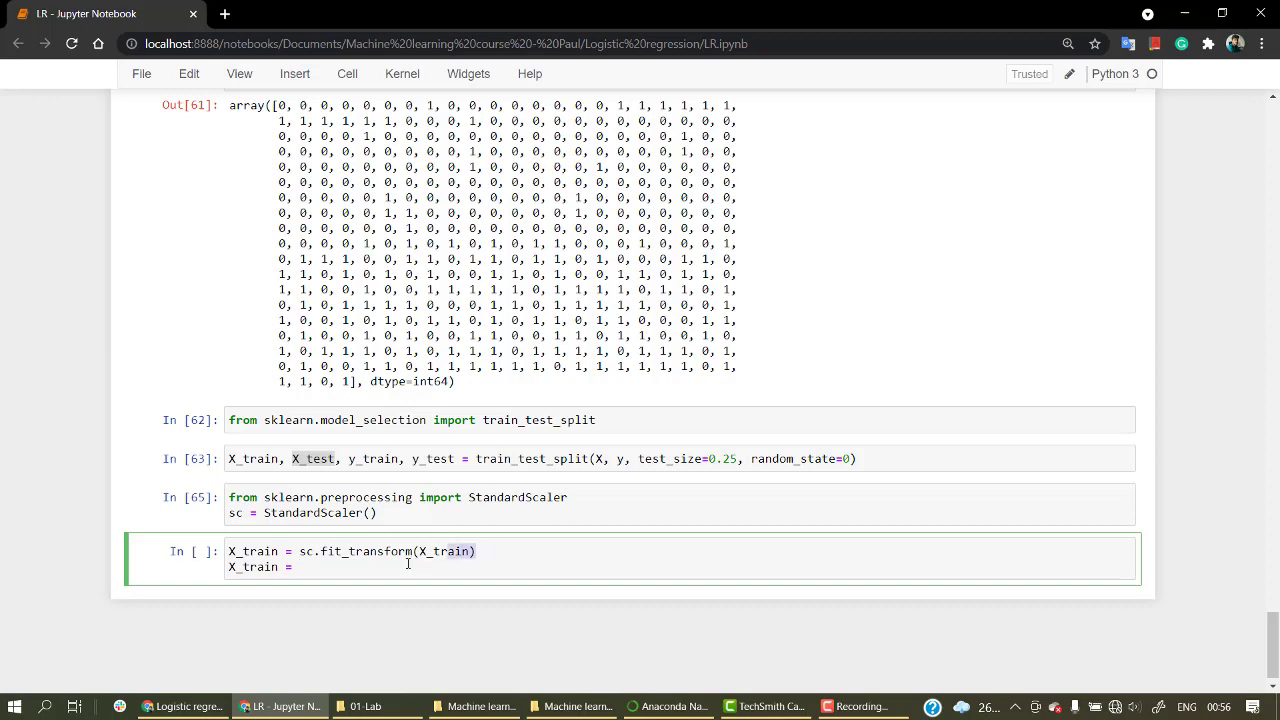
- Add a second sc.fit_transform(X_train) line and select its X_train to change to X_test
text(sc.fit_transform(X_train))
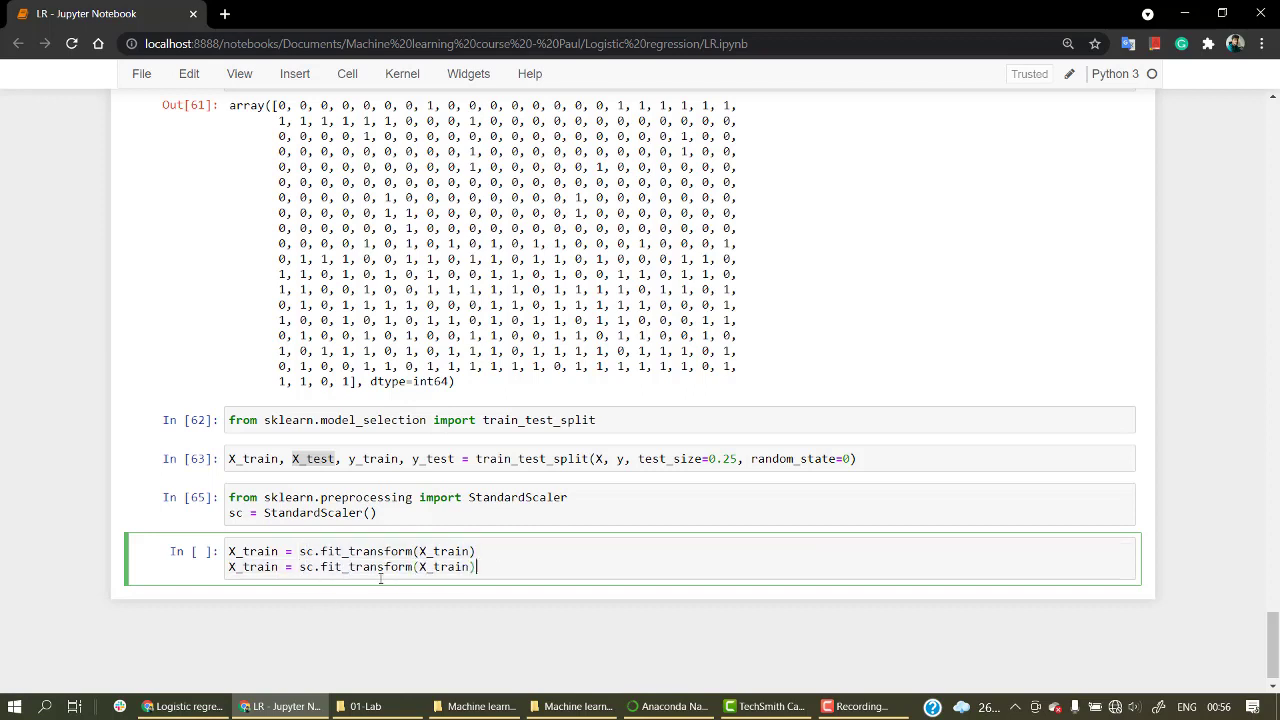
double_click(434, 566)
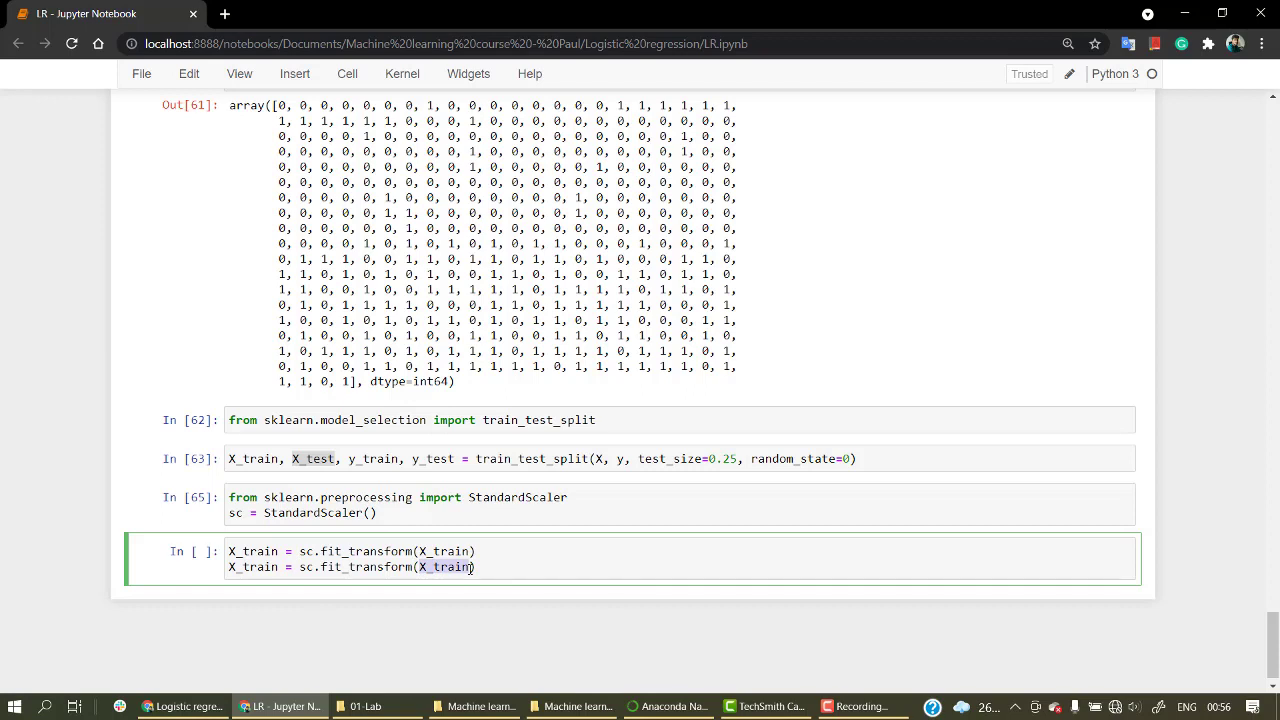
mouse_move(192, 480)
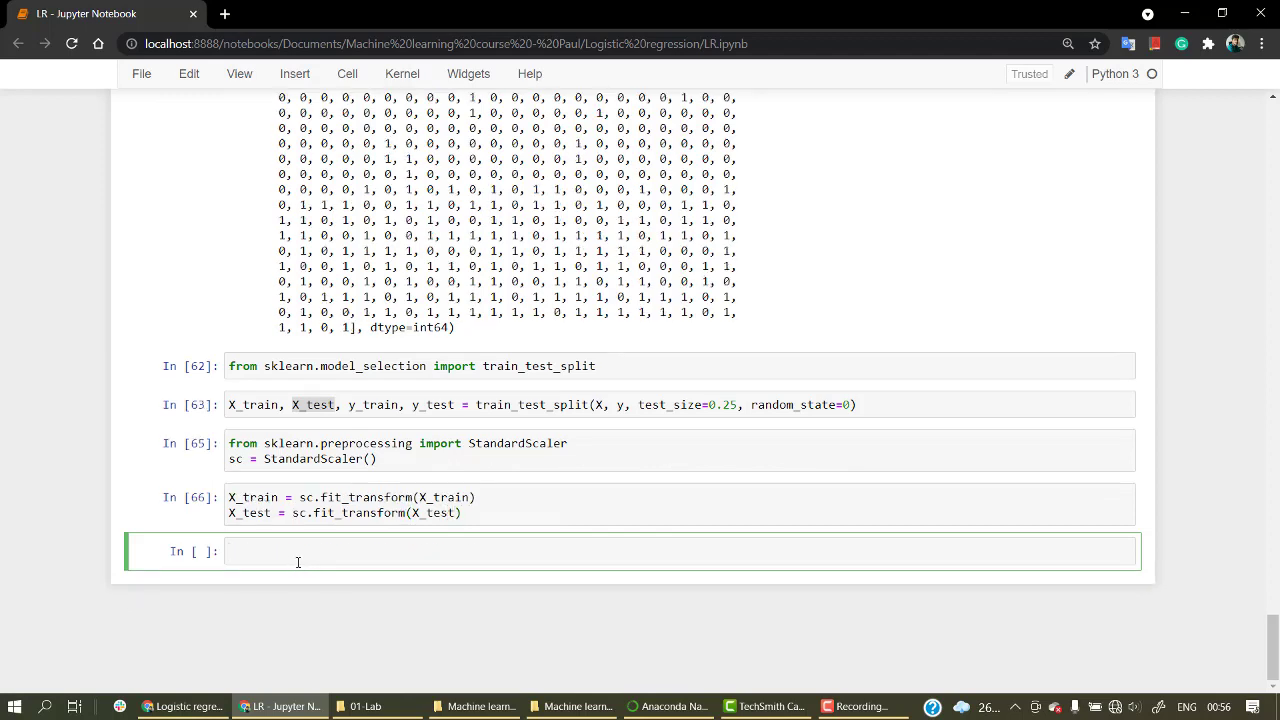
- Save the notebook and begin print(X_train[:10 in the empty cell
key(ctrl+s)
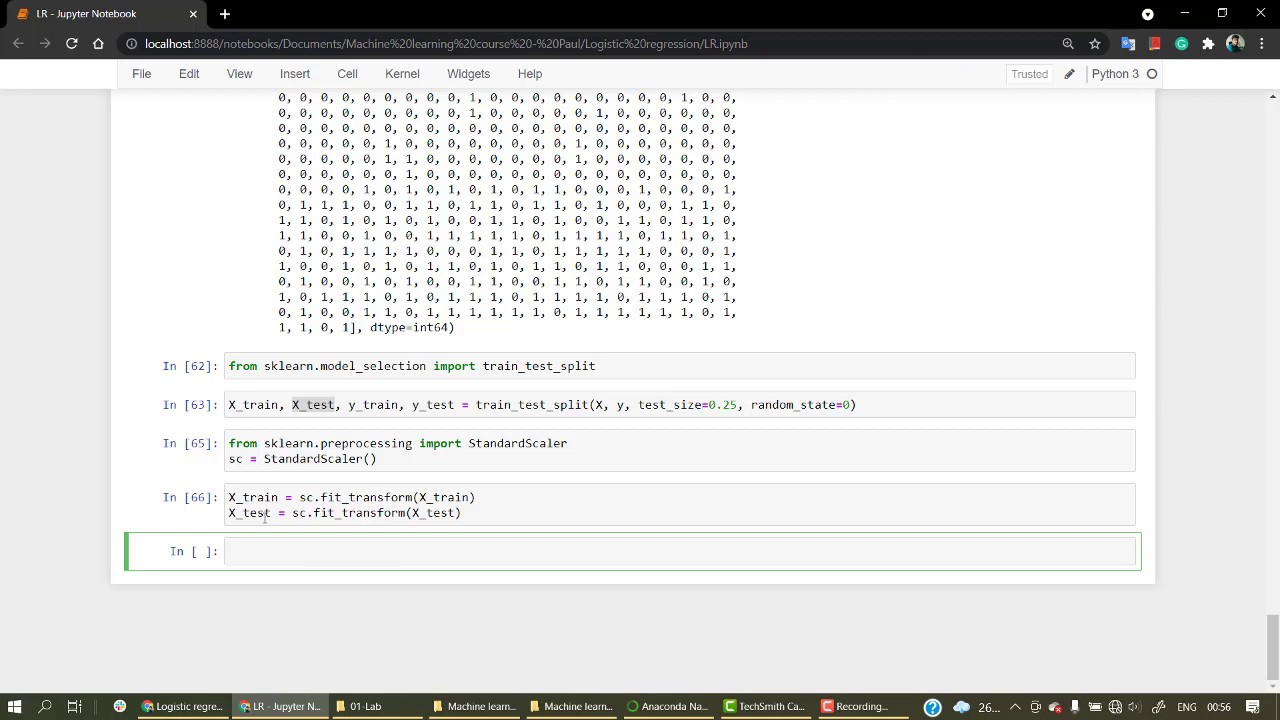
text(print())
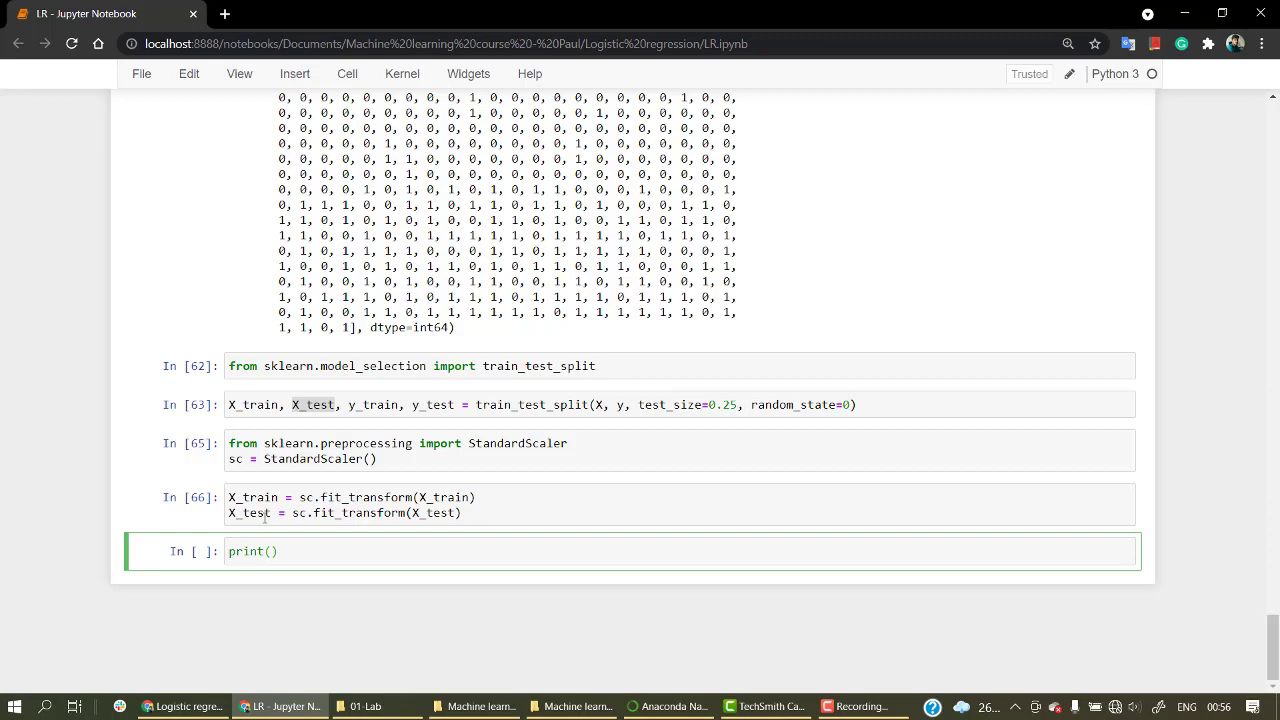
text(X_tr)
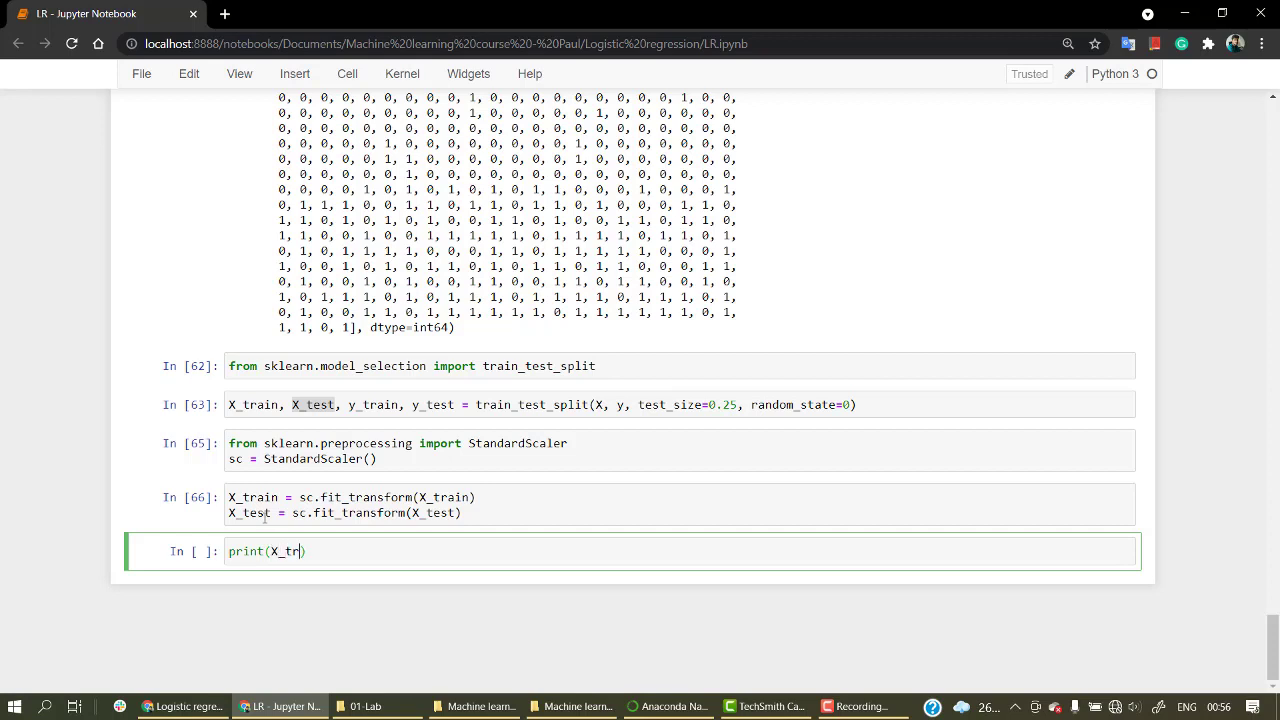
text(ain)
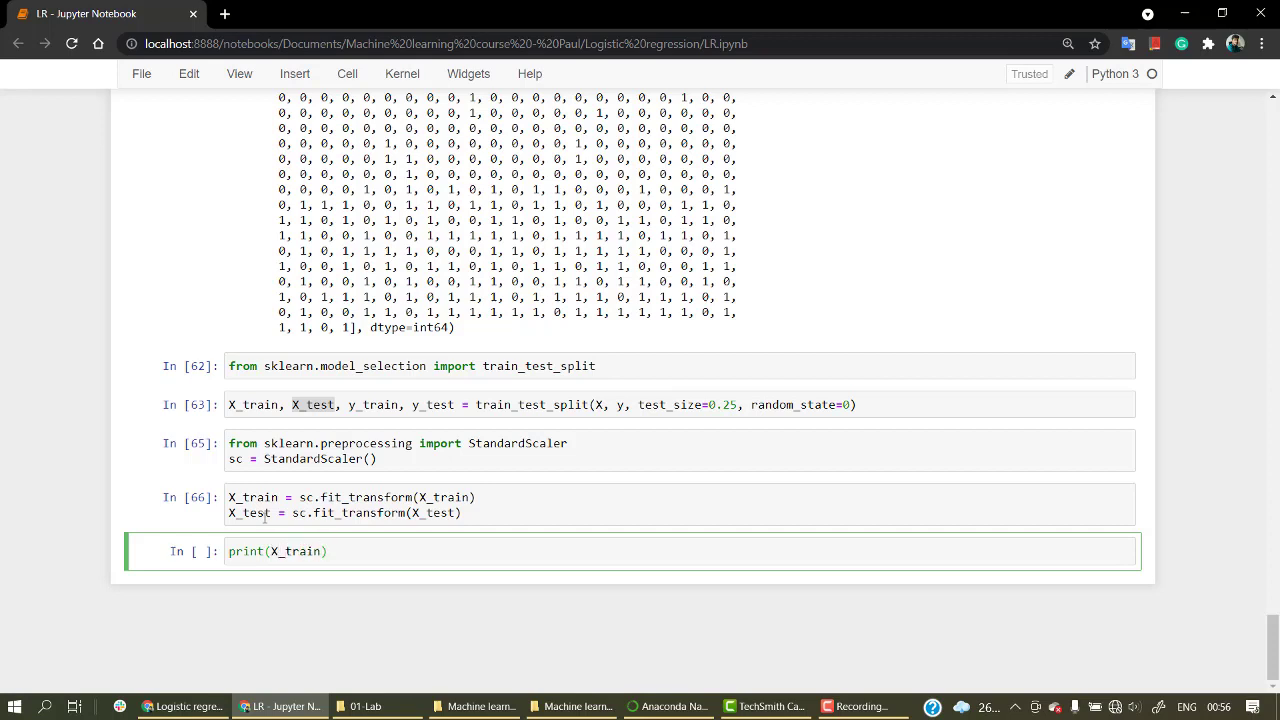
text([)
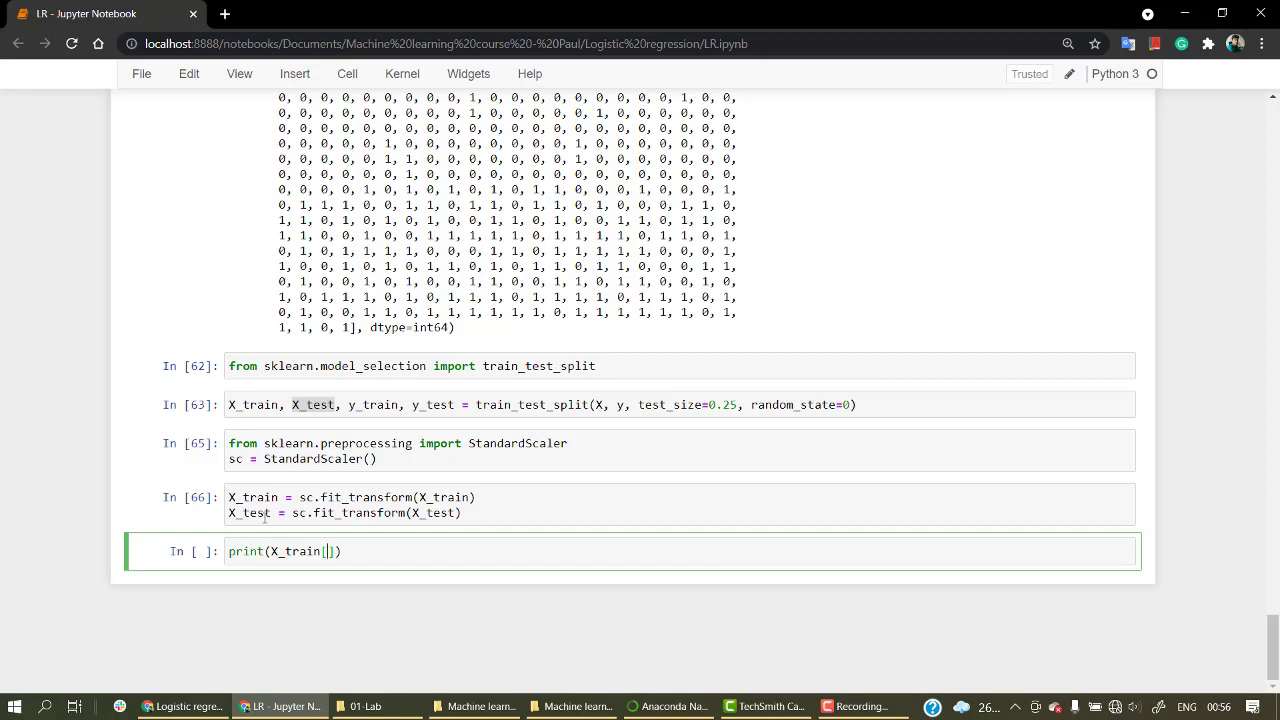
text(:1)
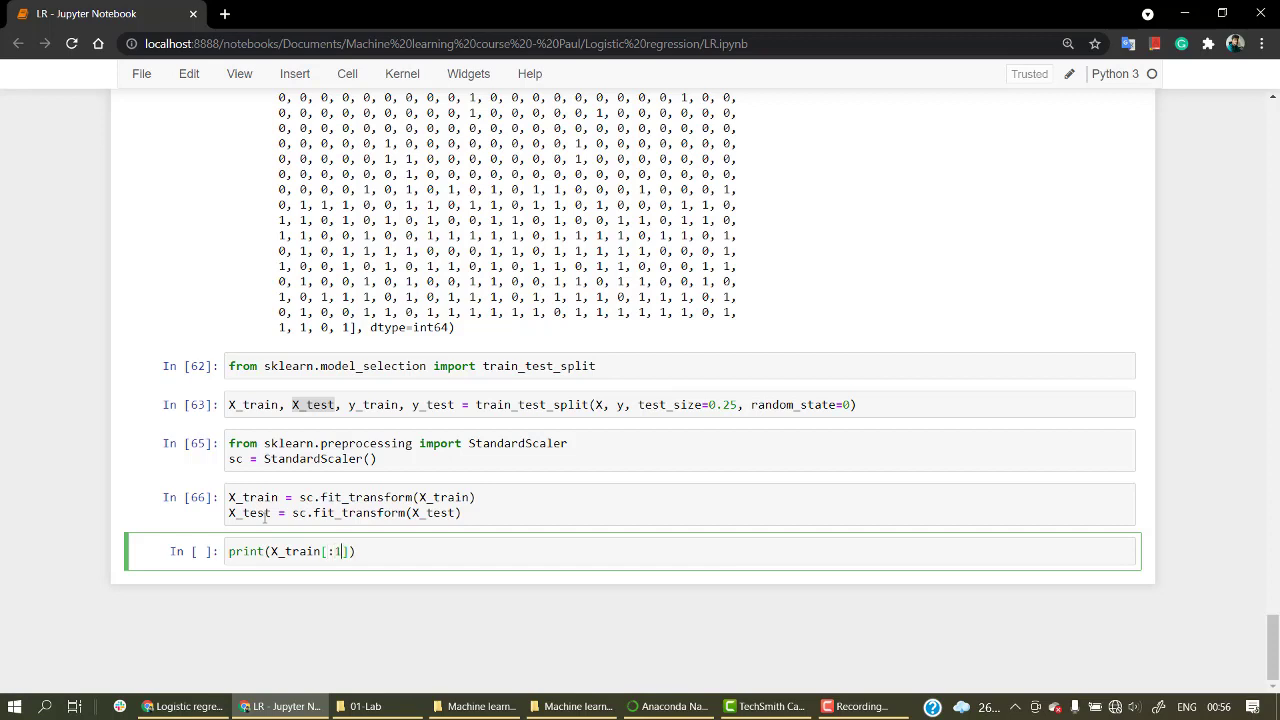
text(0)
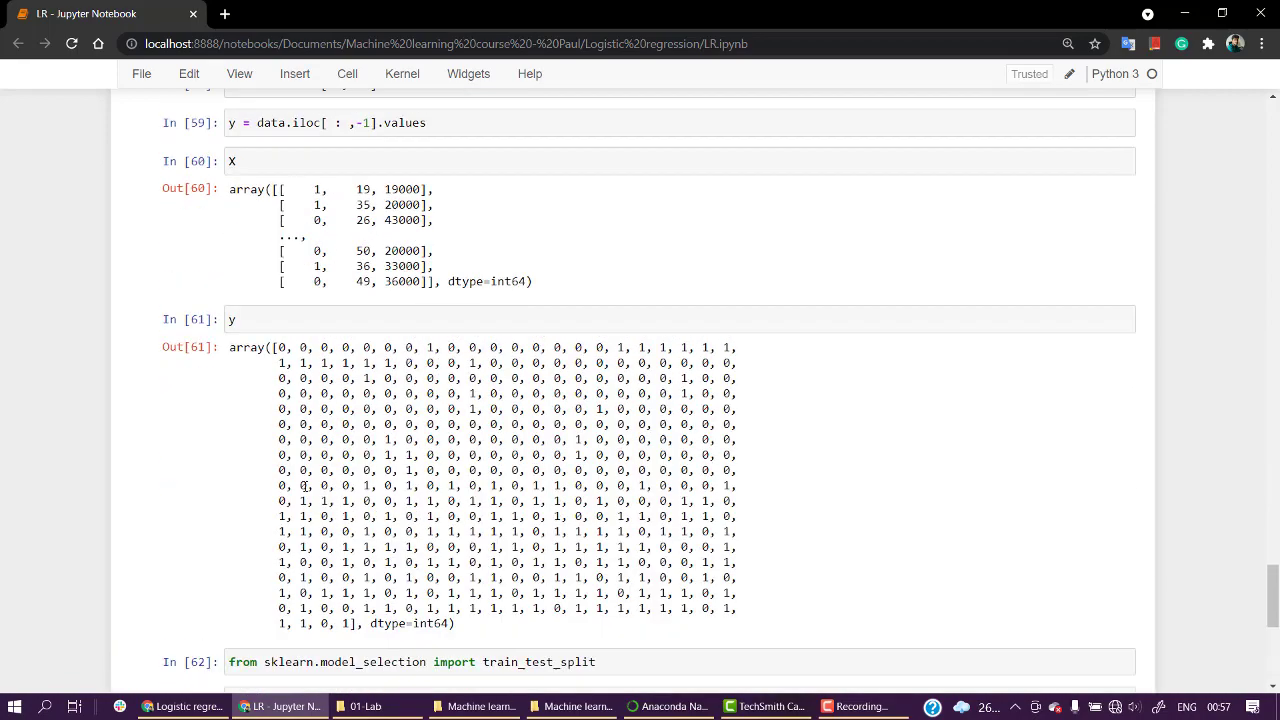
- Run print(X_train[:10,:]) to show the first ten standardized rows
scroll(up, 3)
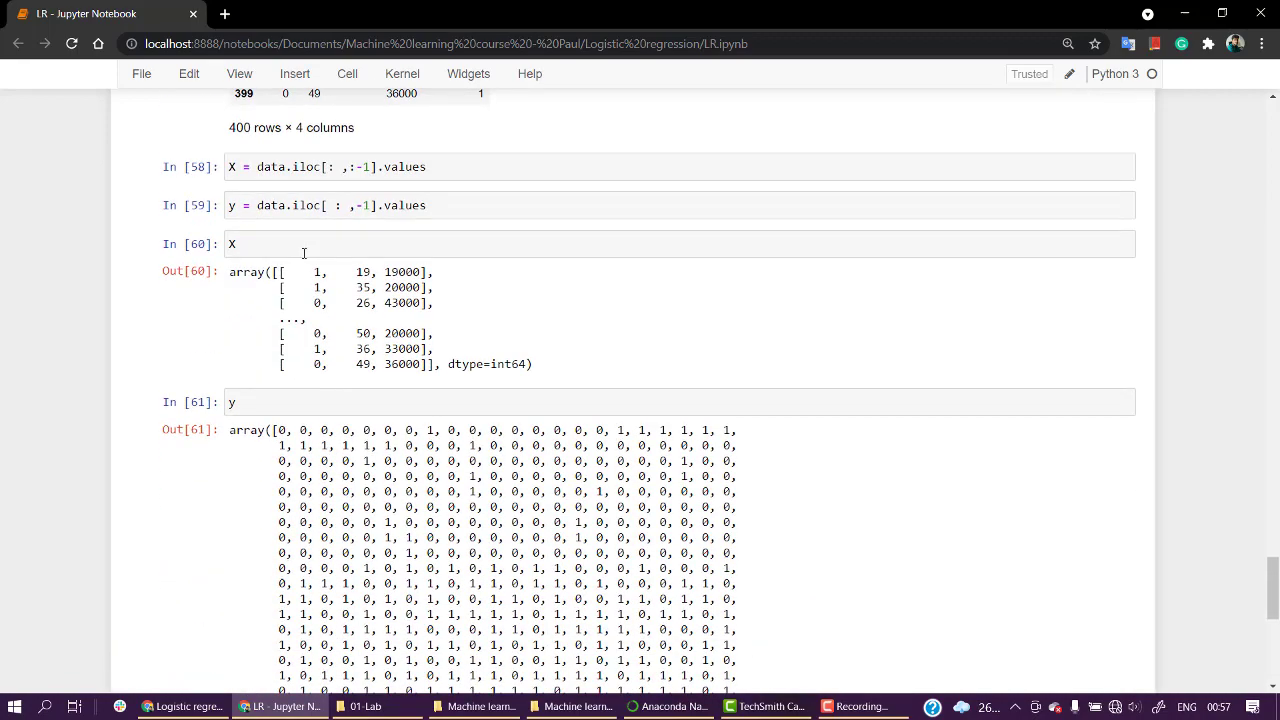
scroll(down, 3)
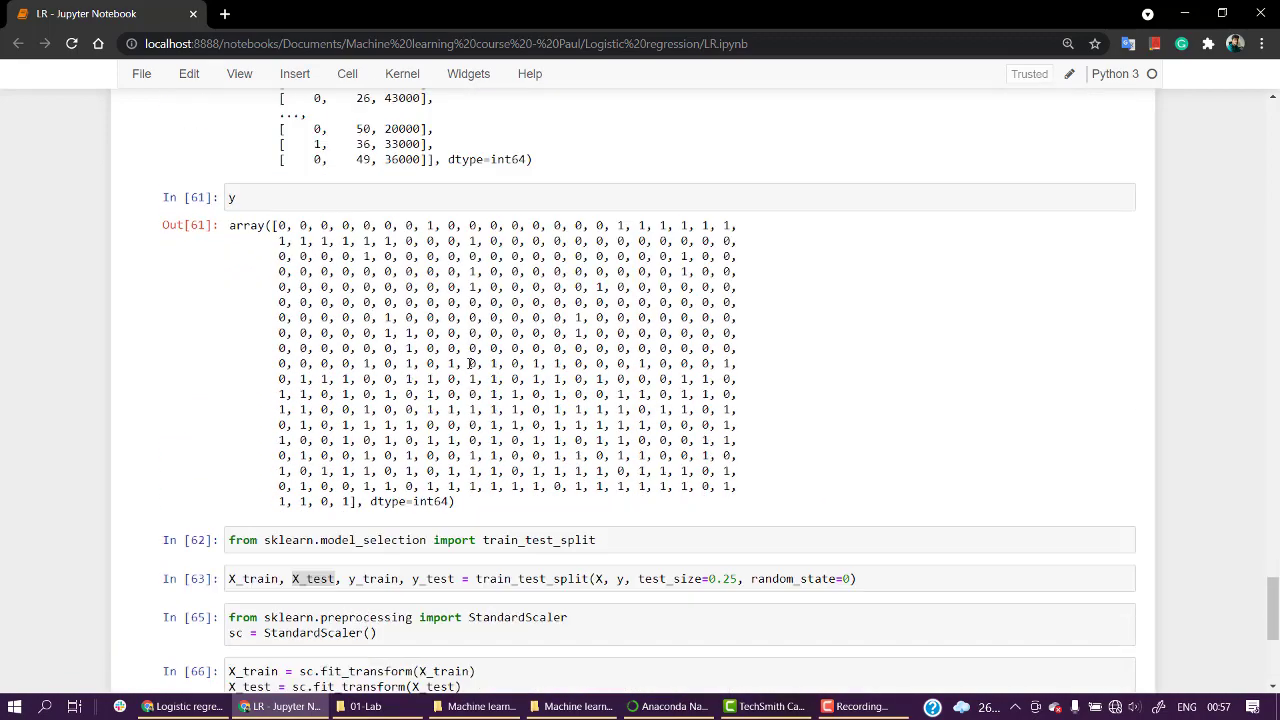
key(Shift+Enter)
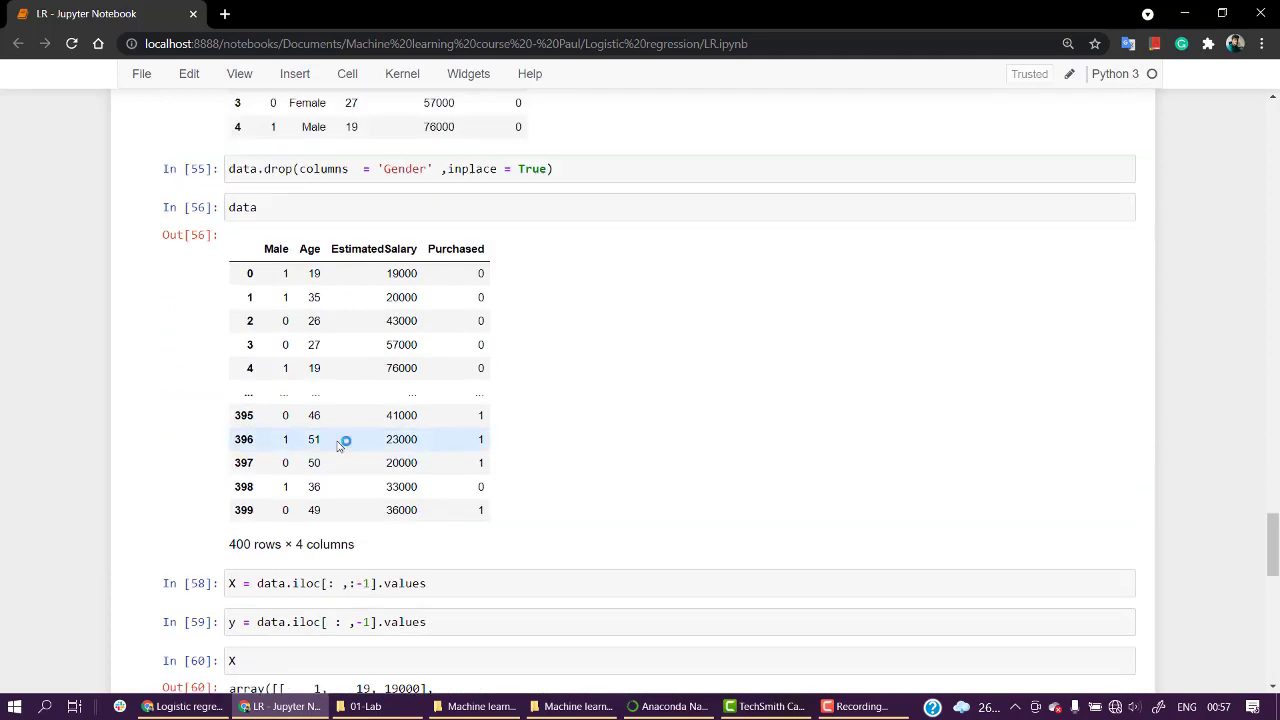
scroll(down, 3)
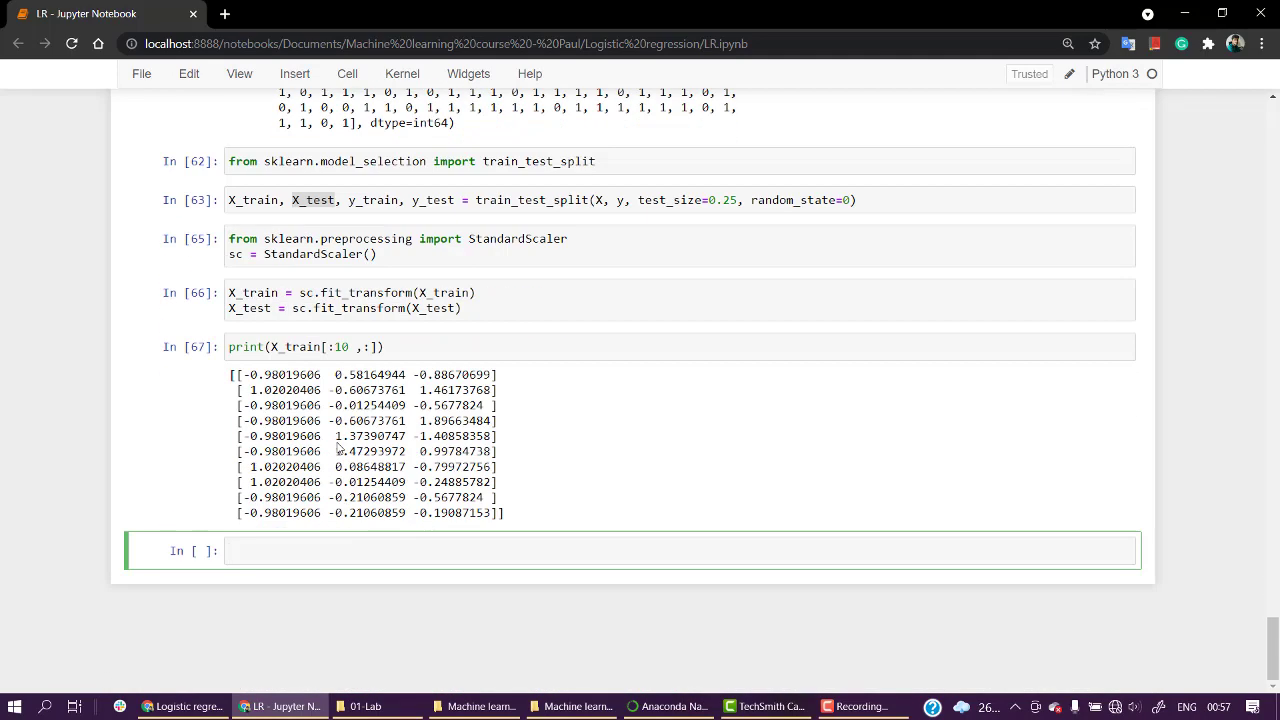